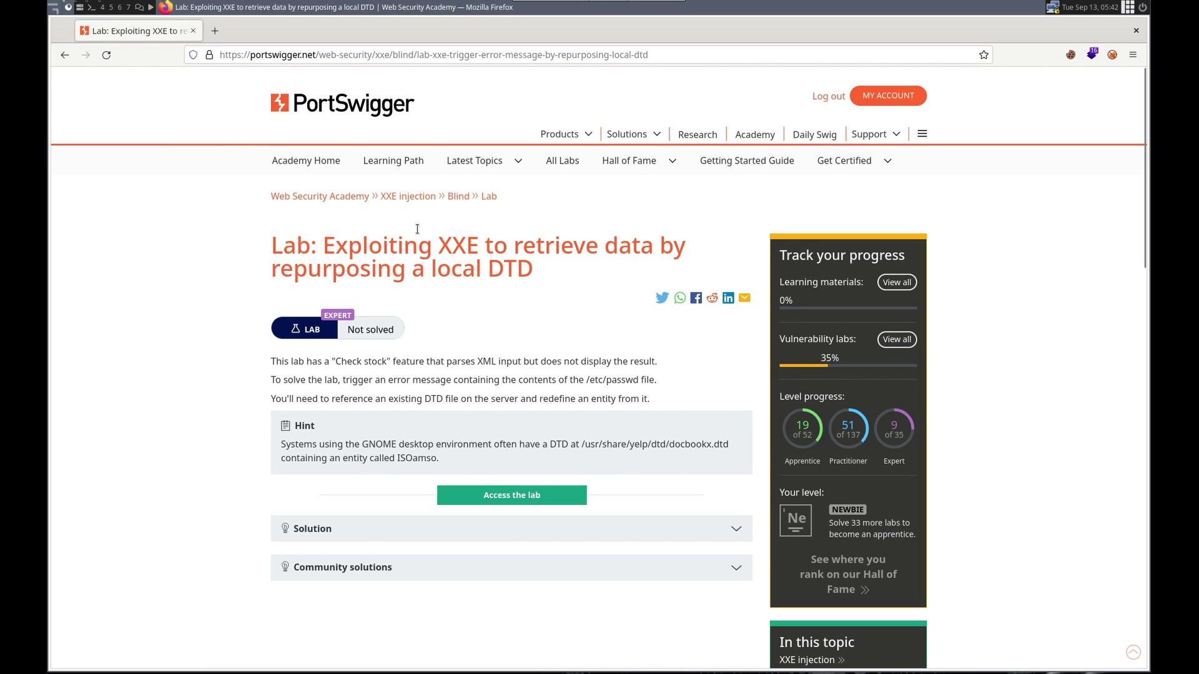
{"action": "mouse_move", "coordinate": [320, 195]}
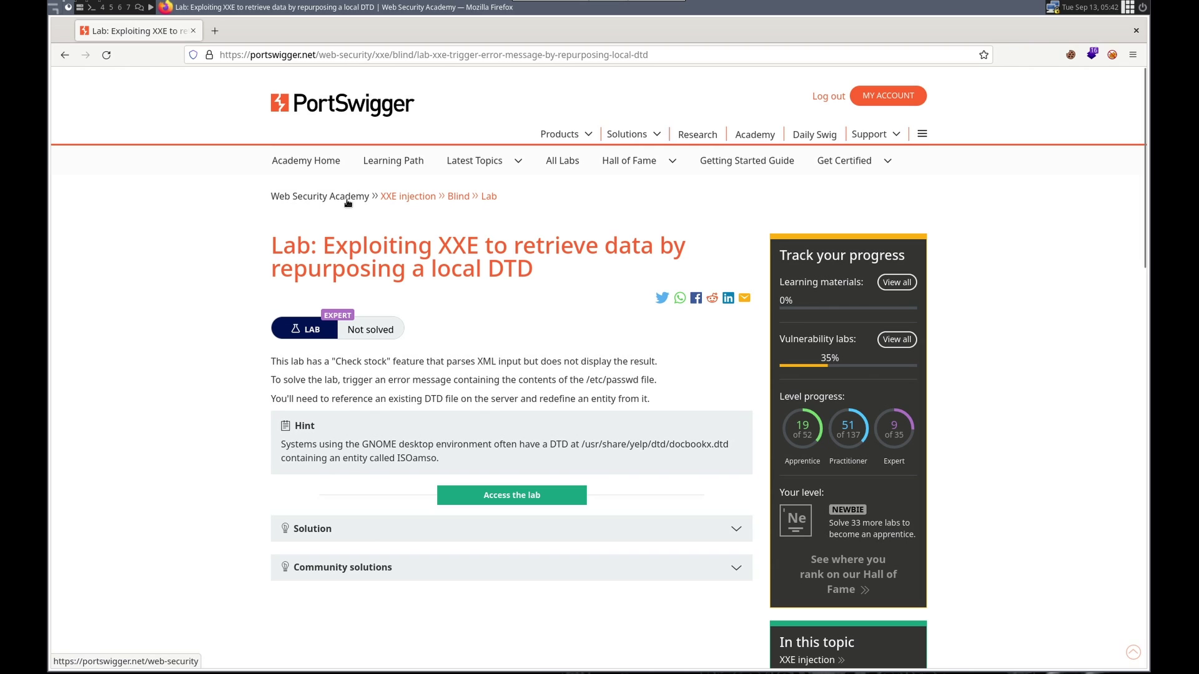
{"action": "mouse_move", "coordinate": [341, 255]}
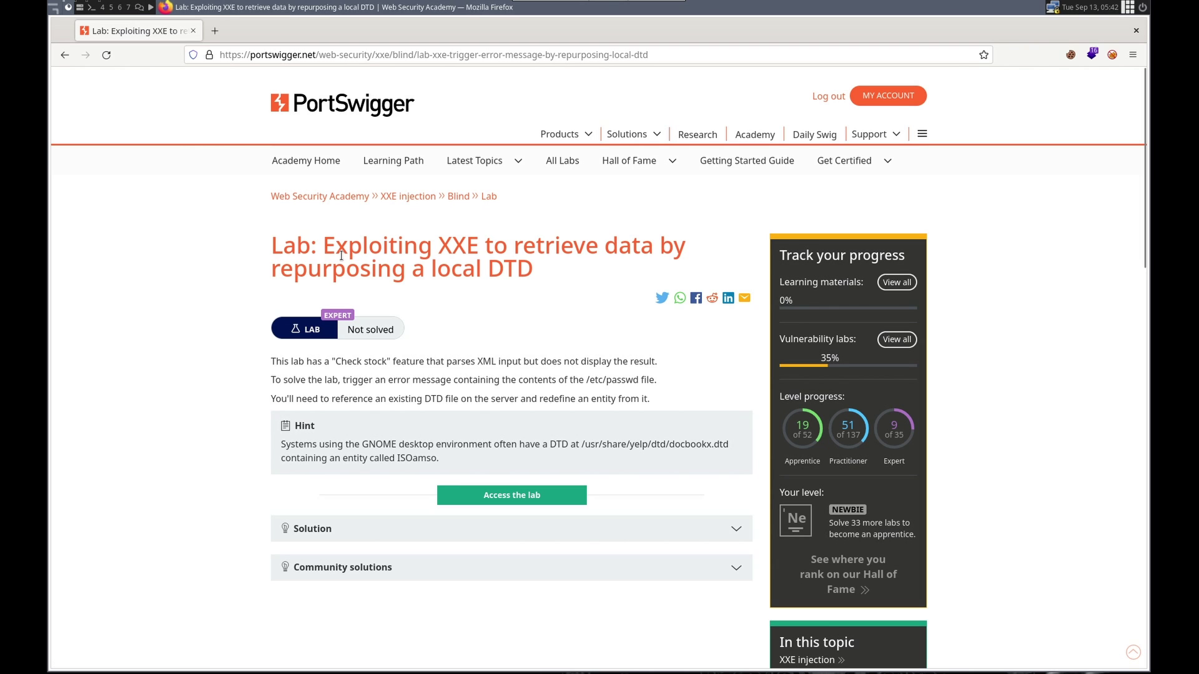
{"action": "mouse_move", "coordinate": [607, 259]}
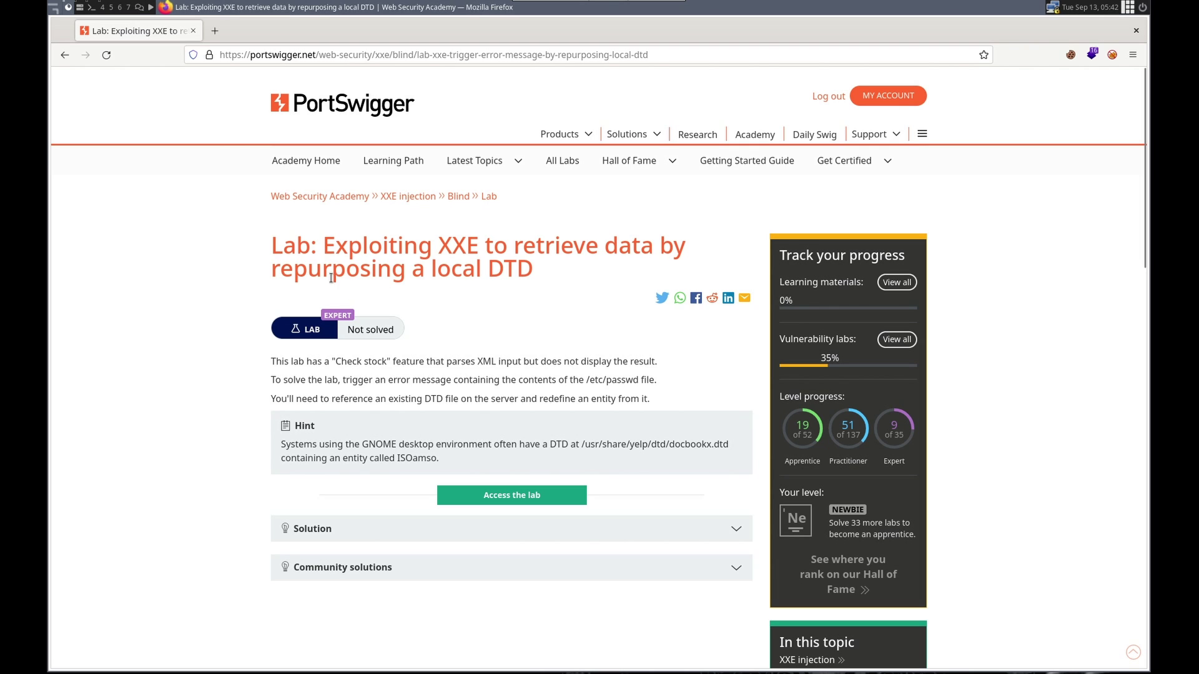
{"action": "mouse_move", "coordinate": [430, 381]}
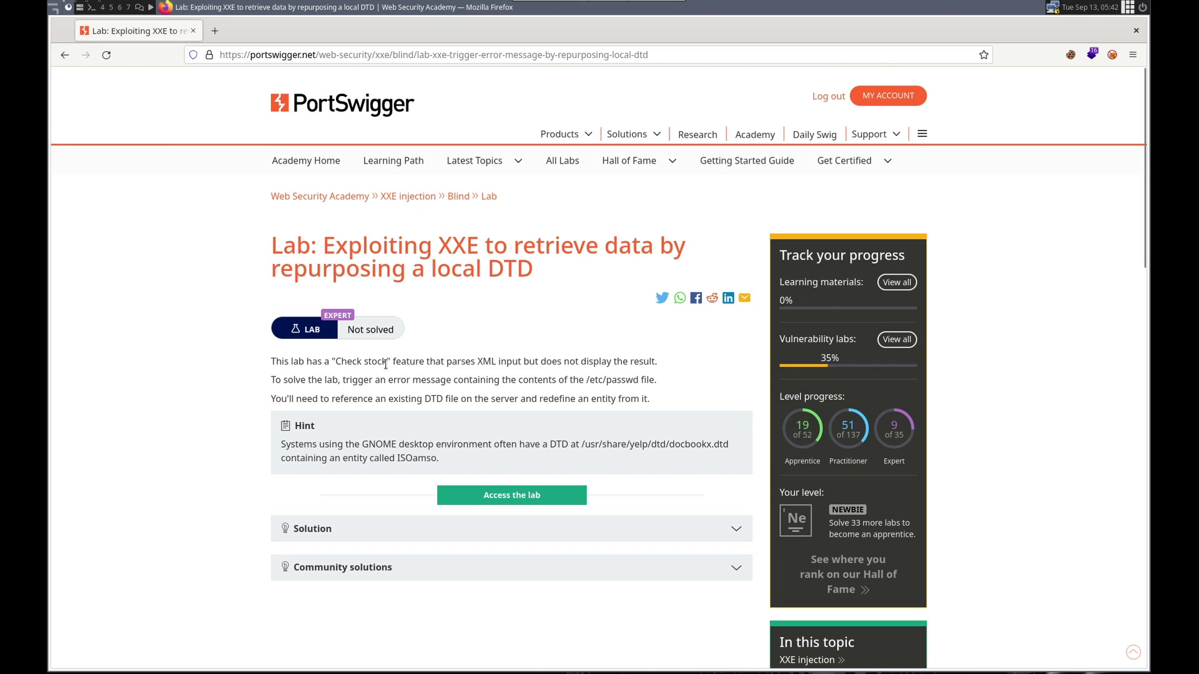
{"action": "mouse_move", "coordinate": [556, 362]}
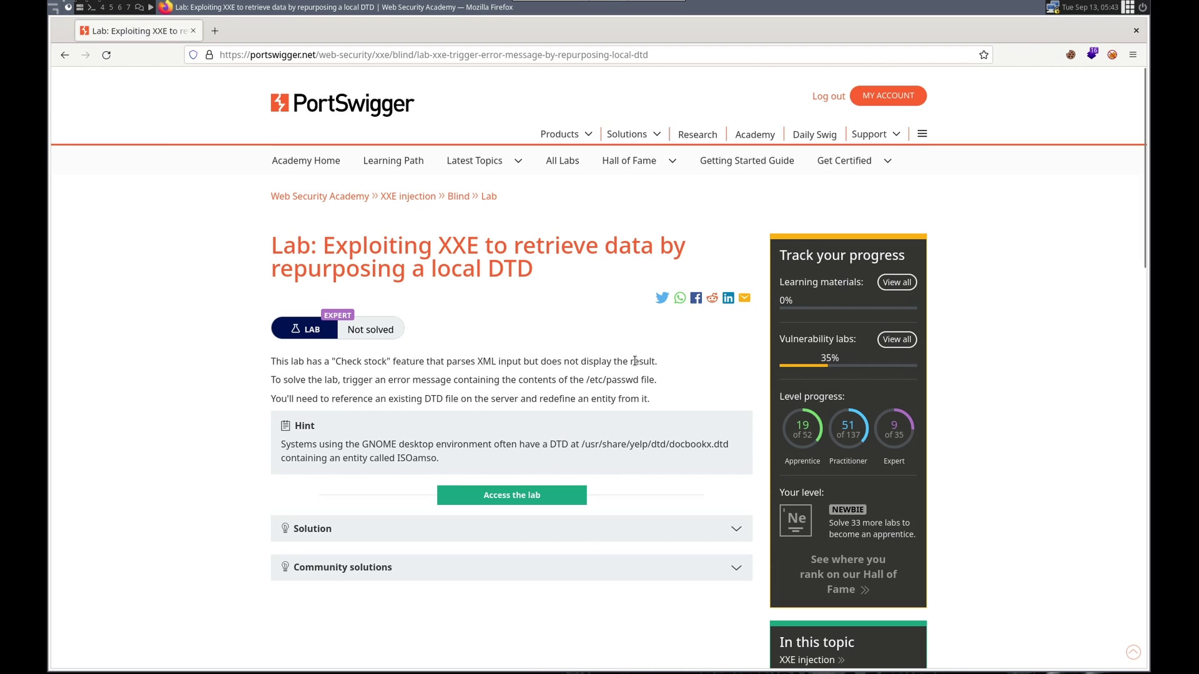
{"action": "mouse_move", "coordinate": [549, 397]}
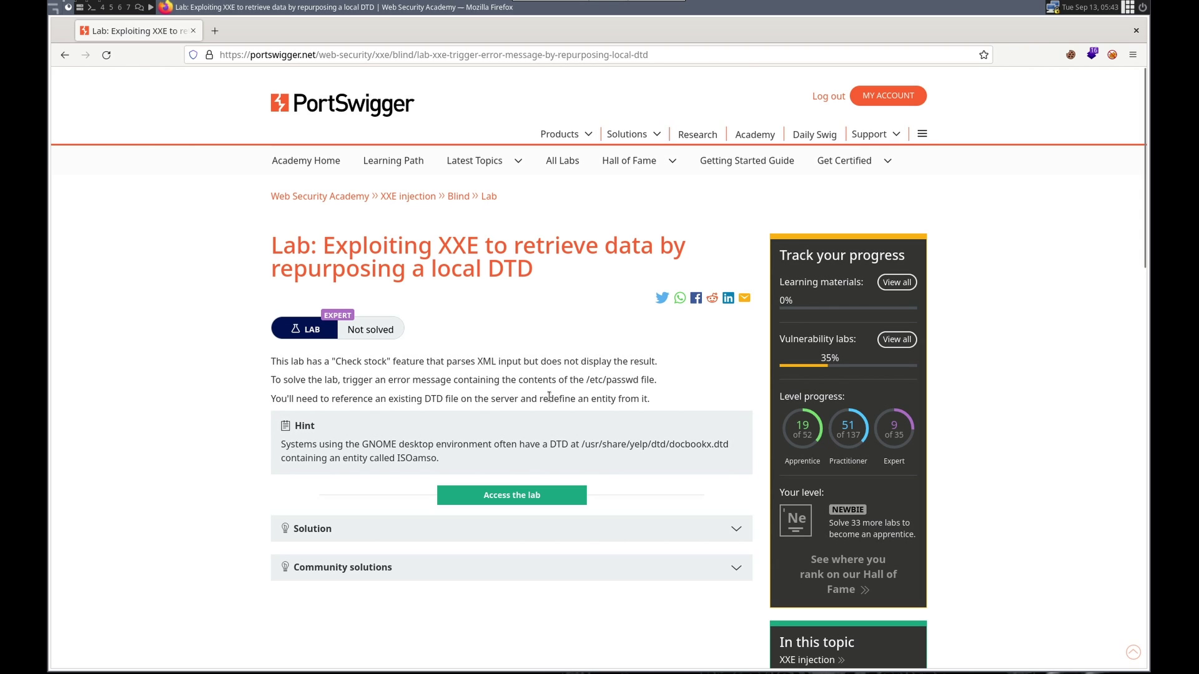
Highlight the /etc/passwd path, open the lab shop in a new tab, then return to the description.
{"action": "double_click", "coordinate": [611, 379]}
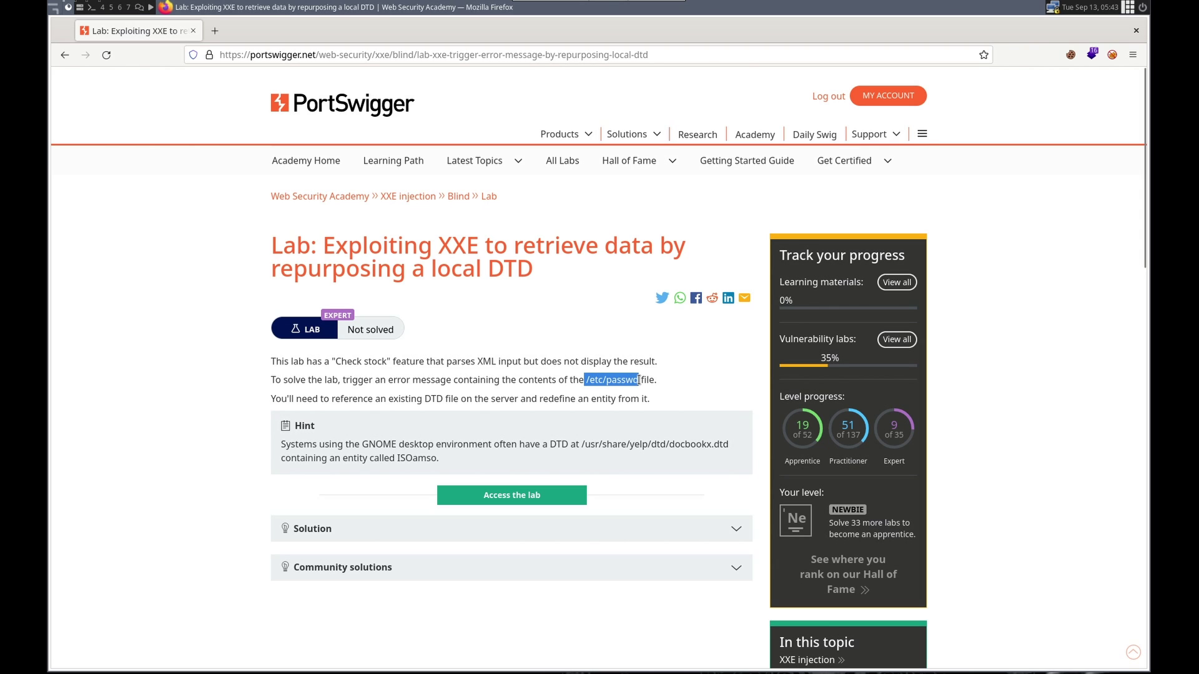
{"action": "mouse_move", "coordinate": [408, 412]}
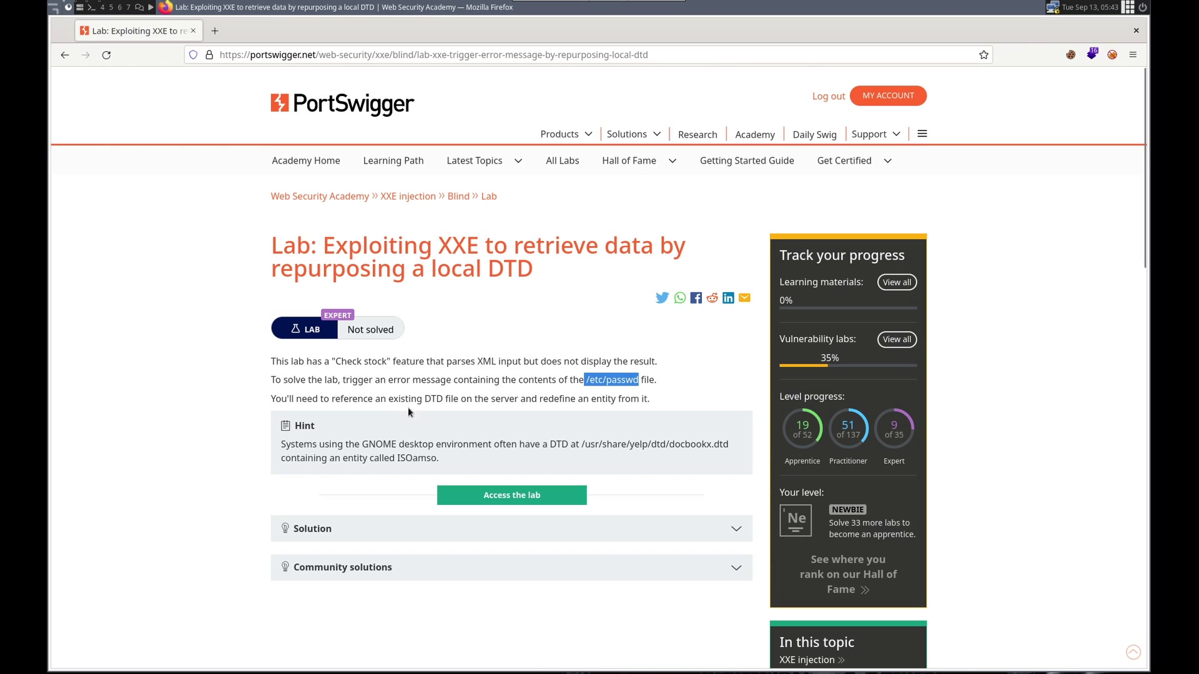
{"action": "mouse_move", "coordinate": [370, 402]}
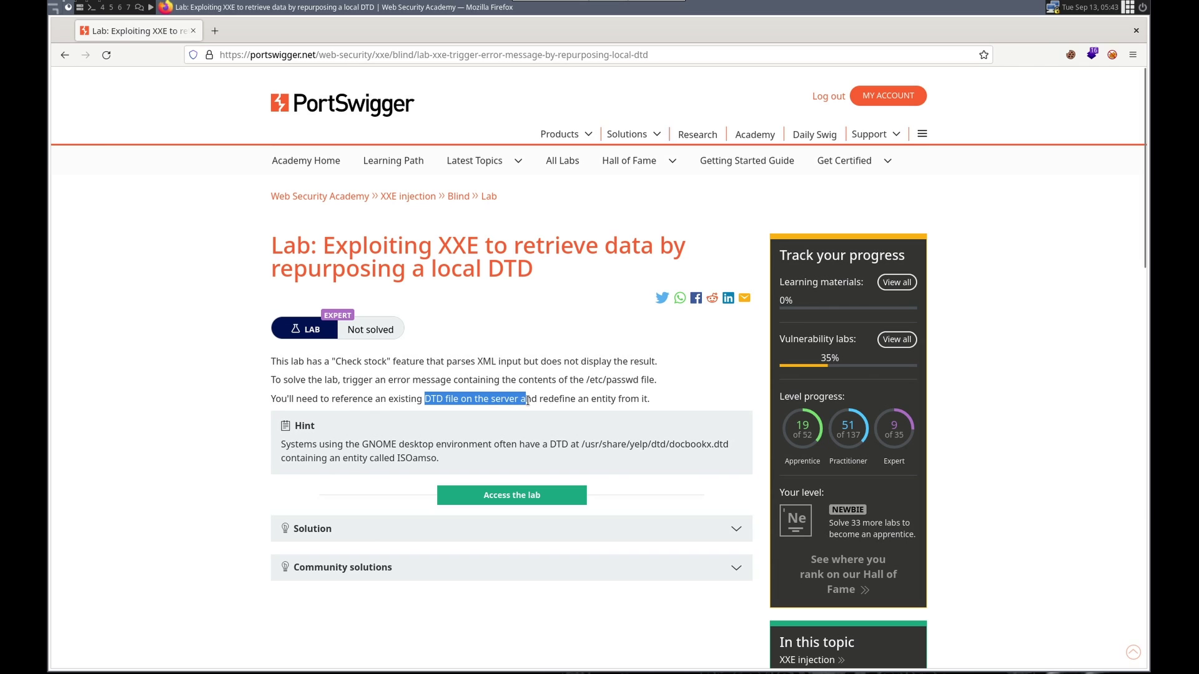
{"action": "mouse_move", "coordinate": [644, 402]}
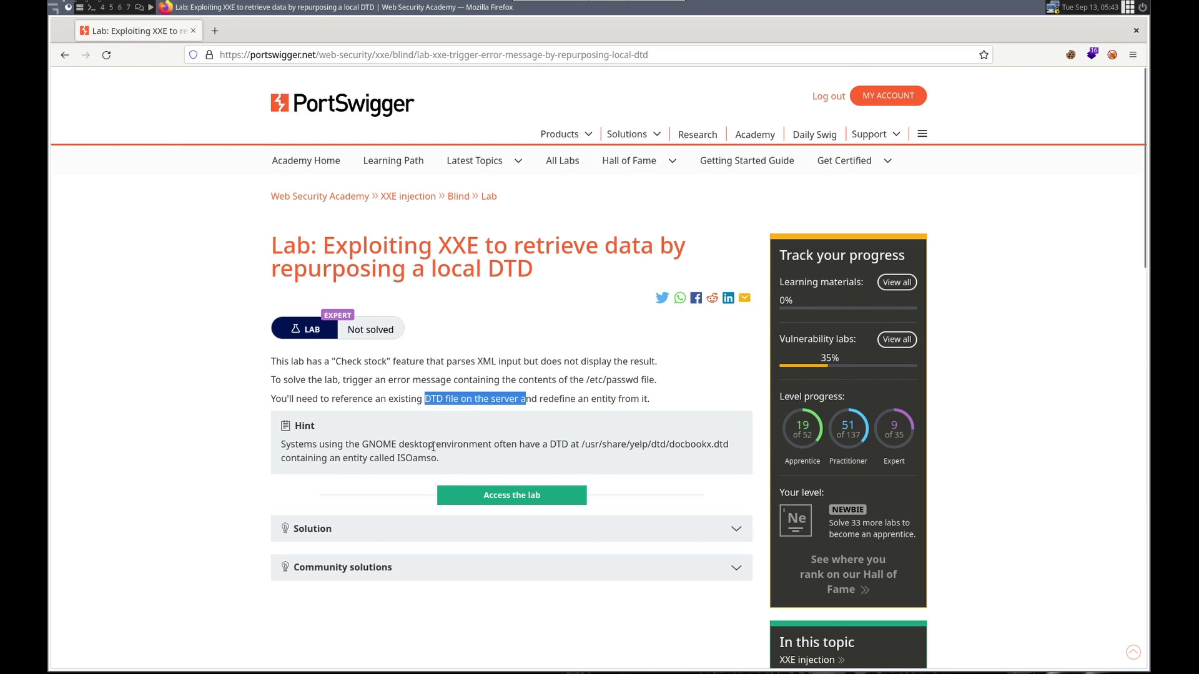
{"action": "mouse_move", "coordinate": [572, 444]}
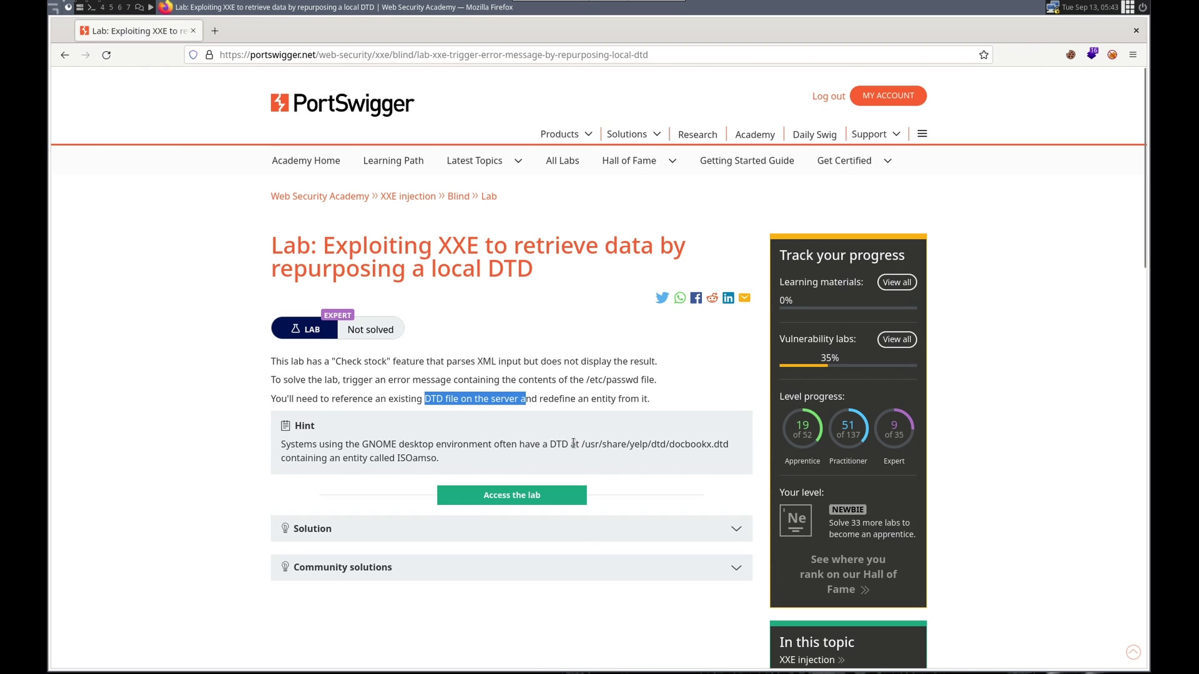
{"action": "double_click", "coordinate": [654, 444]}
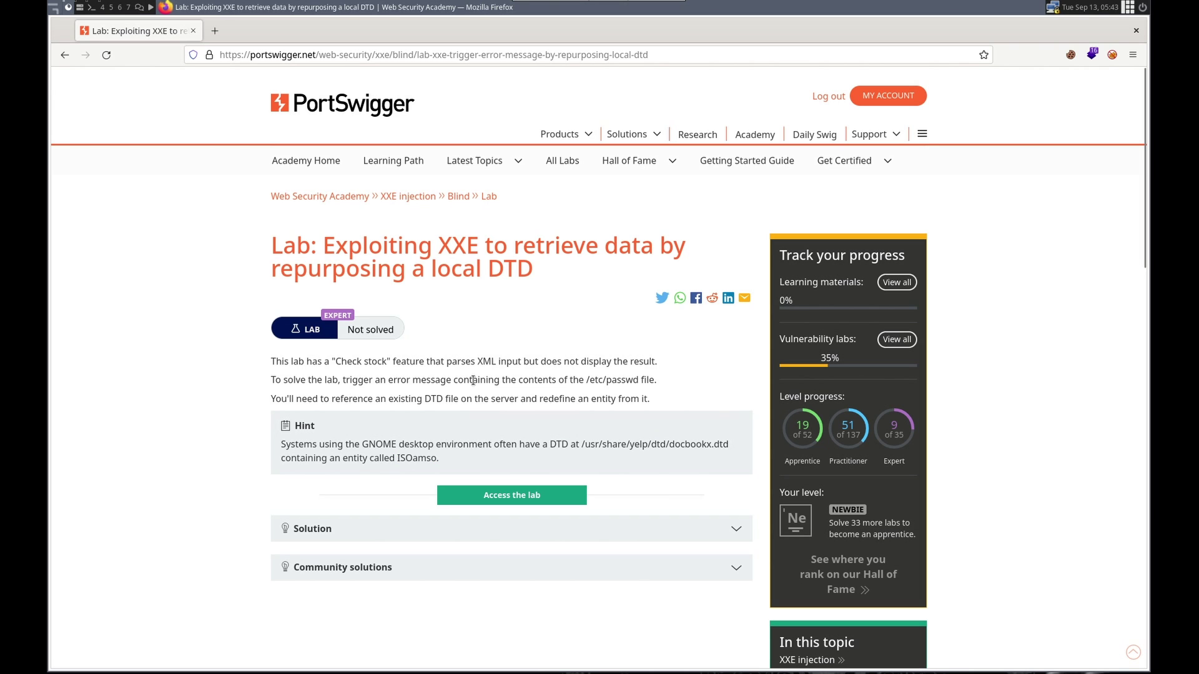
{"action": "right_click", "coordinate": [510, 495]}
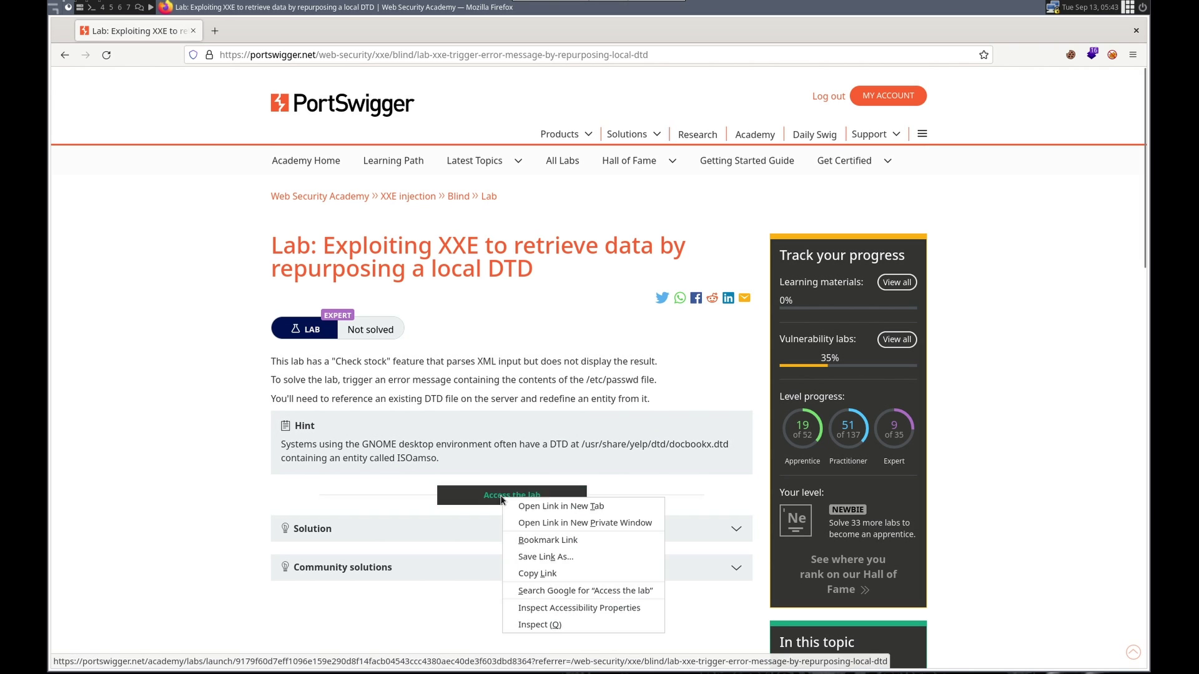
{"action": "left_click", "coordinate": [560, 505]}
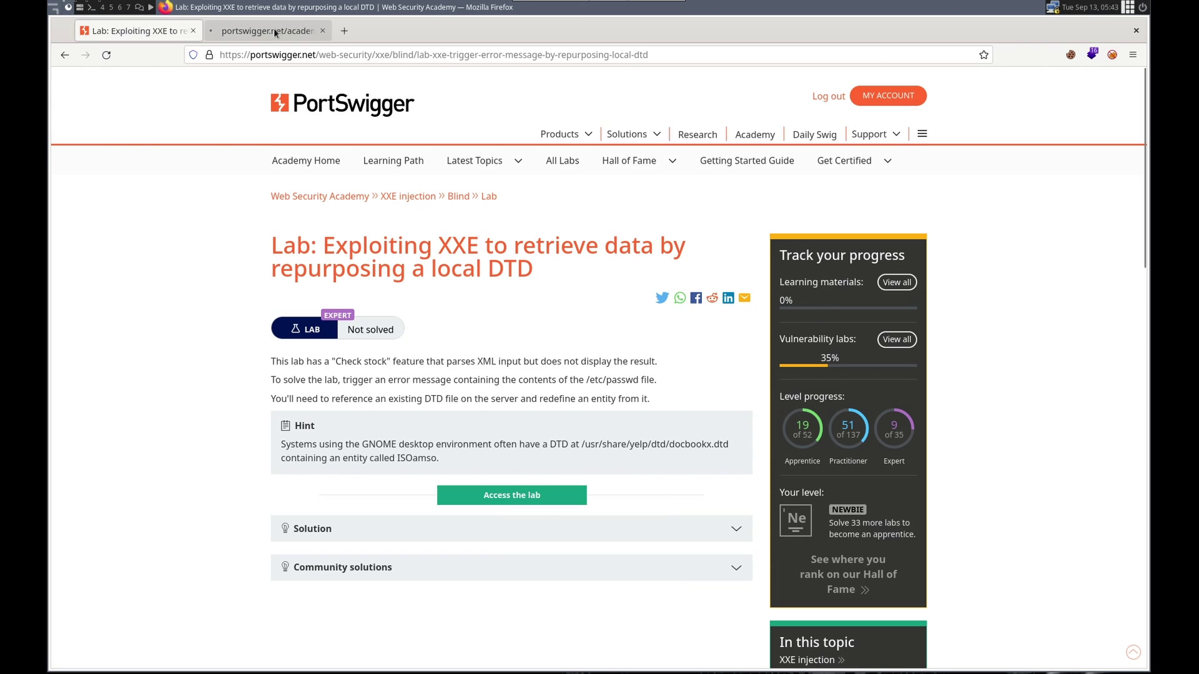
{"action": "left_click", "coordinate": [510, 495]}
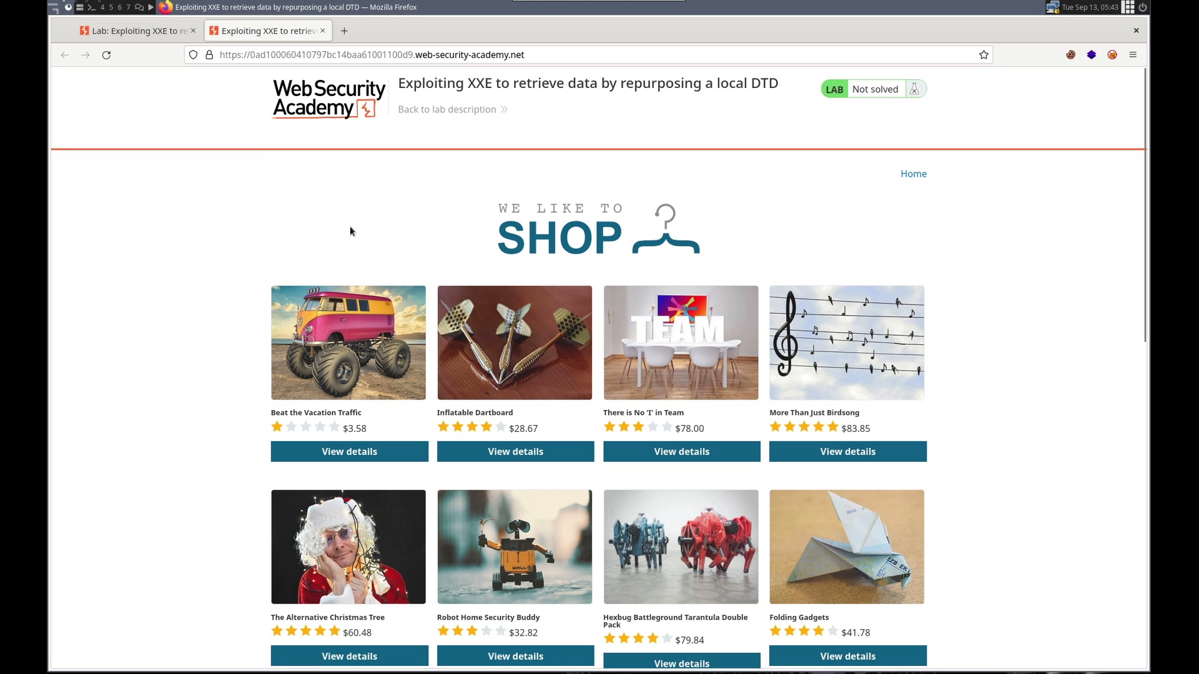
{"action": "left_click", "coordinate": [130, 31]}
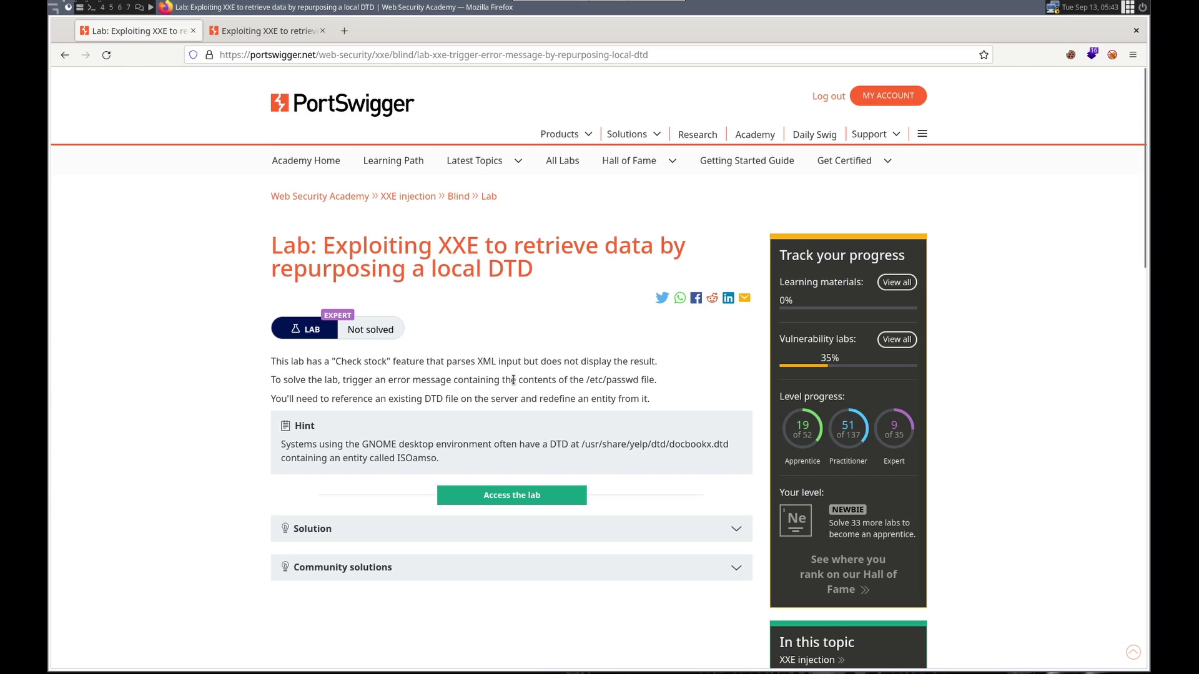
{"action": "mouse_move", "coordinate": [570, 361]}
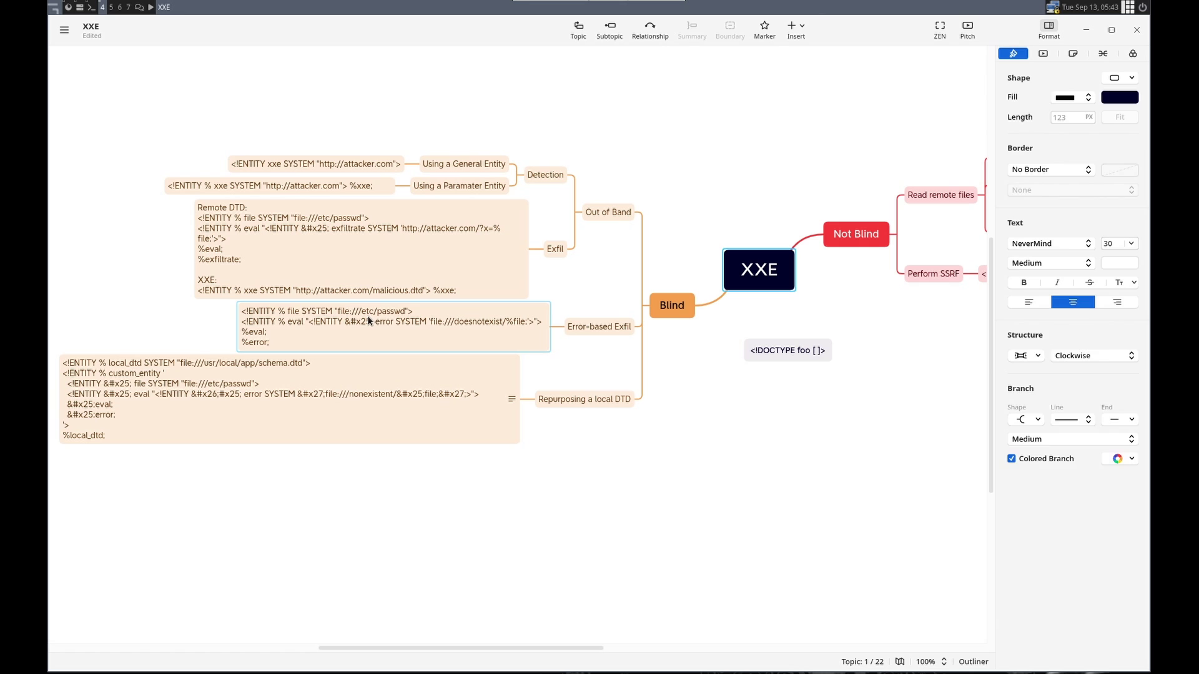
{"action": "left_click", "coordinate": [394, 327]}
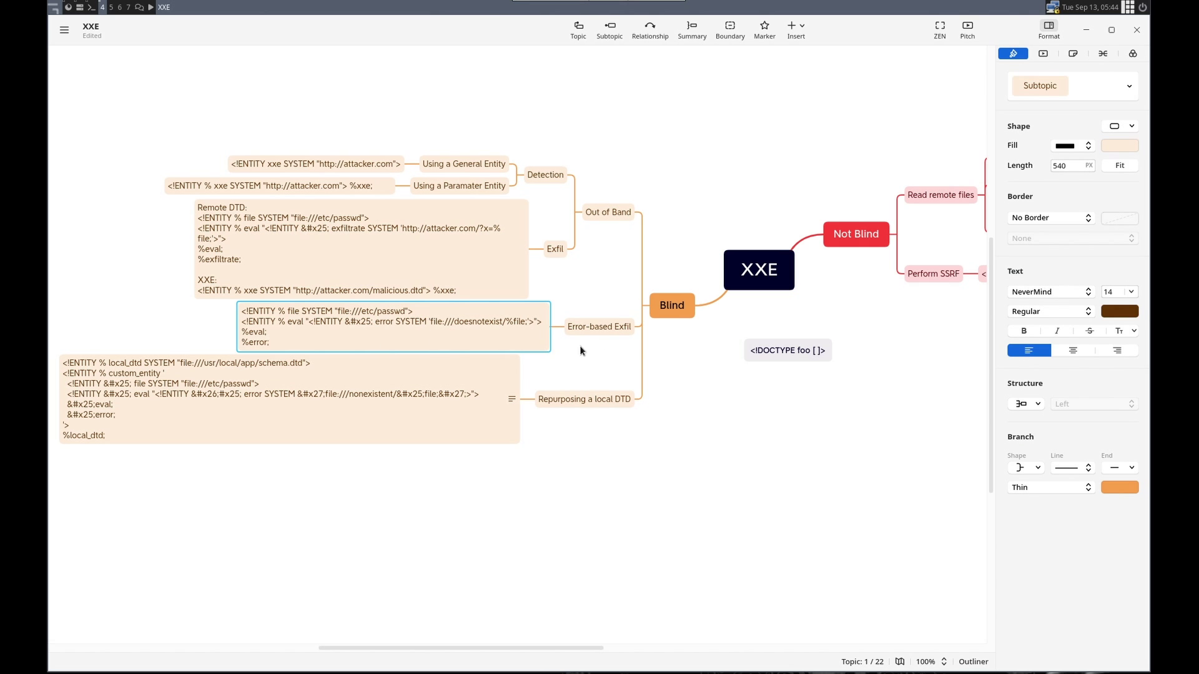
{"action": "mouse_move", "coordinate": [292, 338]}
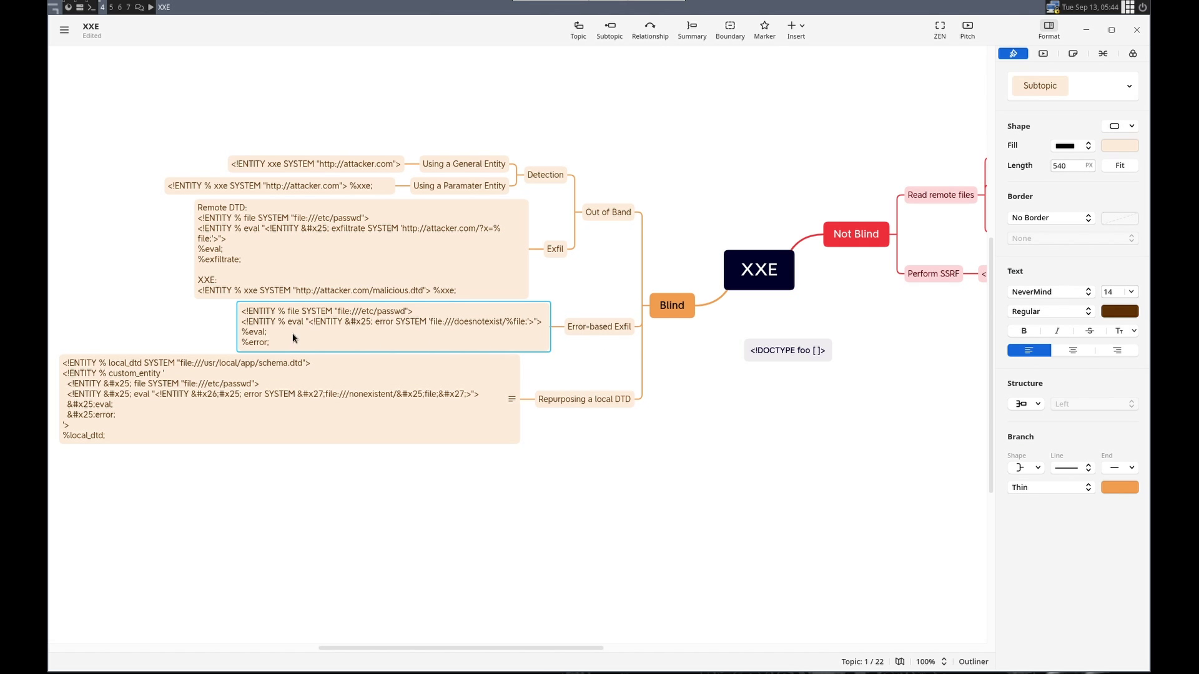
{"action": "mouse_move", "coordinate": [323, 329]}
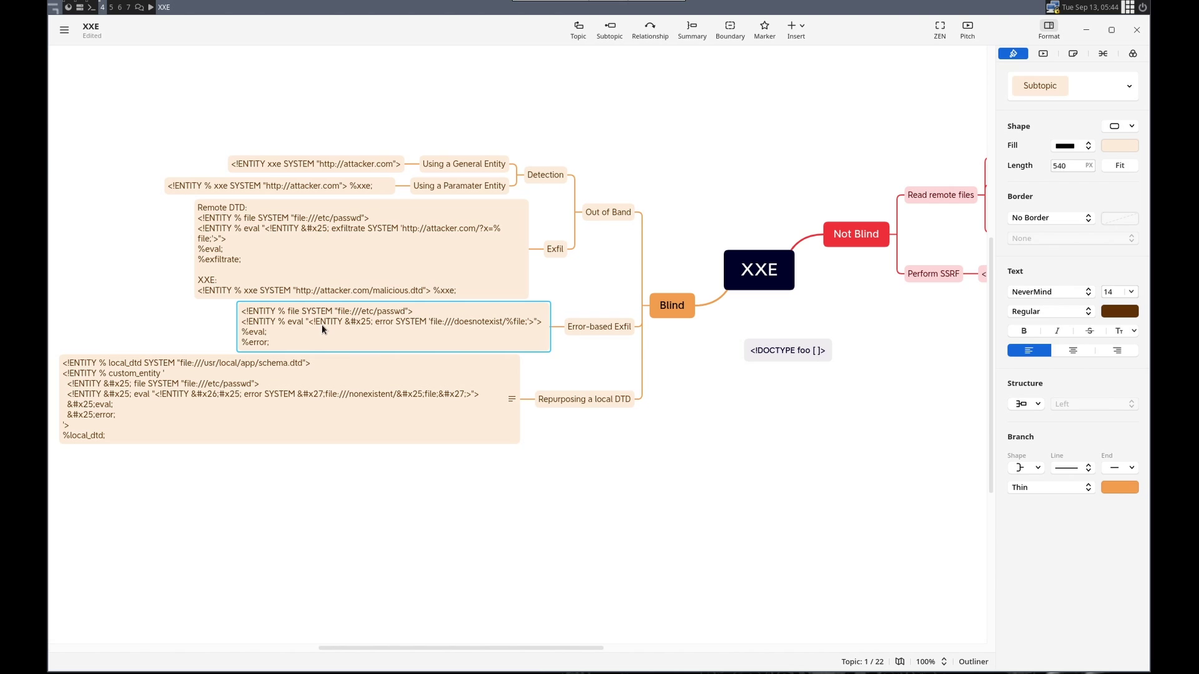
{"action": "mouse_move", "coordinate": [316, 324]}
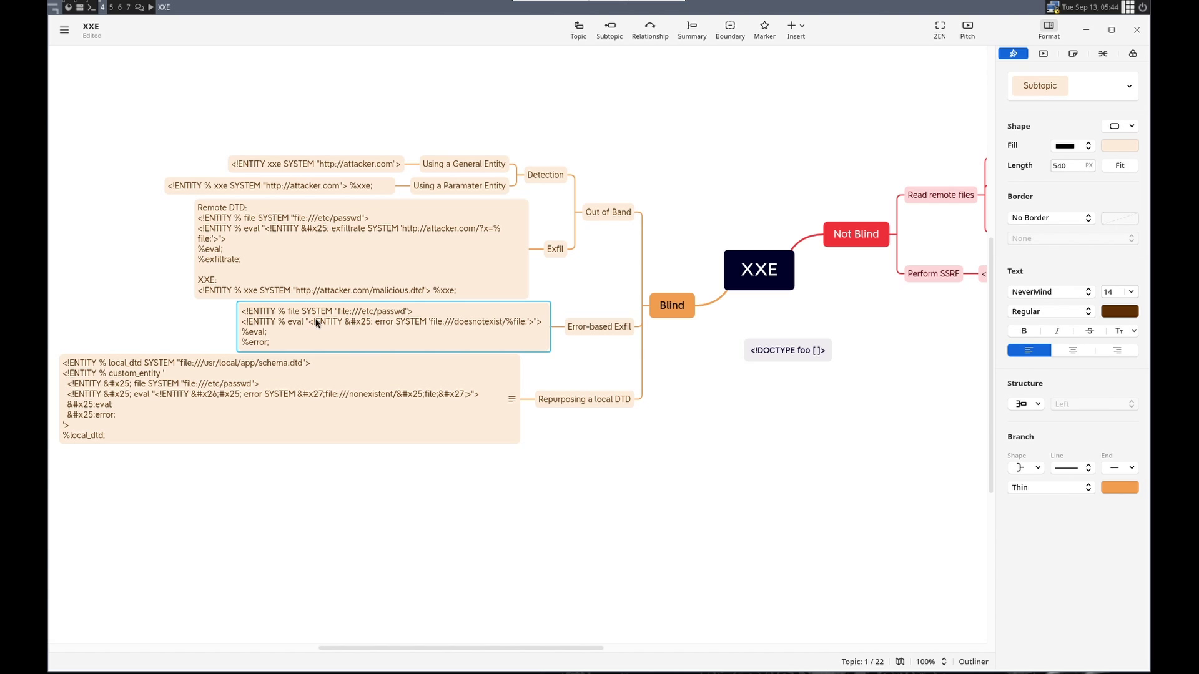
{"action": "mouse_move", "coordinate": [316, 320]}
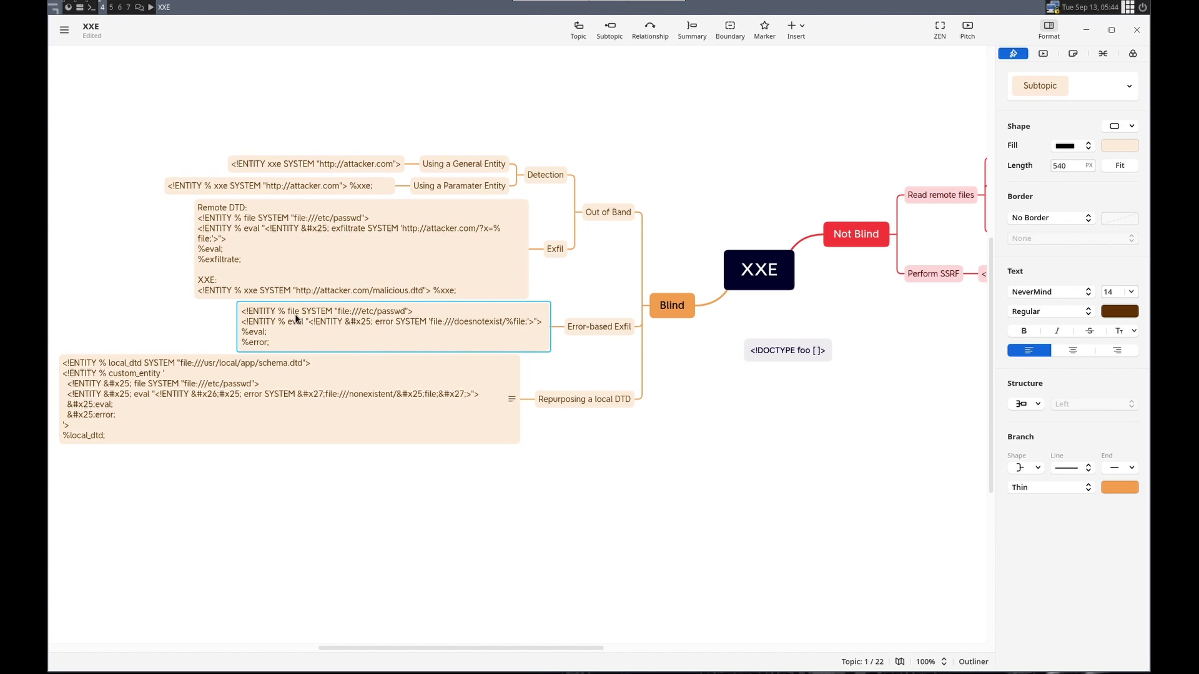
{"action": "mouse_move", "coordinate": [334, 312]}
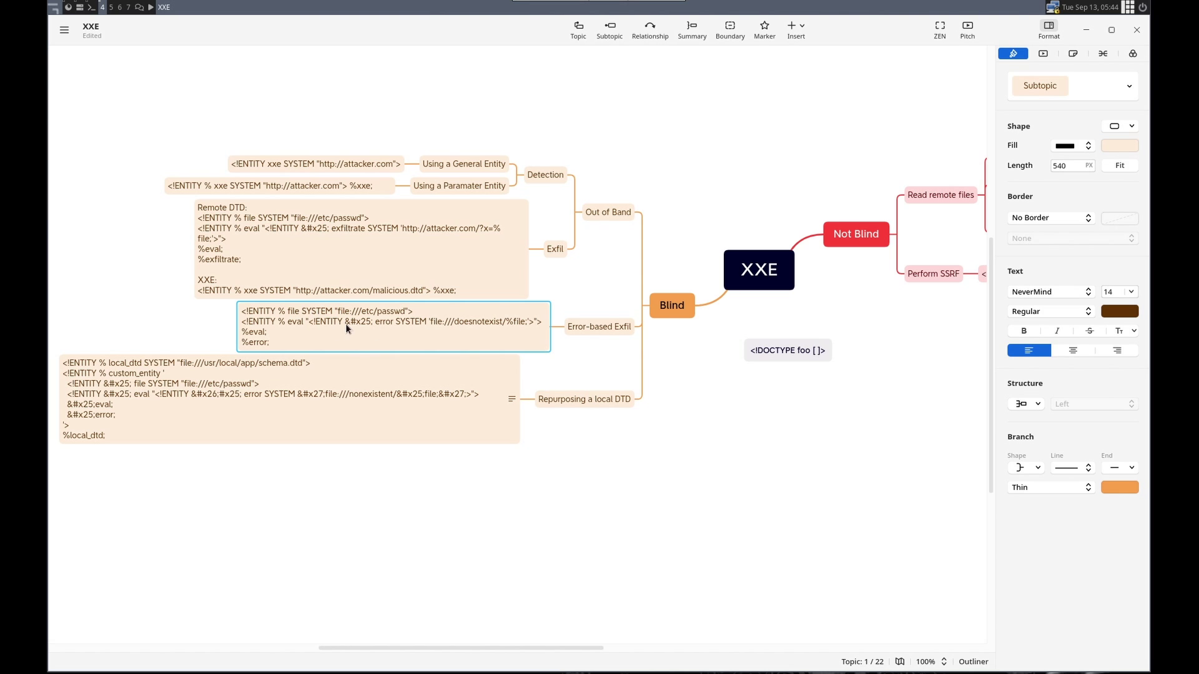
{"action": "mouse_move", "coordinate": [334, 337]}
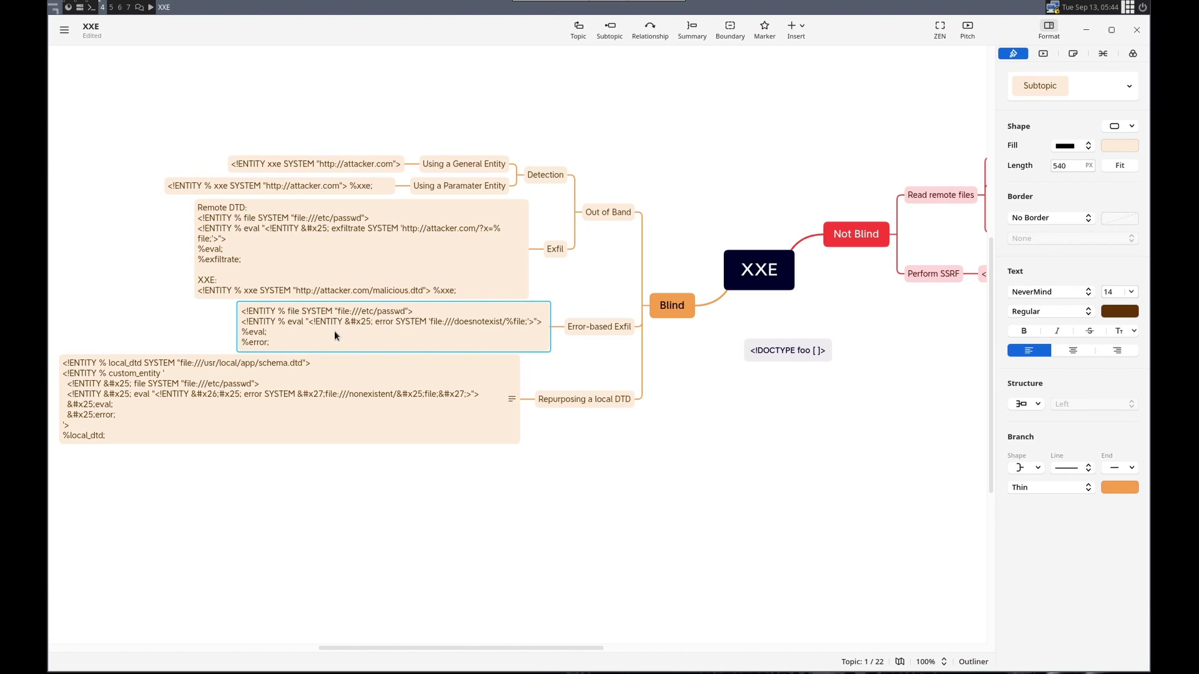
{"action": "mouse_move", "coordinate": [429, 330]}
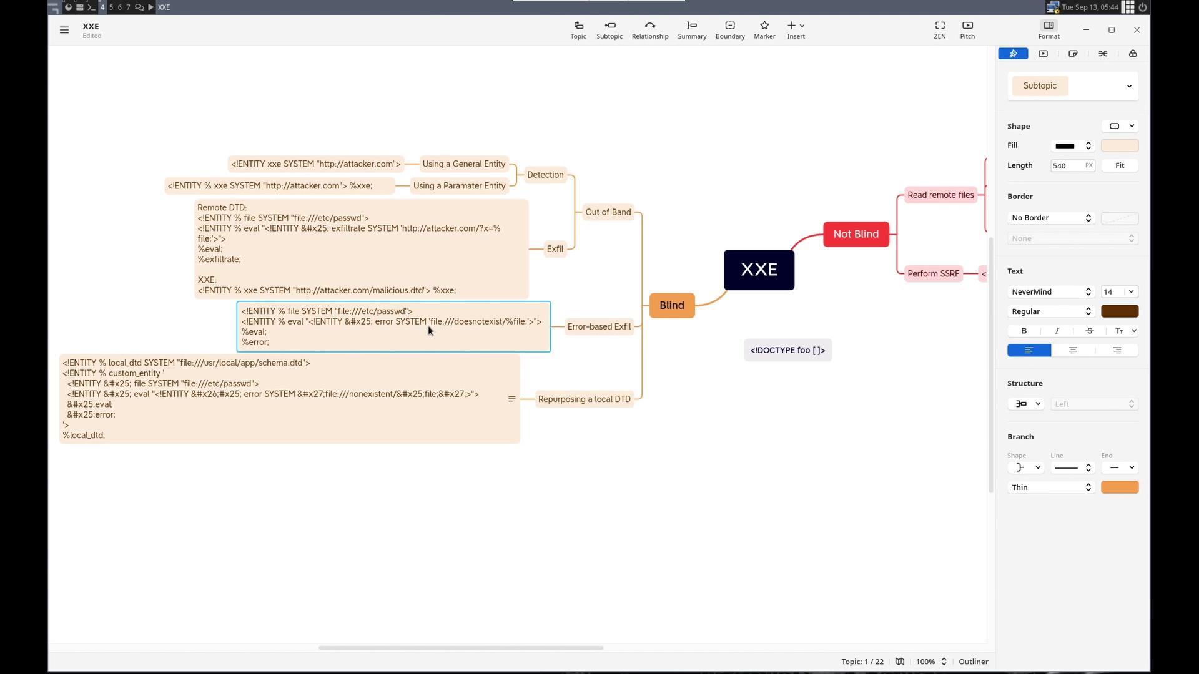
{"action": "mouse_move", "coordinate": [348, 327]}
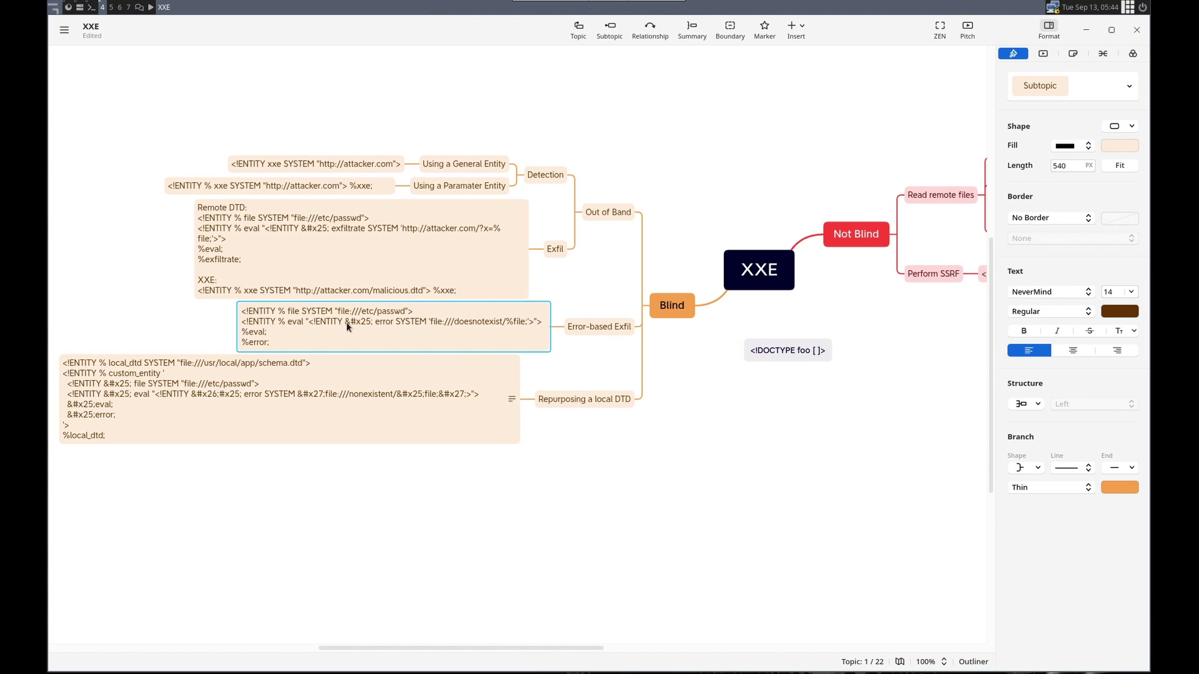
{"action": "mouse_move", "coordinate": [398, 331]}
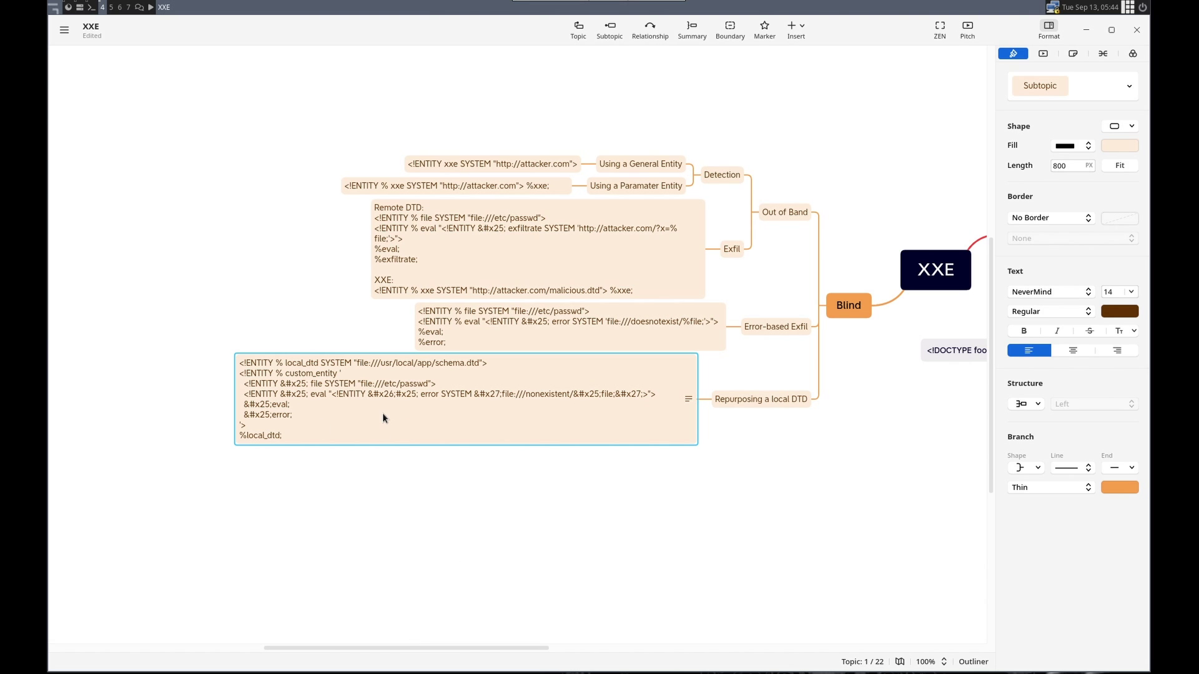
{"action": "mouse_move", "coordinate": [283, 444]}
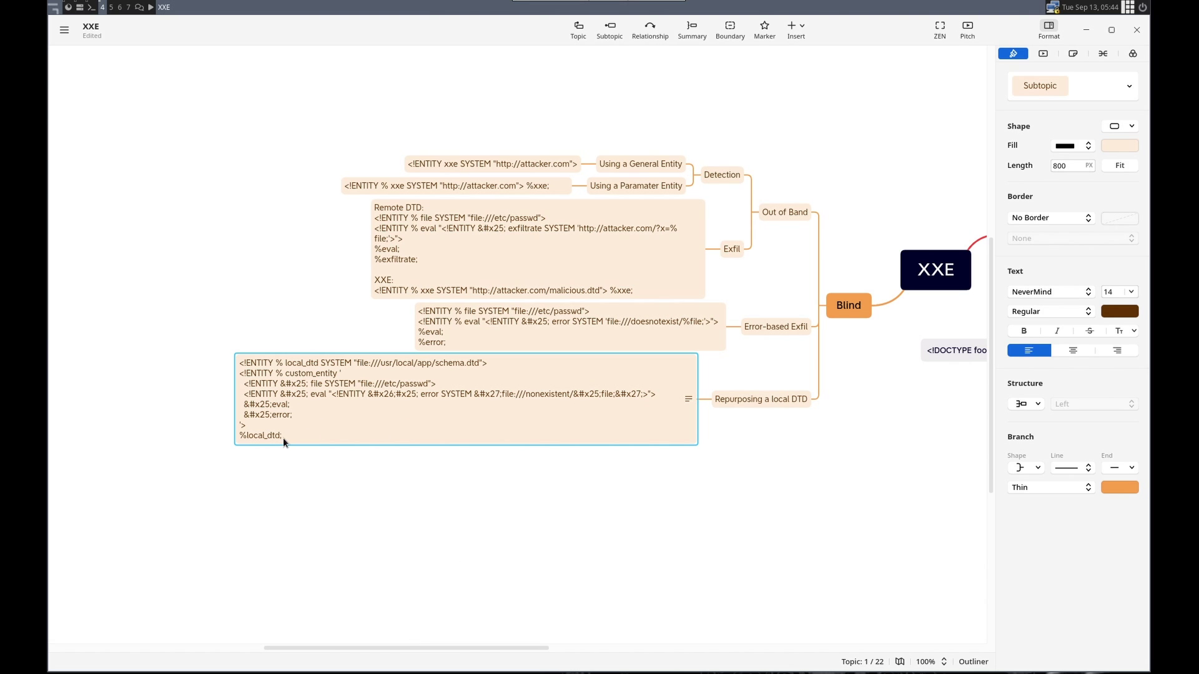
{"action": "double_click", "coordinate": [260, 437]}
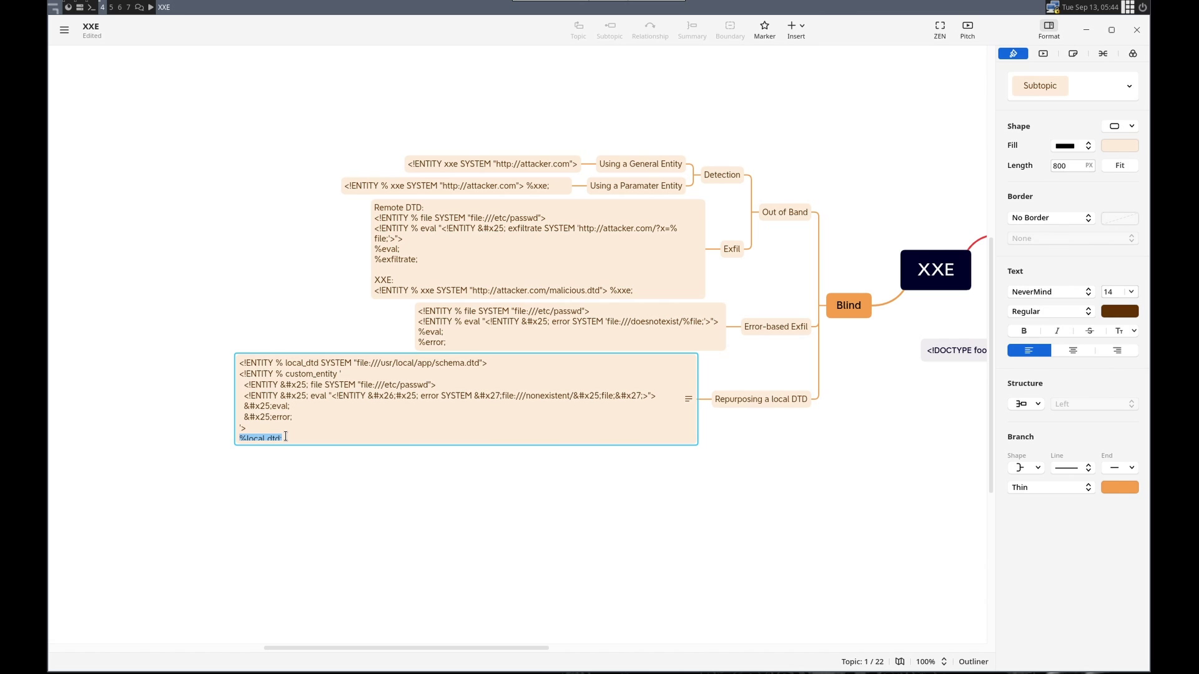
{"action": "key", "text": "ctrl+a"}
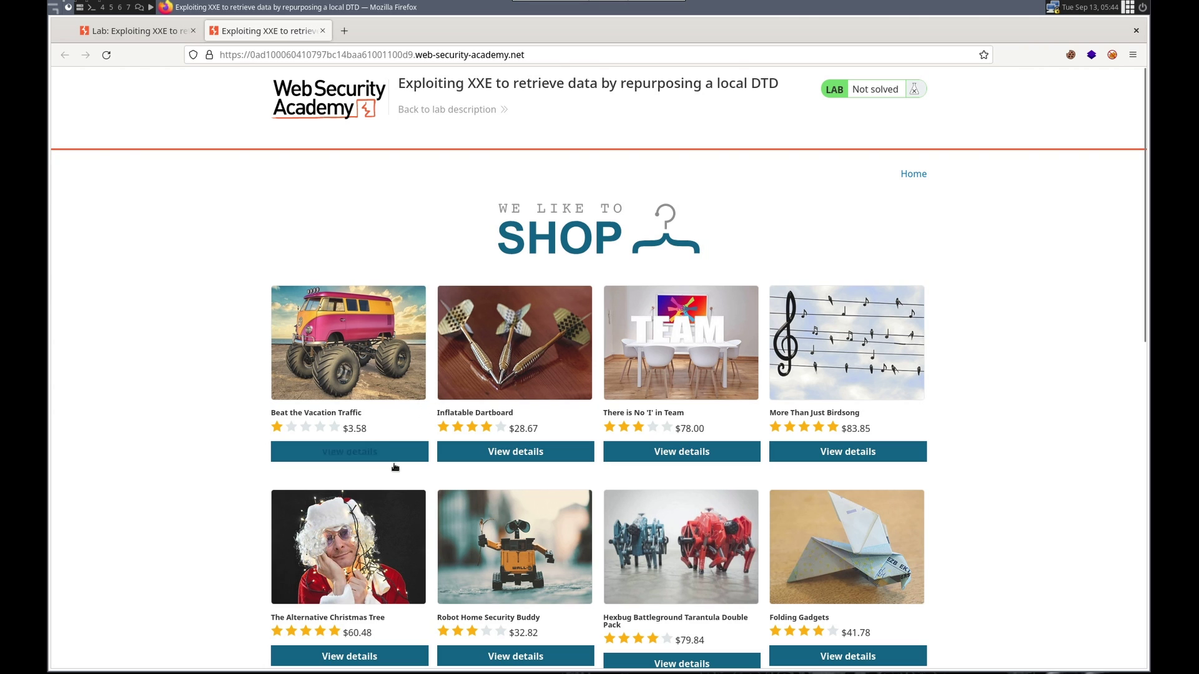
Open the Beat the Vacation Traffic product and check its stock in London.
{"action": "left_click", "coordinate": [348, 451]}
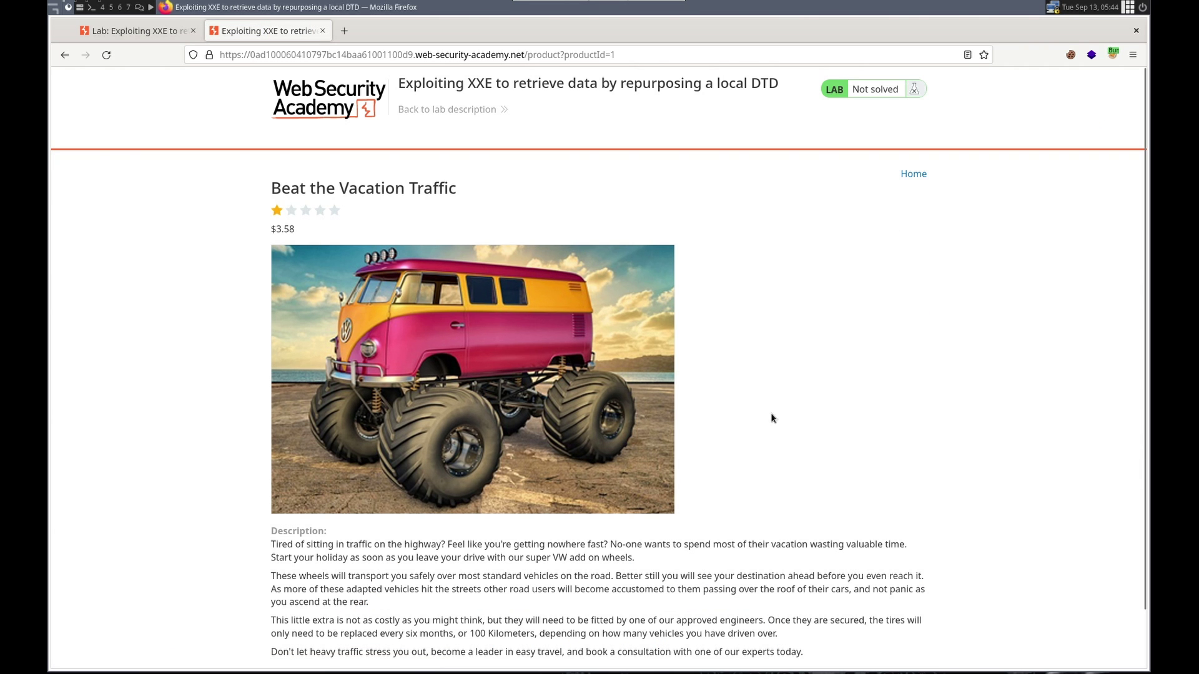
{"action": "scroll", "scroll_direction": "down", "scroll_amount": 3}
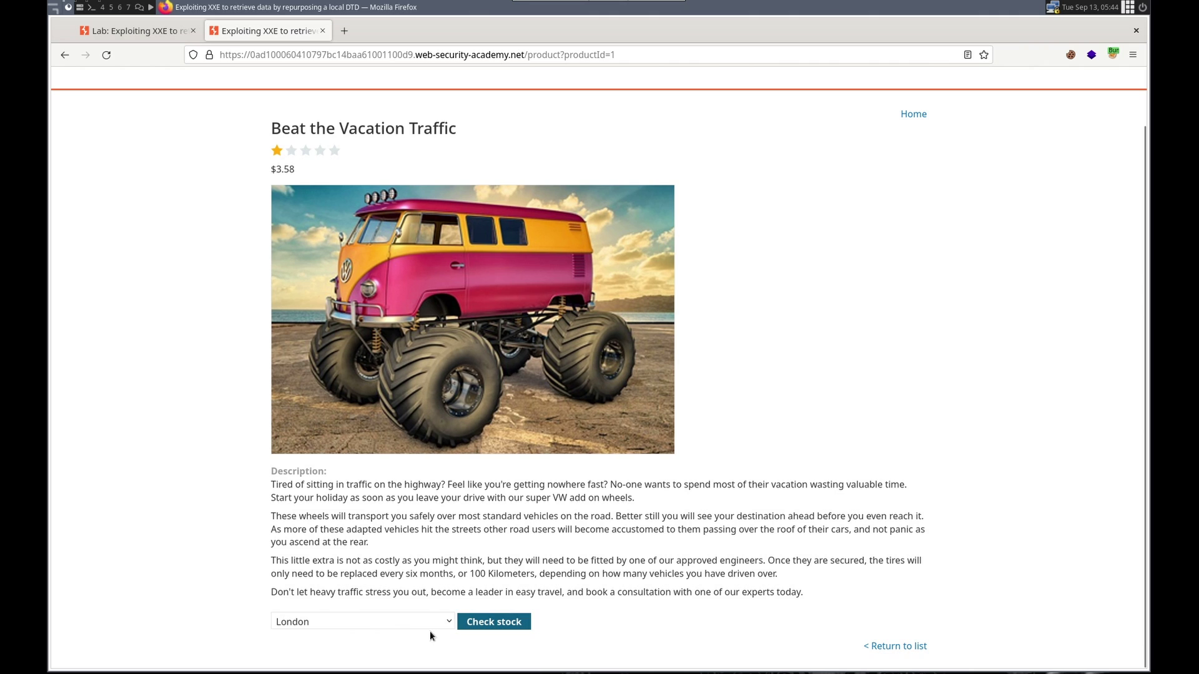
{"action": "left_click", "coordinate": [493, 622]}
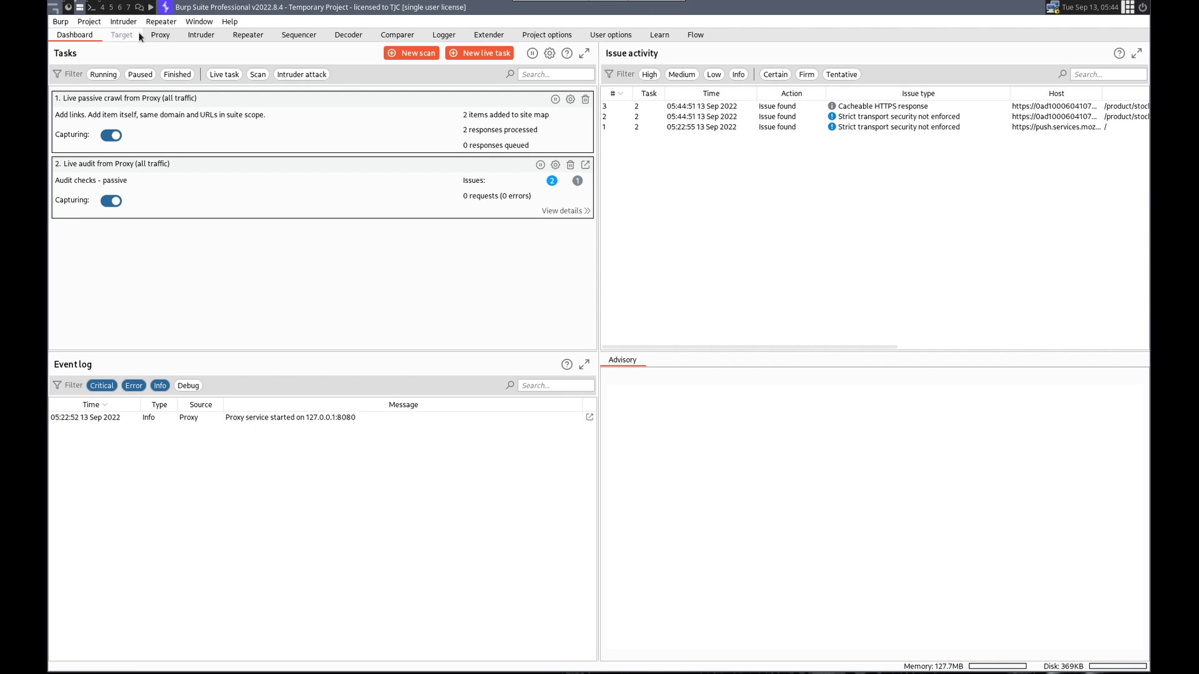
Load the POST /product/stock request into Repeater and type the local_dtd schema.dtd entity.
{"action": "left_click", "coordinate": [160, 34]}
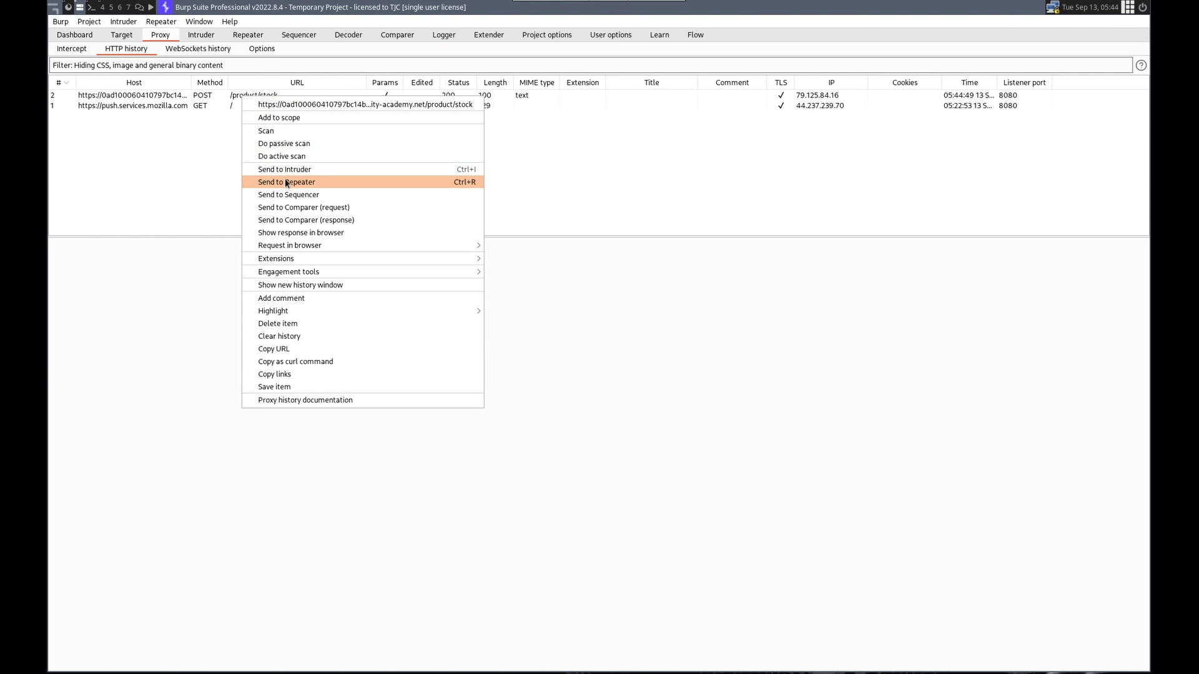
{"action": "left_click", "coordinate": [286, 182]}
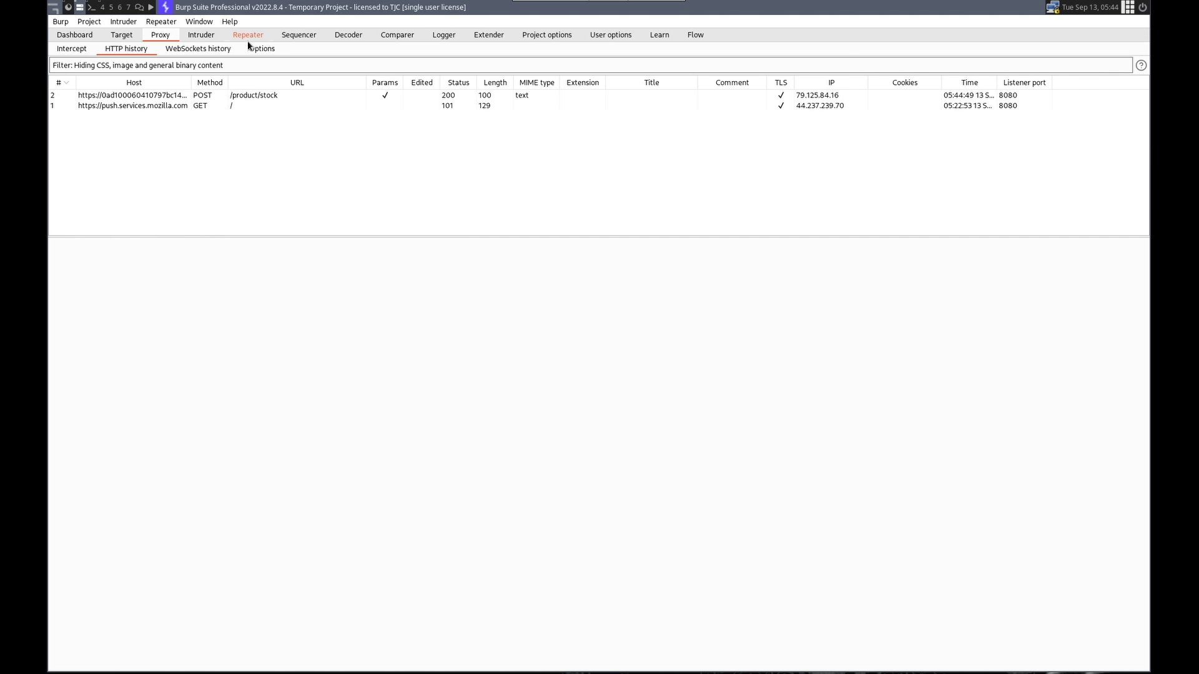
{"action": "left_click", "coordinate": [247, 34]}
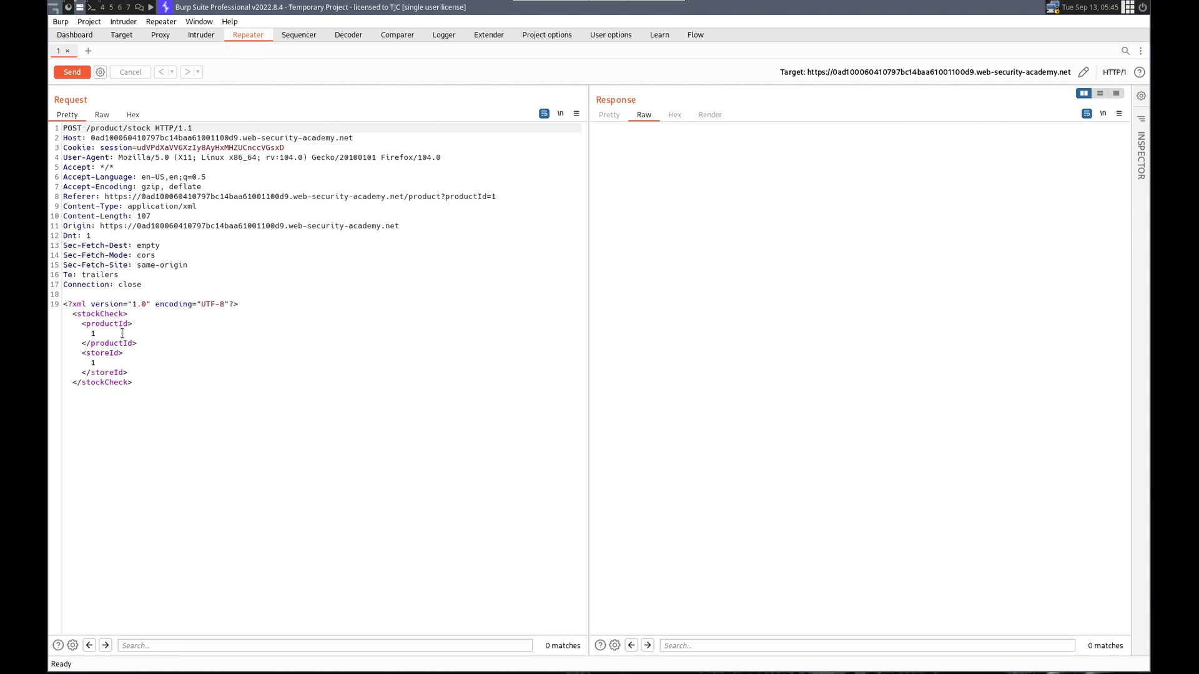
{"action": "mouse_move", "coordinate": [249, 312]}
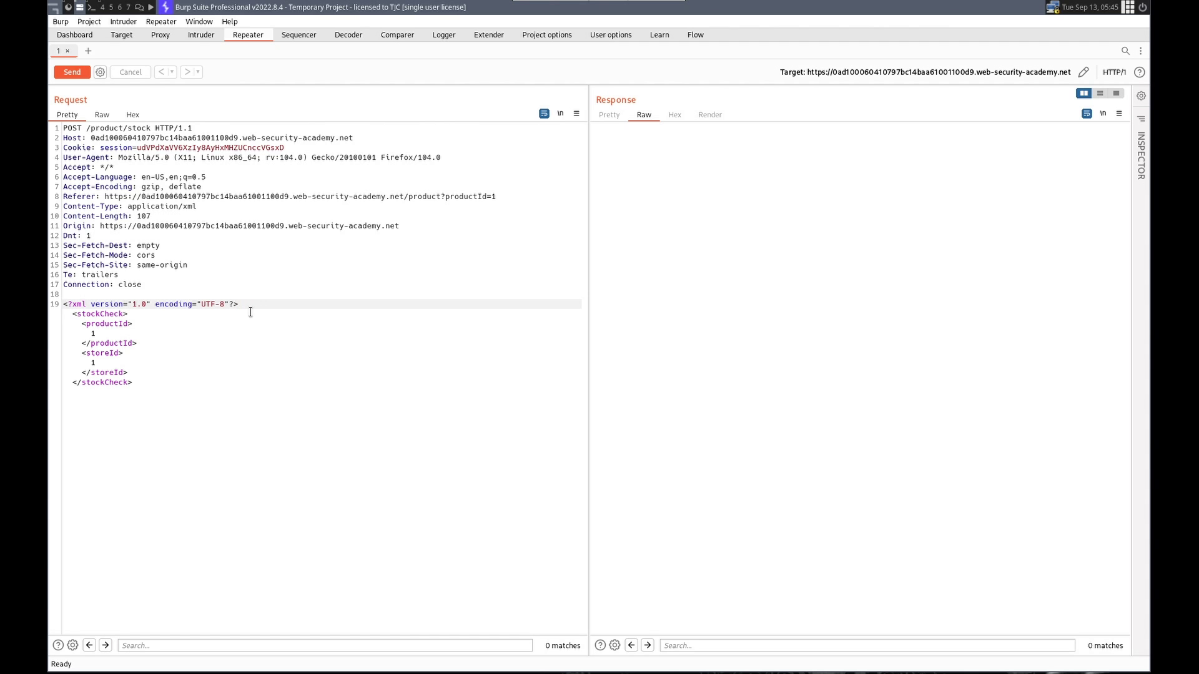
{"action": "type", "text": "<!ENTITY % local_dtd SYSTEM \"file:///usr/local/app/schema.dtd\">"}
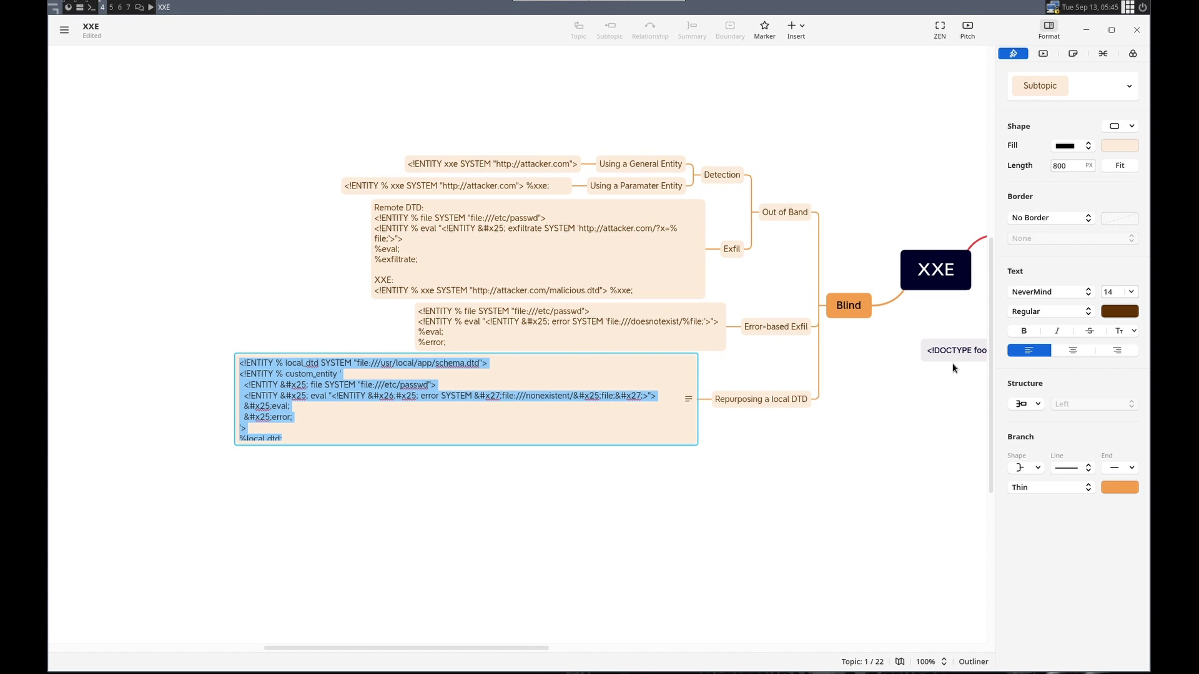
Paste the payload in a DOCTYPE and change the DTD path to /usr/share/yelp/dtd/docbookx.dtd.
{"action": "right_click", "coordinate": [955, 351]}
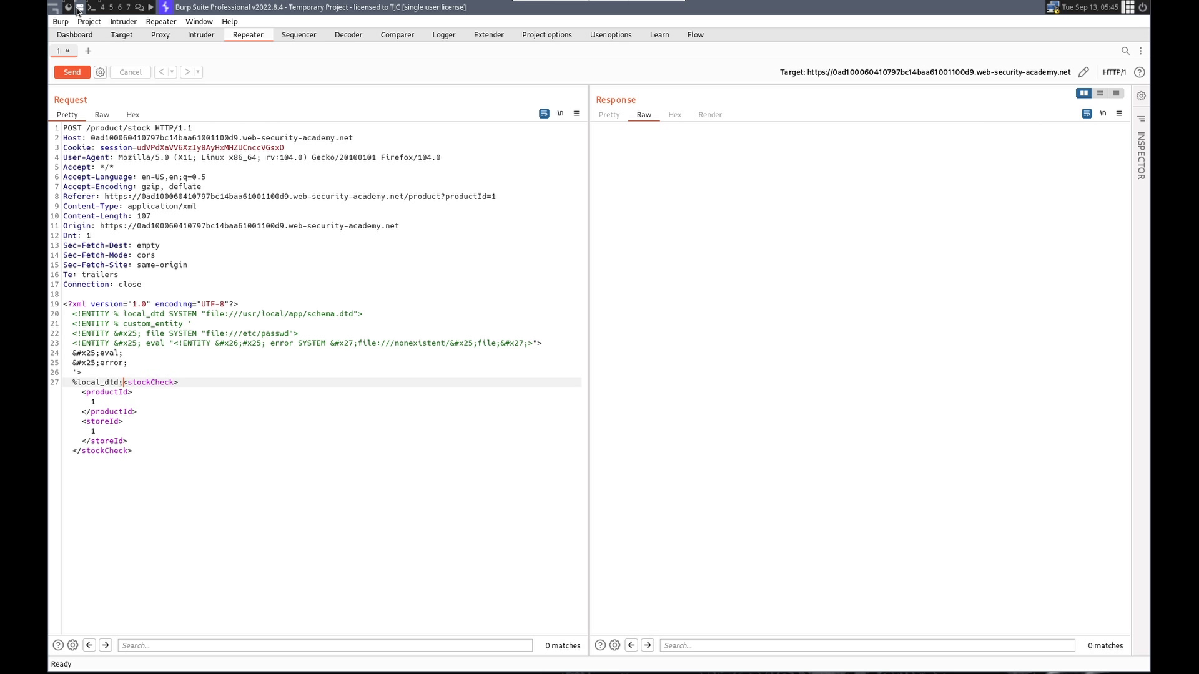
{"action": "mouse_move", "coordinate": [245, 300]}
{"action": "type", "text": "]>"}
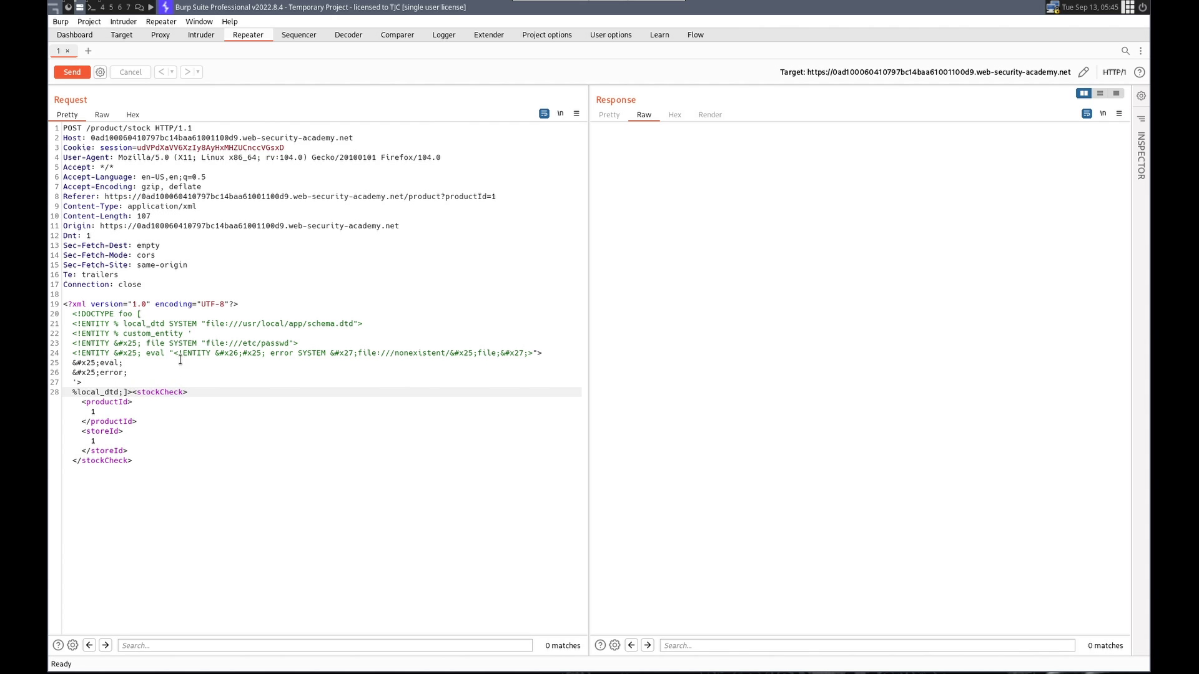
{"action": "left_click", "coordinate": [141, 314]}
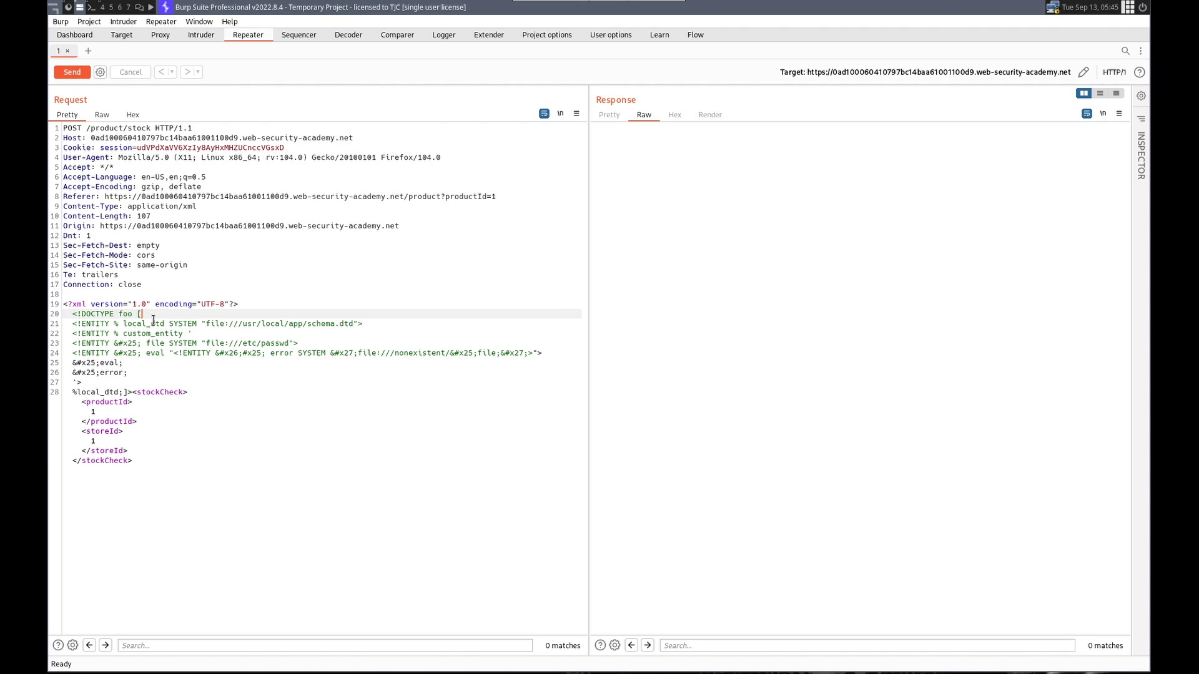
{"action": "mouse_move", "coordinate": [150, 324]}
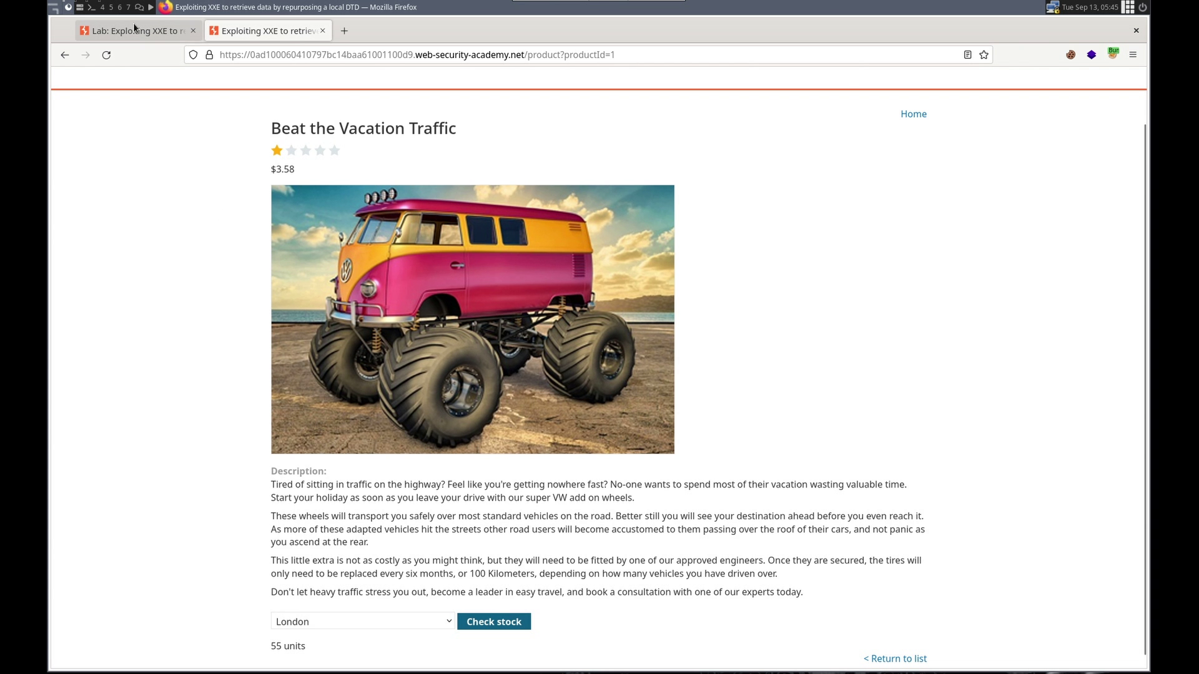
{"action": "left_click", "coordinate": [137, 31]}
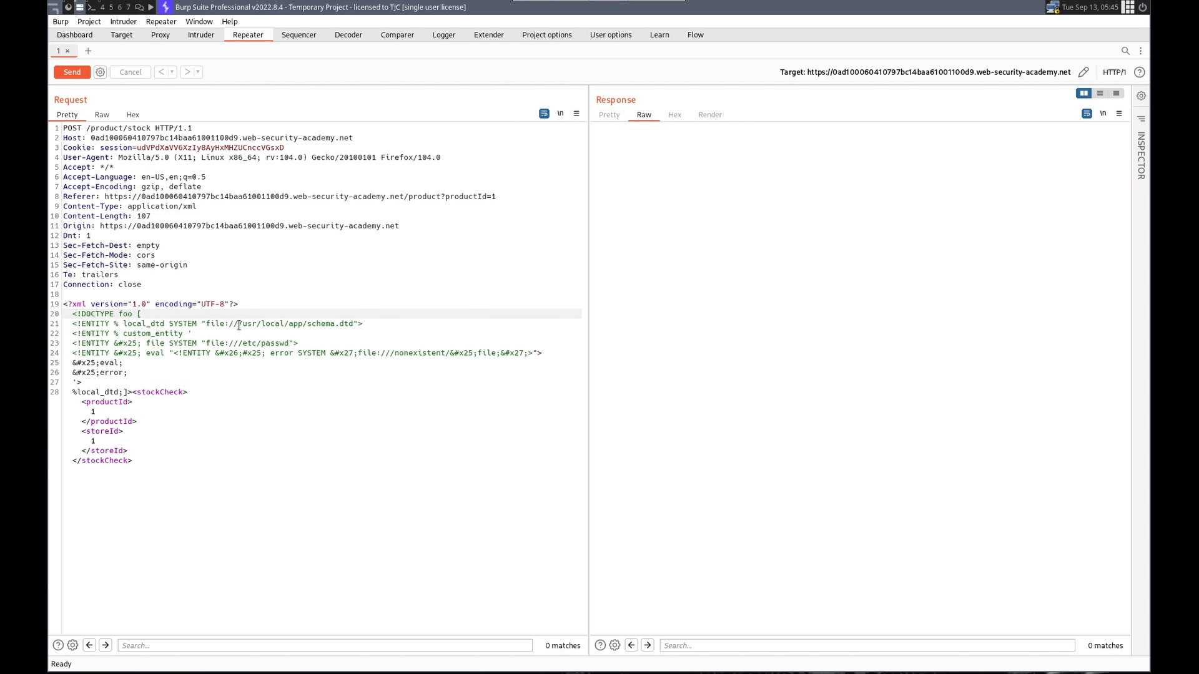
{"action": "double_click", "coordinate": [294, 324]}
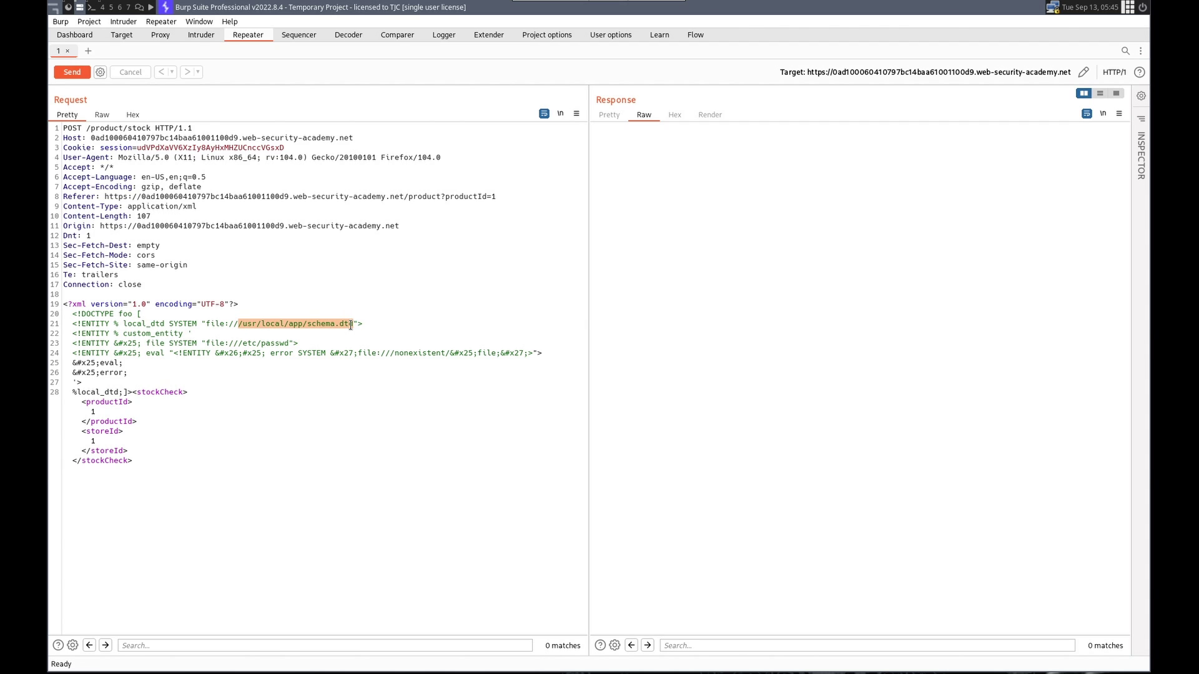
{"action": "type", "text": "/usr/share/yelp/dtd/docbookx.dtd"}
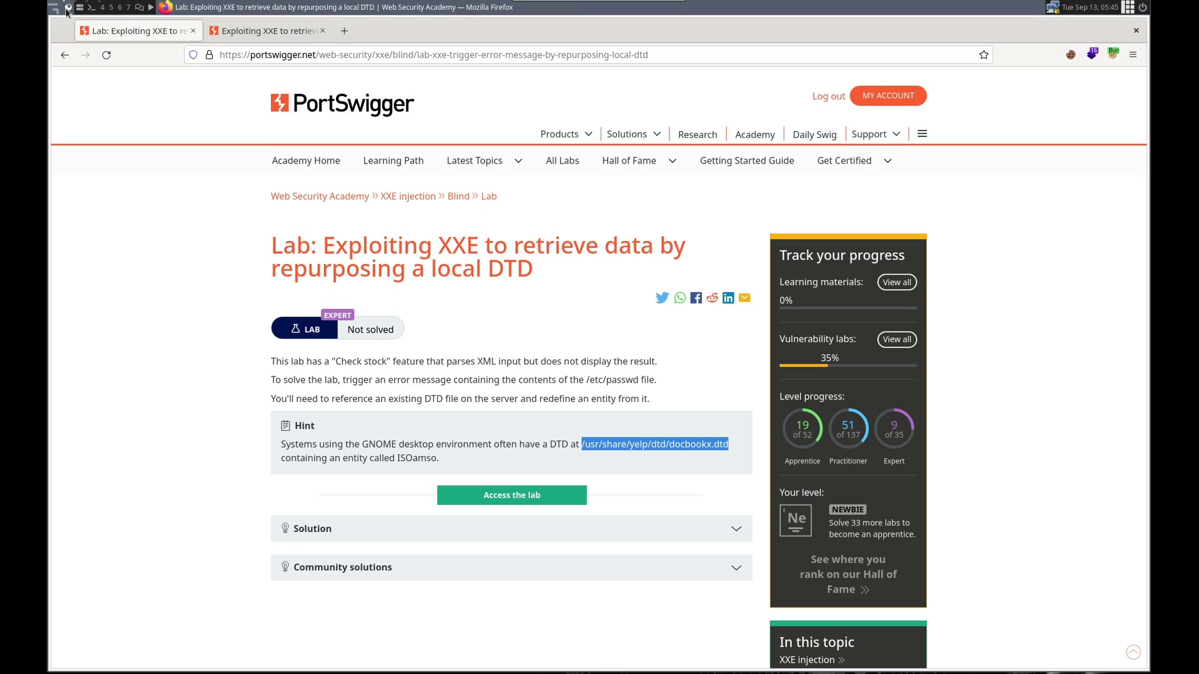
Redefine ISOamso to read /etc/hostname, send, and select the leaked hostname fb0be4cc6e13.
{"action": "right_click", "coordinate": [417, 457]}
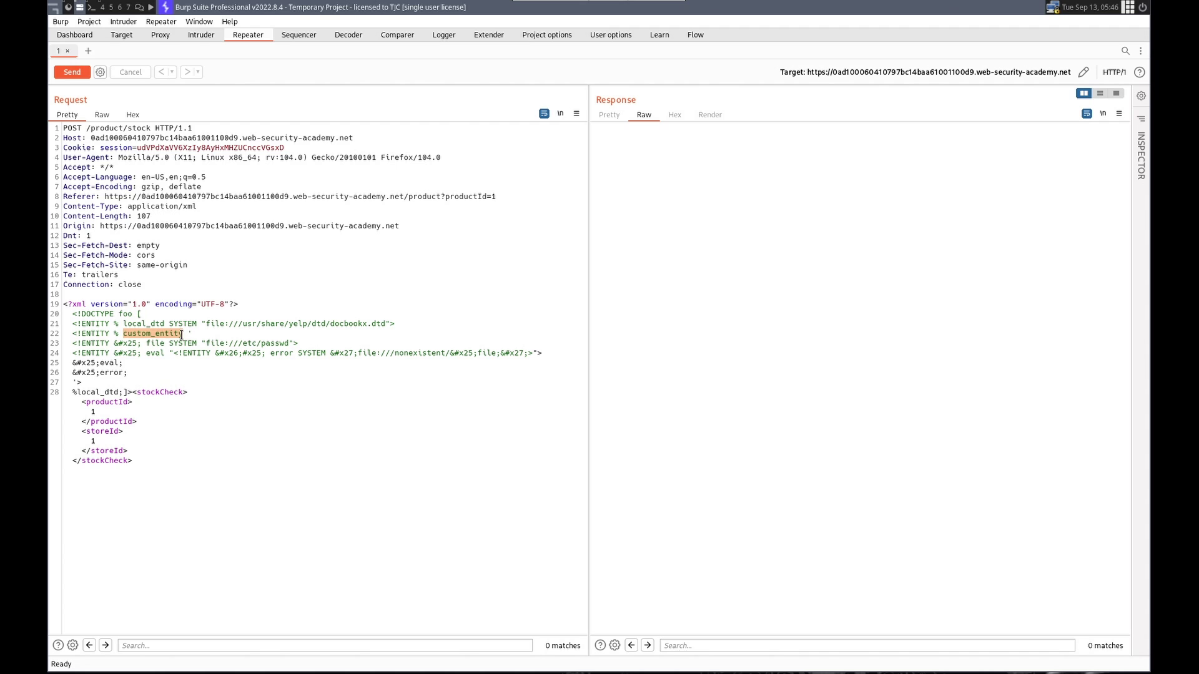
{"action": "type", "text": "ISOamso"}
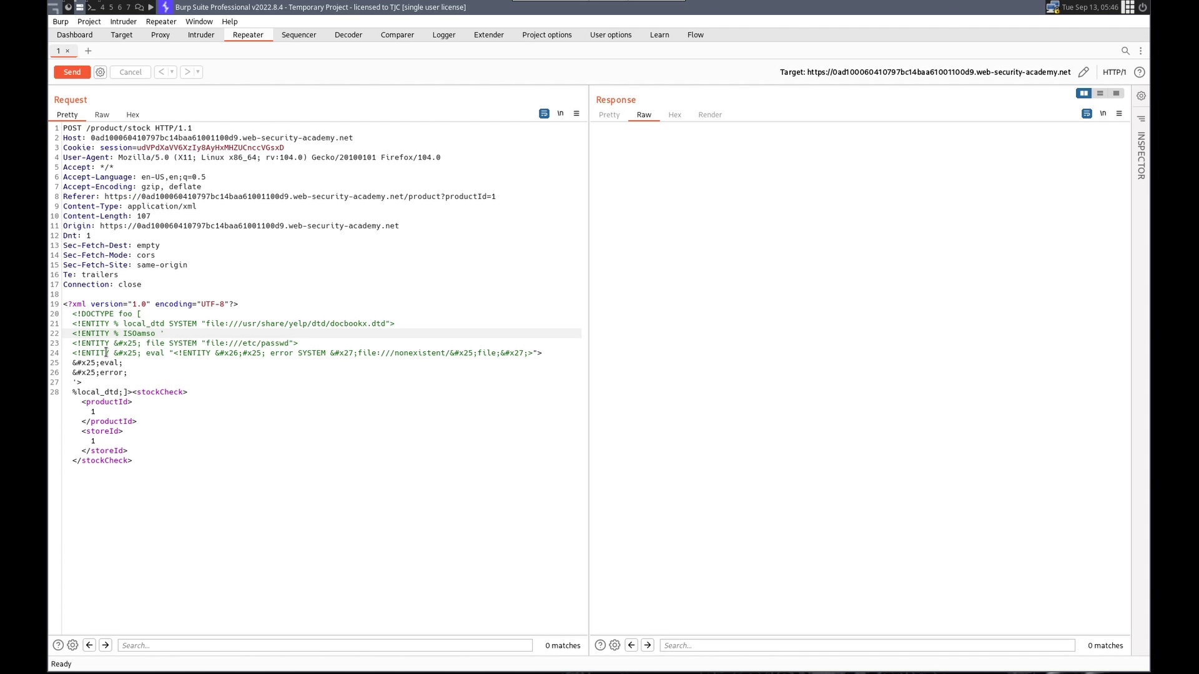
{"action": "mouse_move", "coordinate": [268, 345]}
{"action": "type", "text": "hostname"}
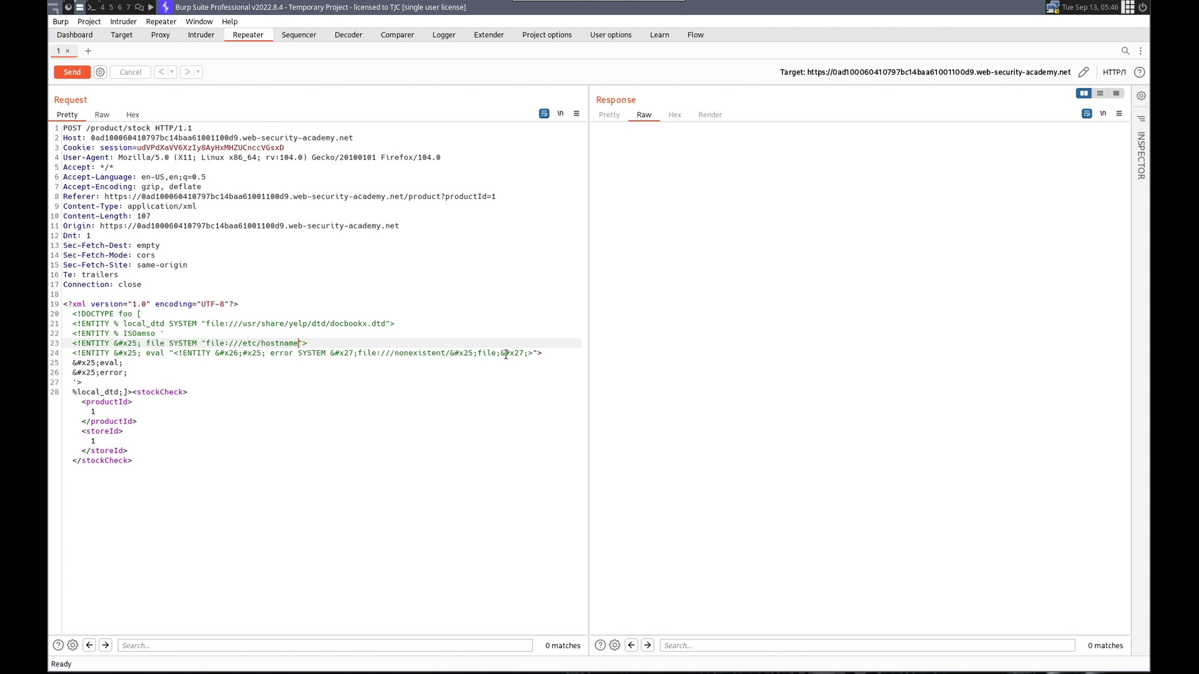
{"action": "mouse_move", "coordinate": [476, 348]}
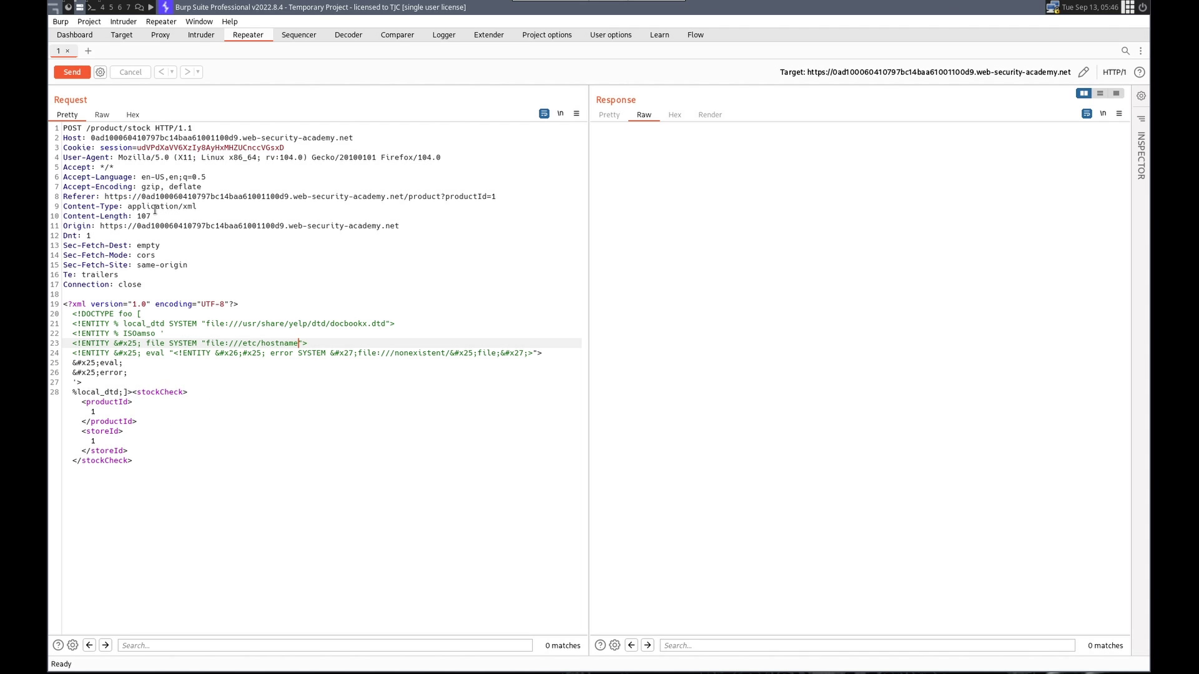
{"action": "left_click", "coordinate": [72, 71]}
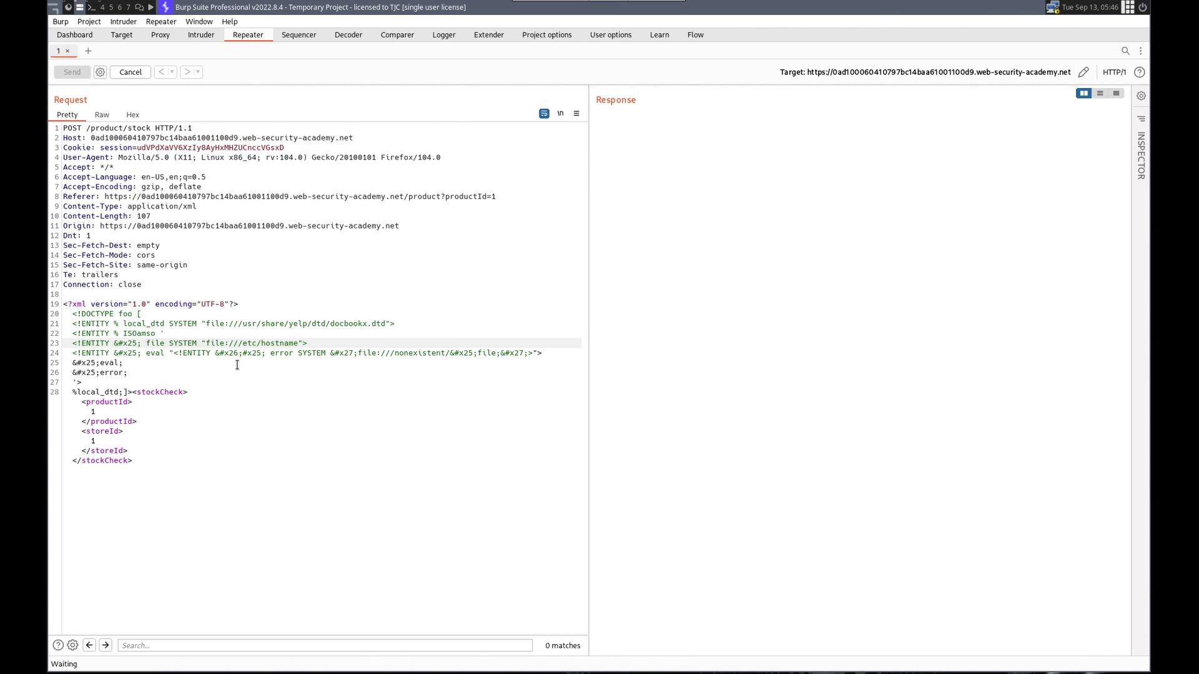
{"action": "left_click", "coordinate": [71, 72]}
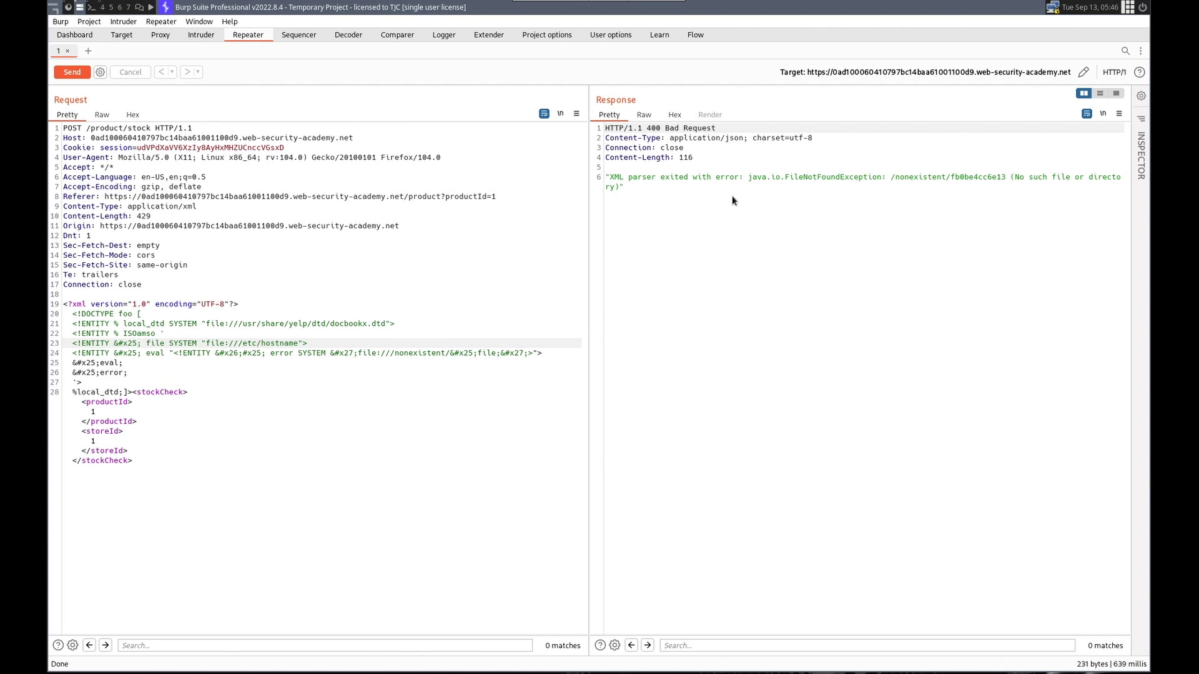
{"action": "double_click", "coordinate": [976, 177]}
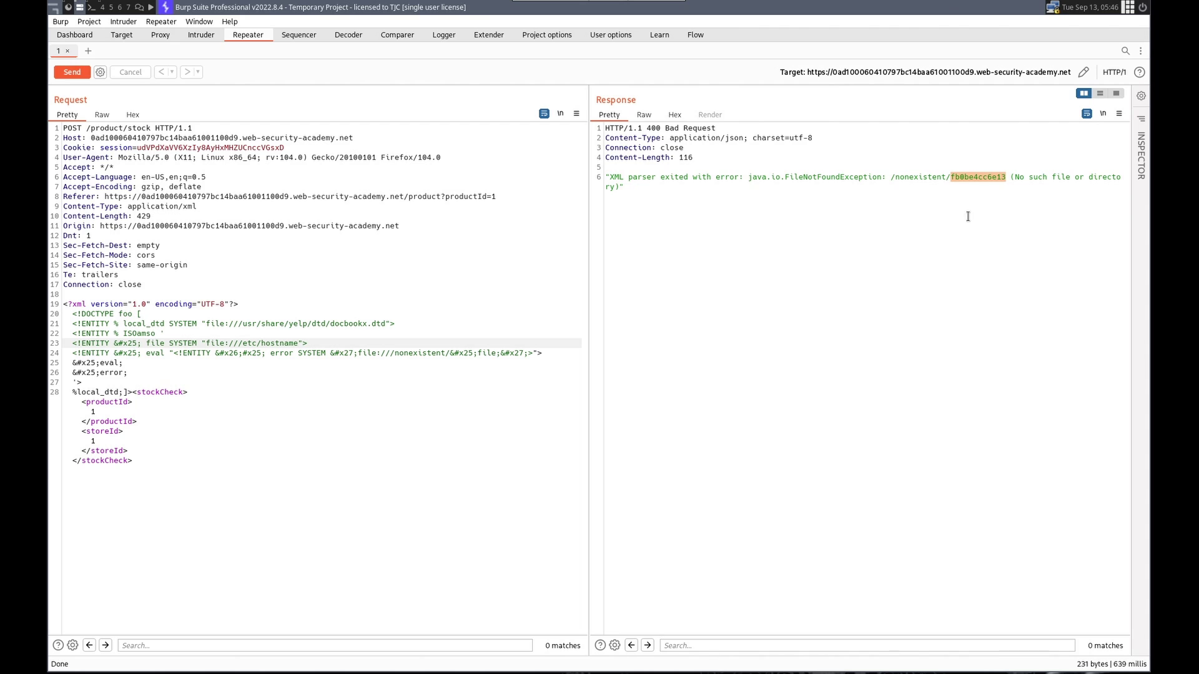
{"action": "mouse_move", "coordinate": [994, 187]}
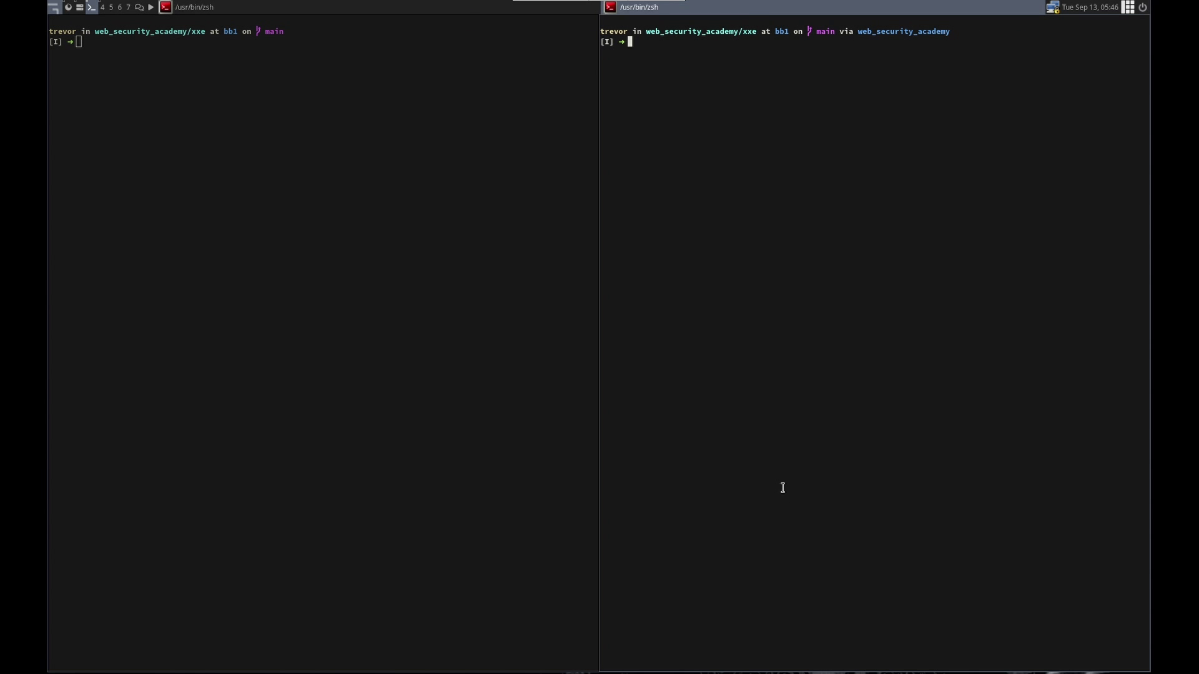
Paste the payload into a Kate note and open xxe_trigger_error_message_by_repurposing_dtd.py in vim.
{"action": "right_click", "coordinate": [780, 482]}
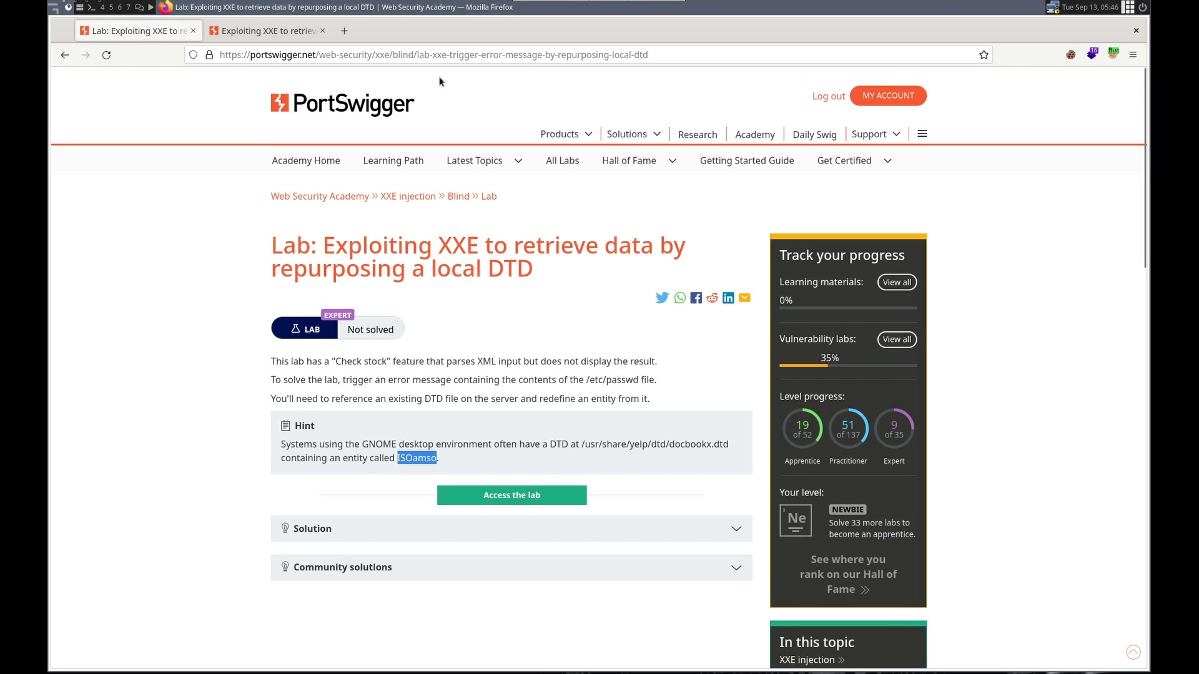
{"action": "mouse_move", "coordinate": [510, 76]}
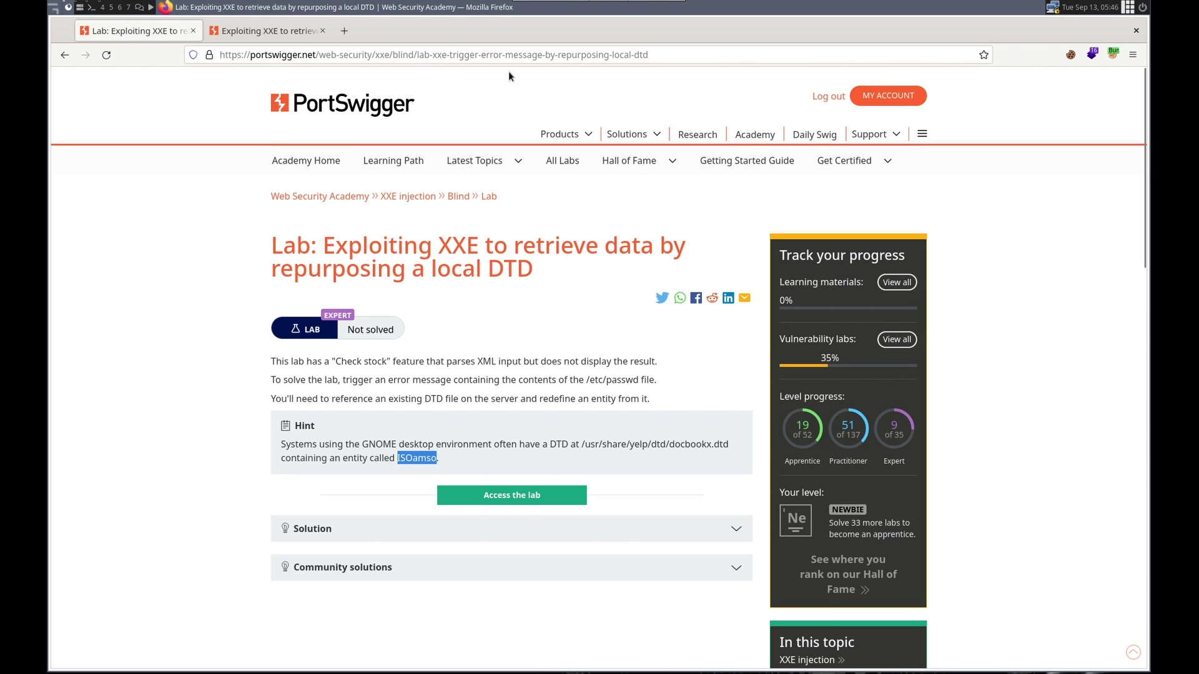
{"action": "mouse_move", "coordinate": [525, 100]}
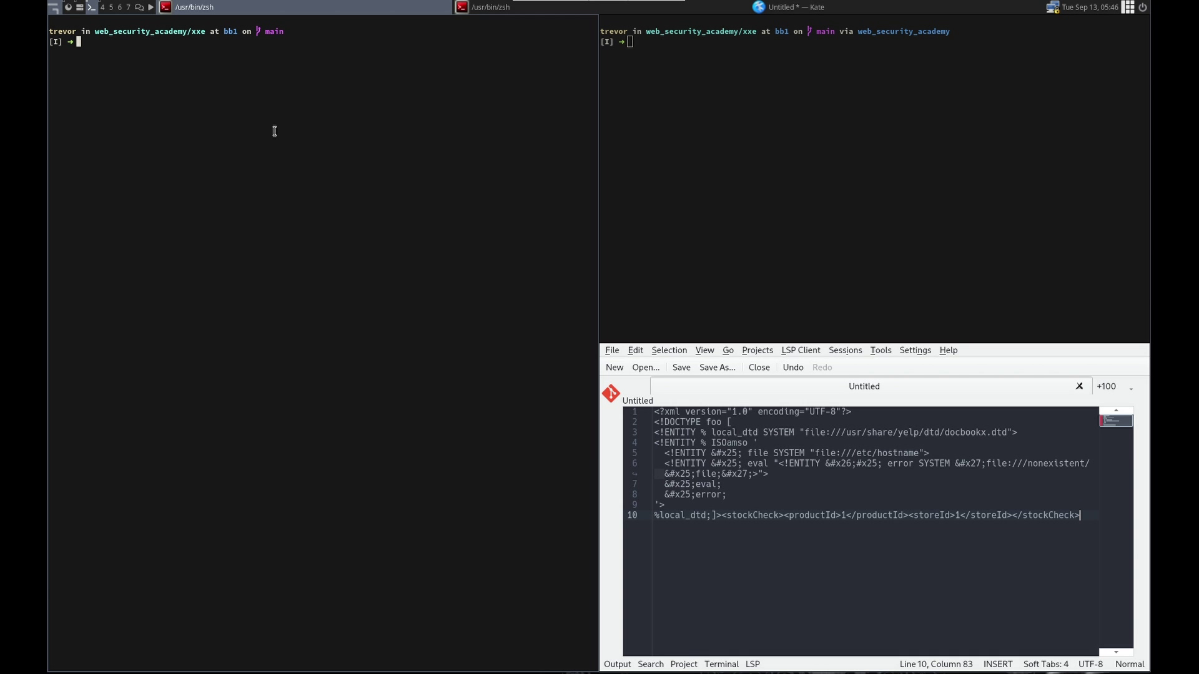
{"action": "type", "text": "vim xx"}
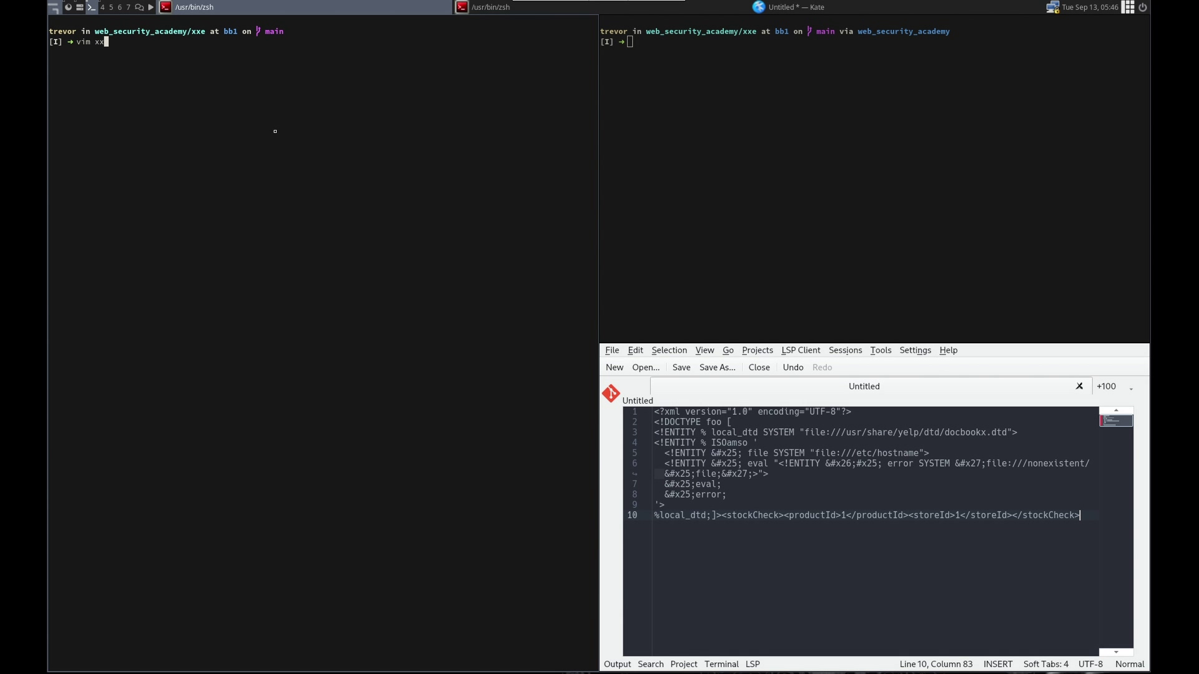
{"action": "type", "text": "e_re"}
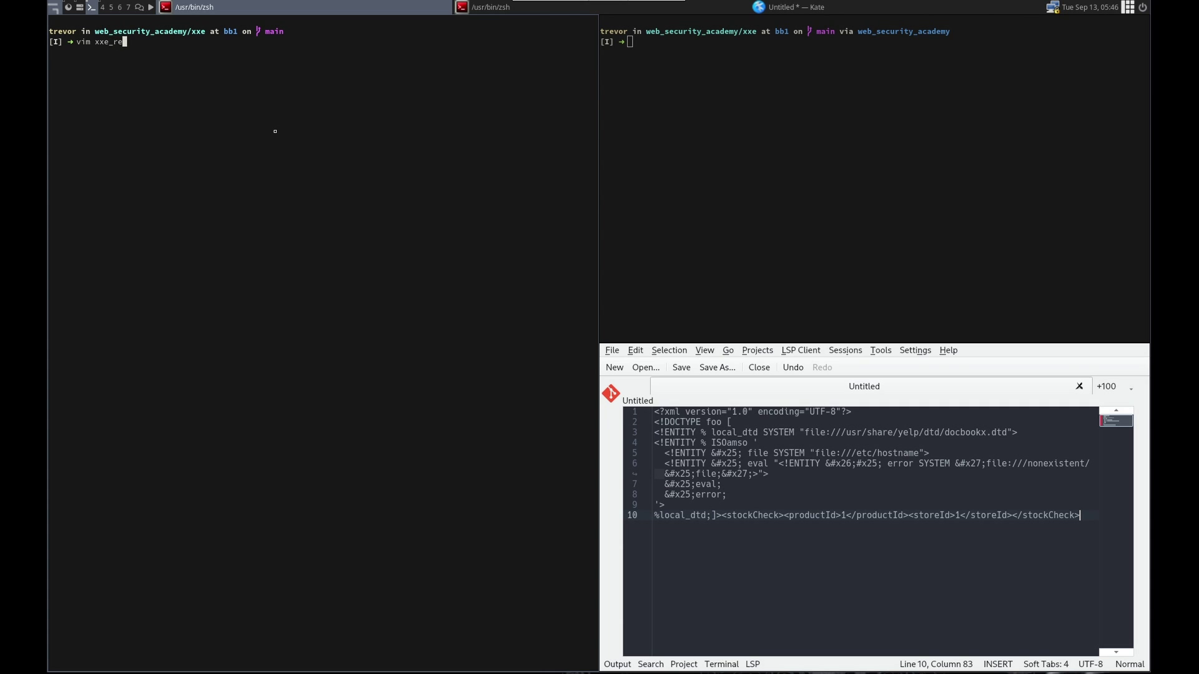
{"action": "key", "text": "BackSpace"}
{"action": "type", "text": "trigger_"}
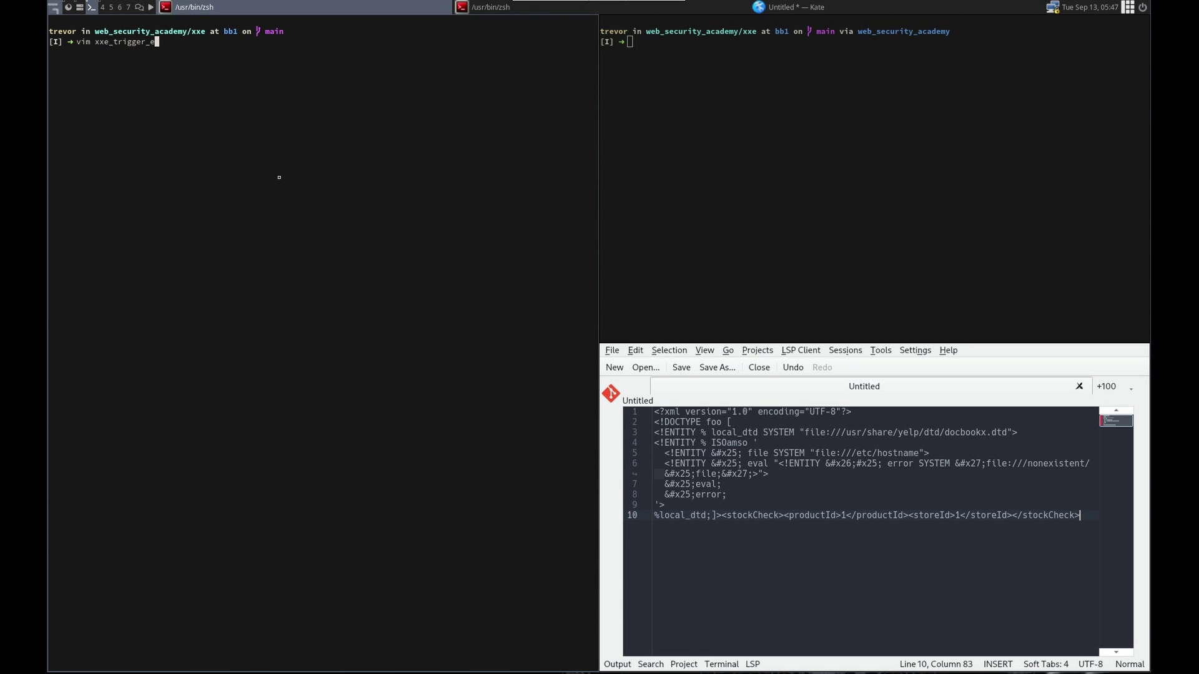
{"action": "type", "text": "error_mes"}
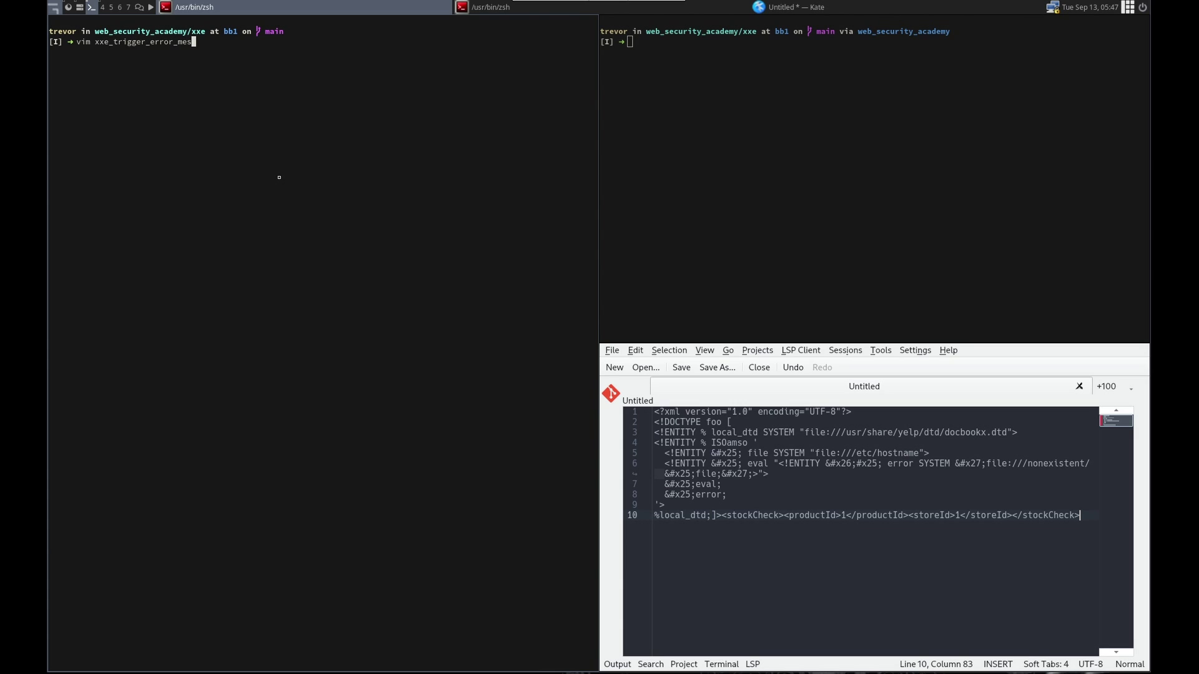
{"action": "type", "text": "sage_by"}
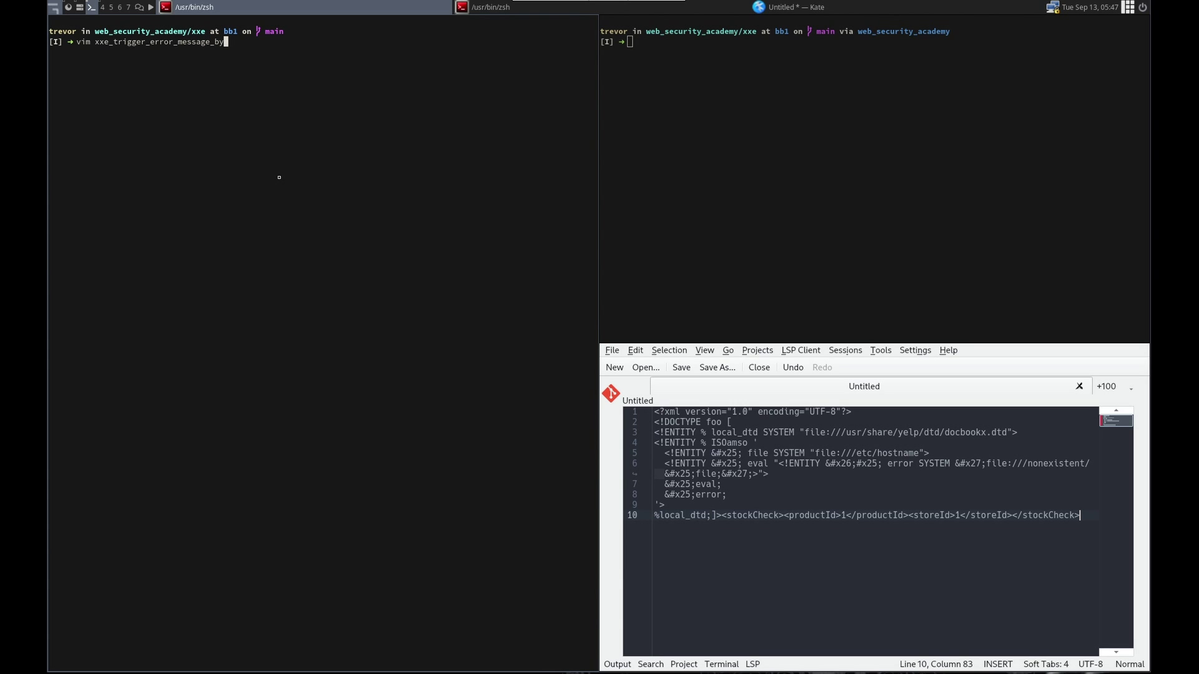
{"action": "type", "text": "repurposing_"}
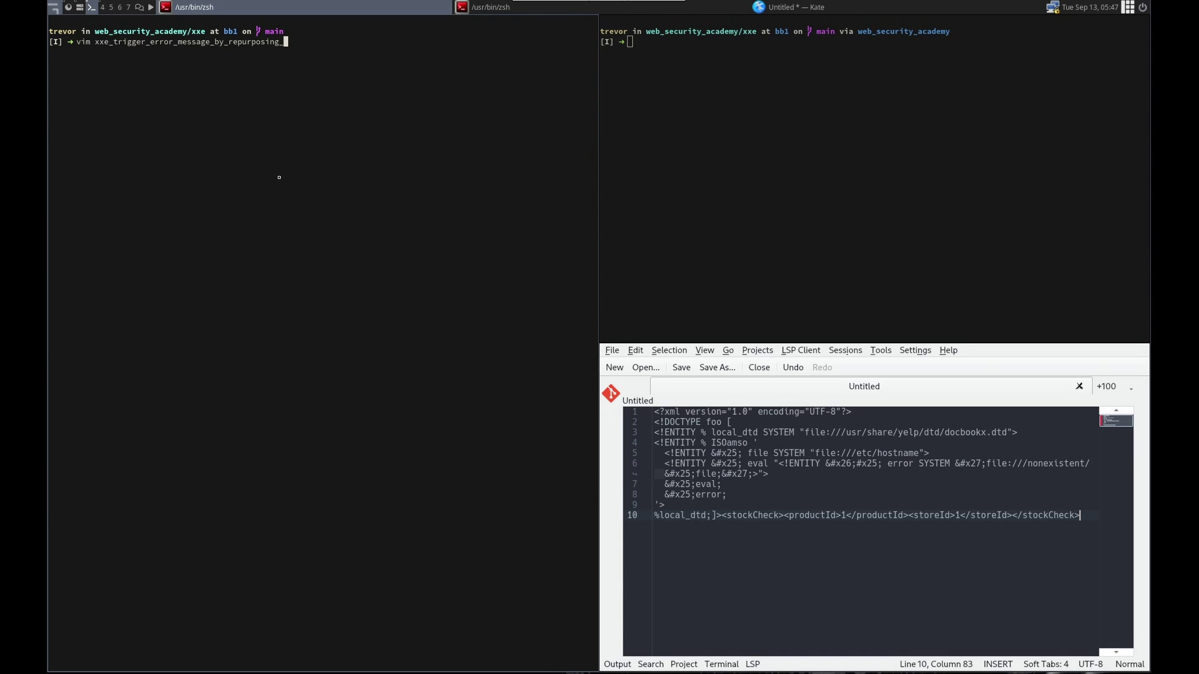
{"action": "type", "text": "dtd.py"}
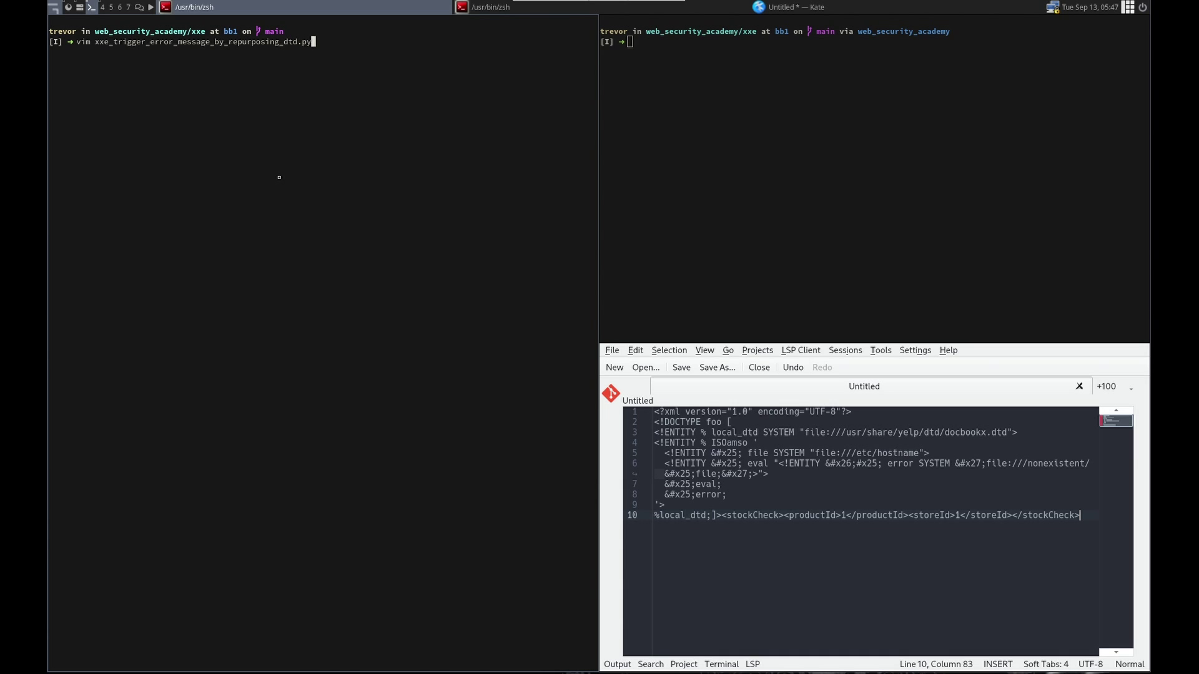
{"action": "key", "text": "Return"}
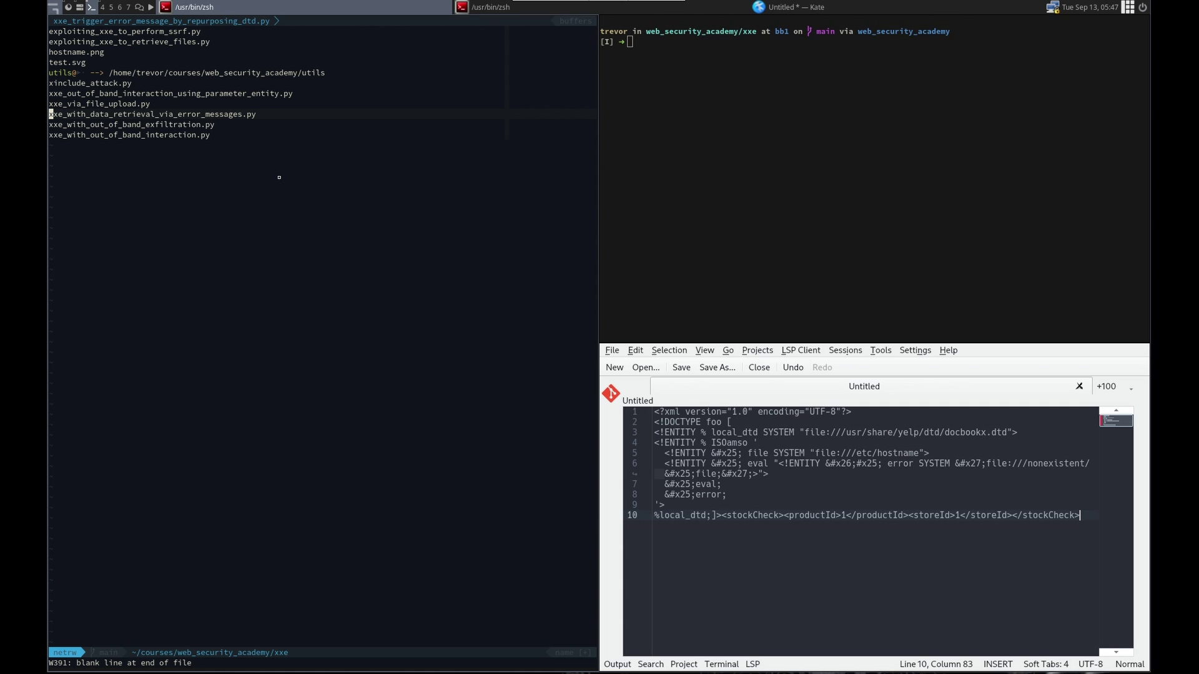
Copy in the earlier error-message exploit, add dtd_custom_entity = "", and delete the empty exploit block.
{"action": "left_click", "coordinate": [153, 113]}
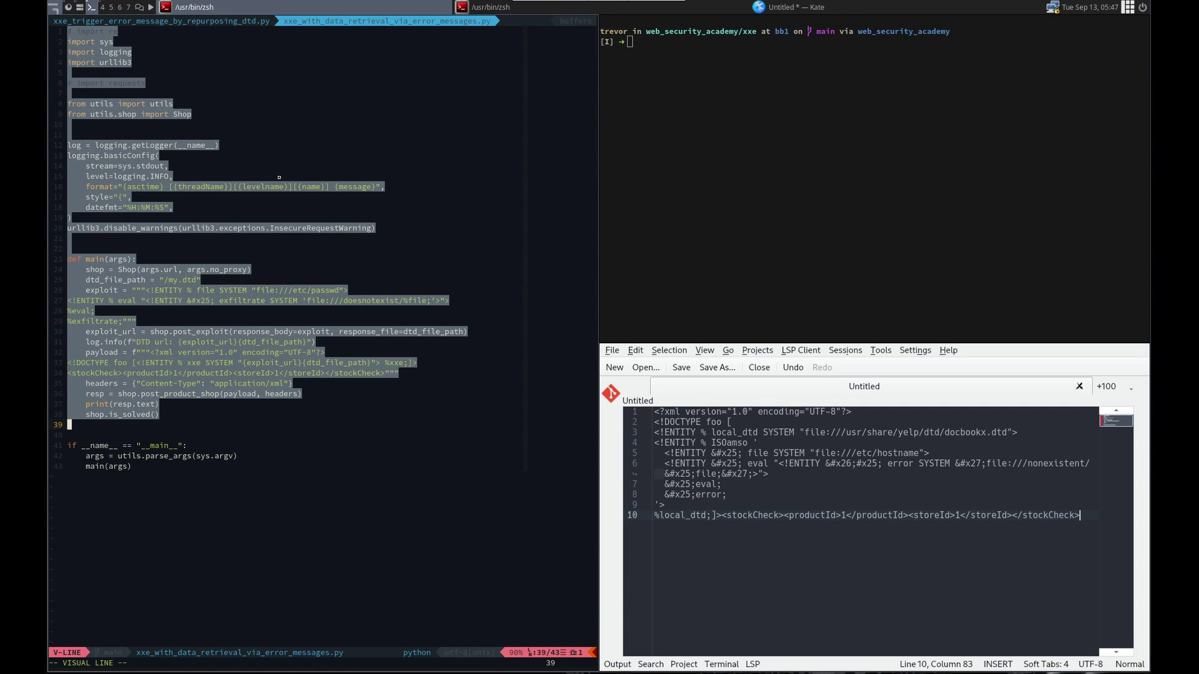
{"action": "key", "text": "Escape"}
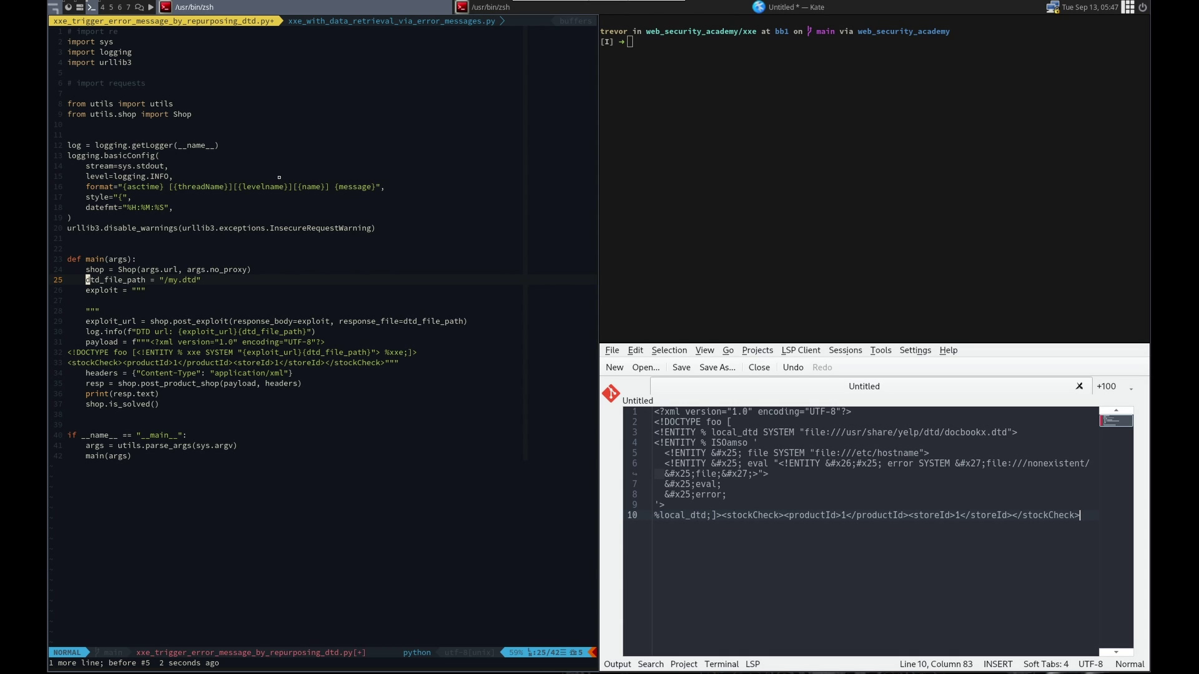
{"action": "type", "text": "dtd_custom_ent"}
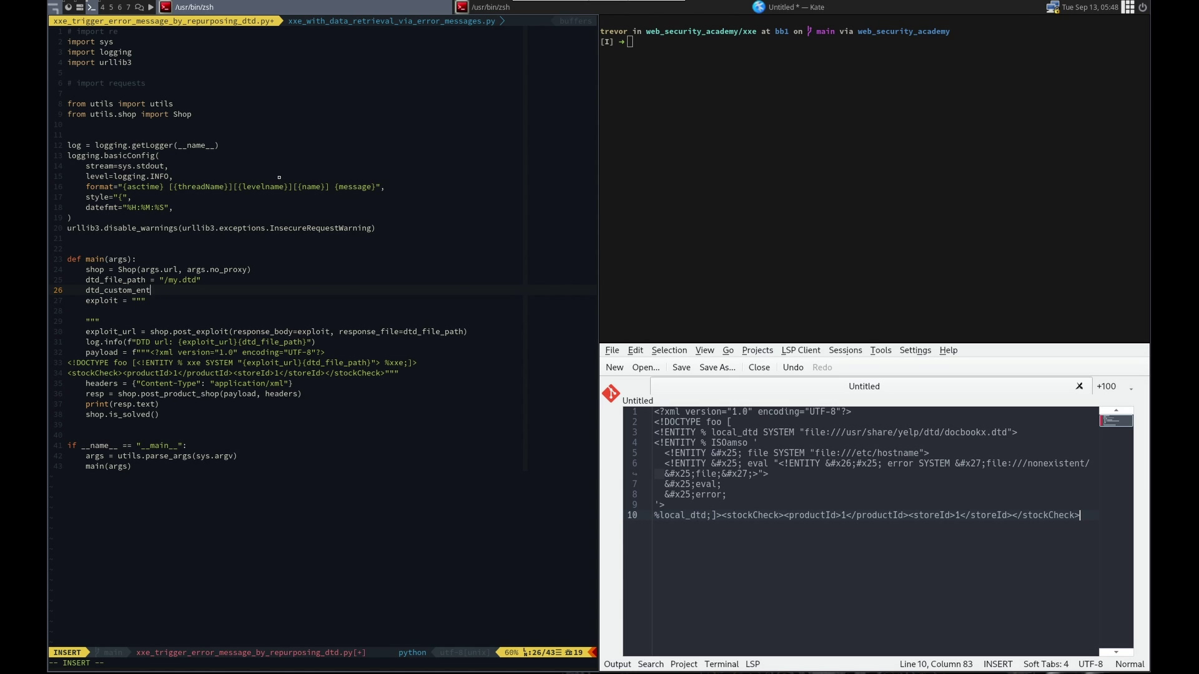
{"action": "type", "text": "ity = \"\""}
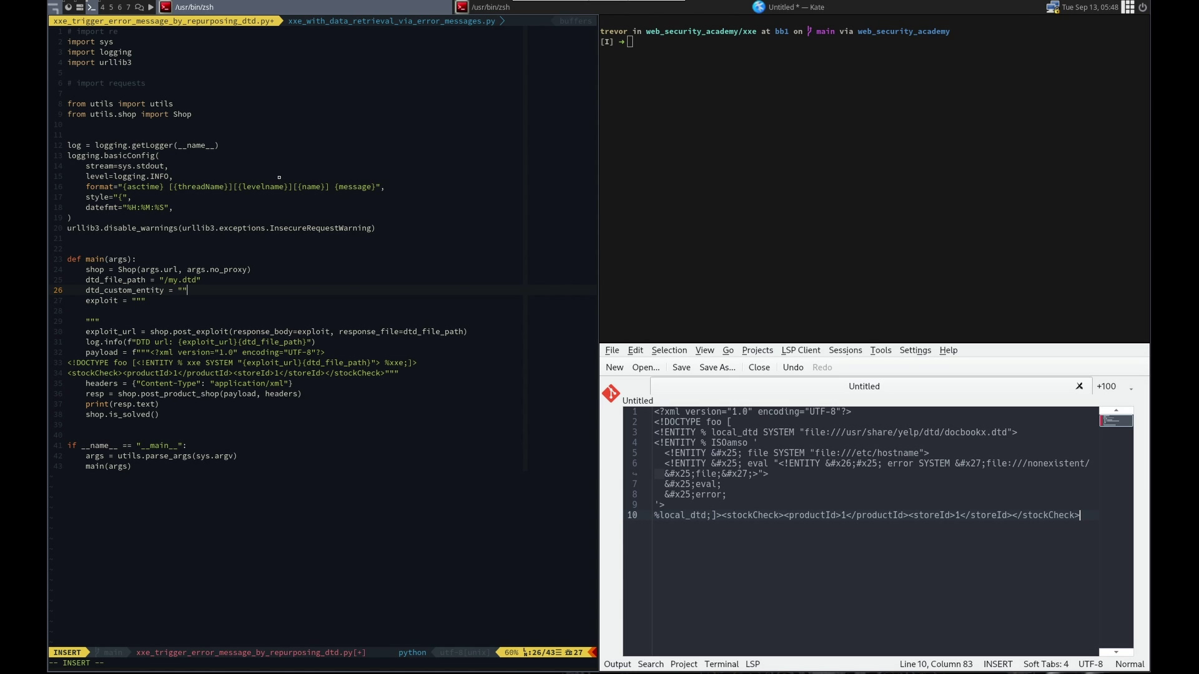
{"action": "key", "text": "Escape"}
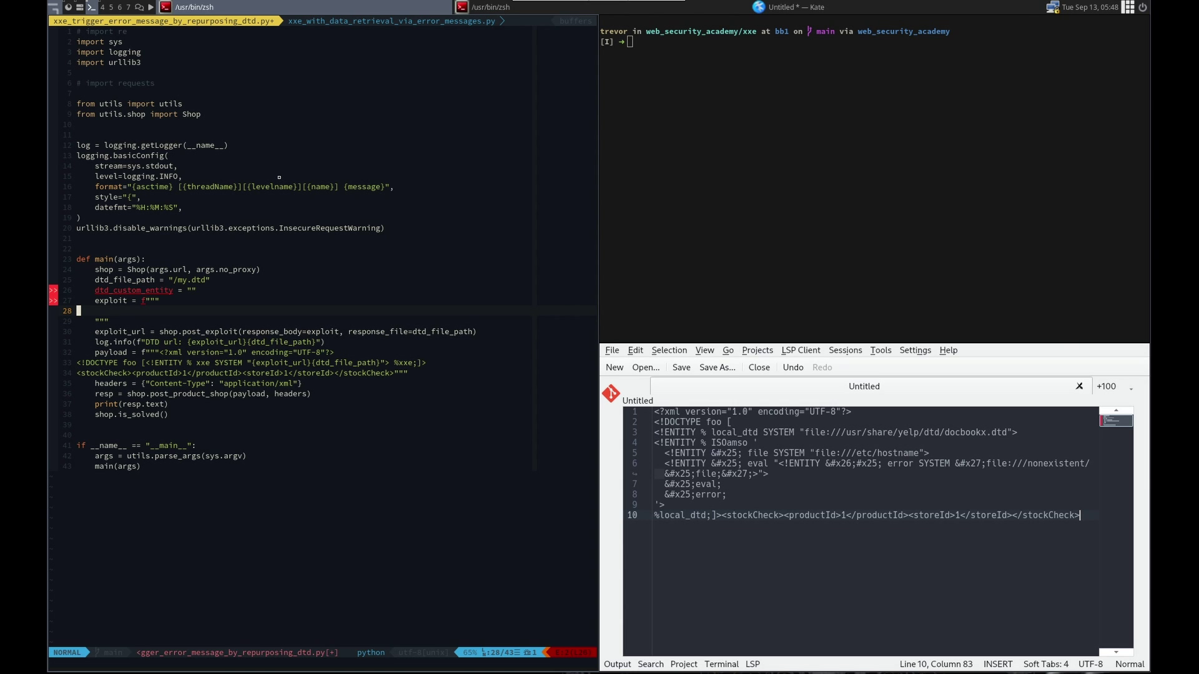
{"action": "key", "text": "V"}
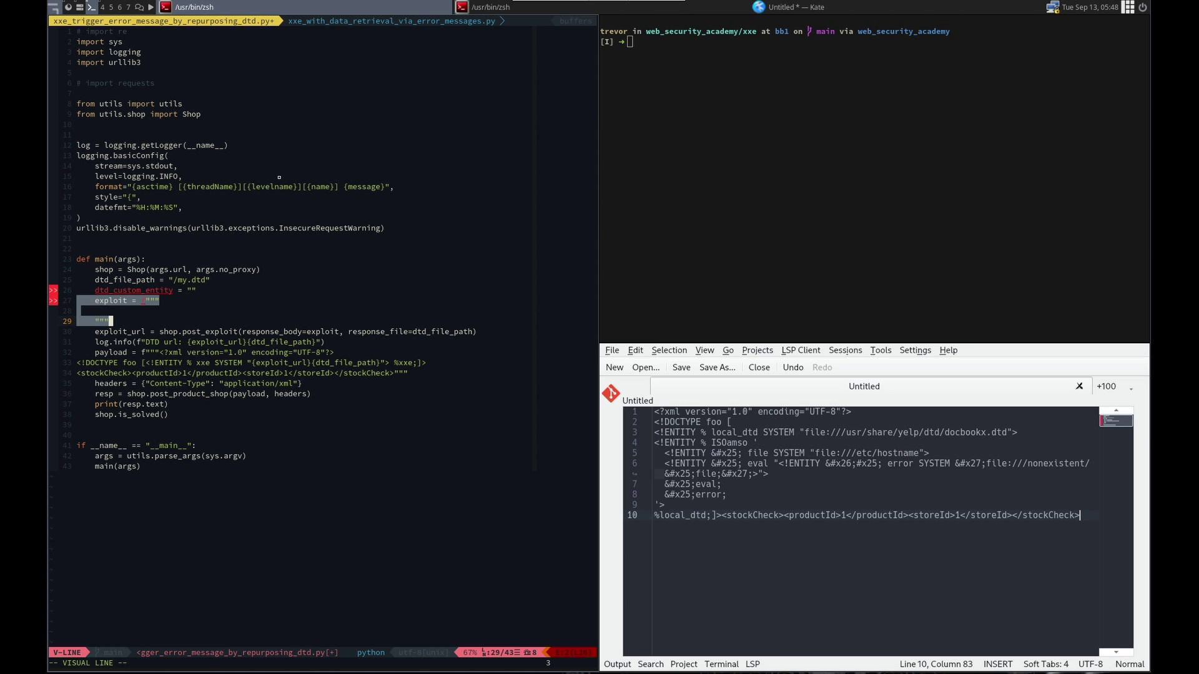
{"action": "key", "text": "d"}
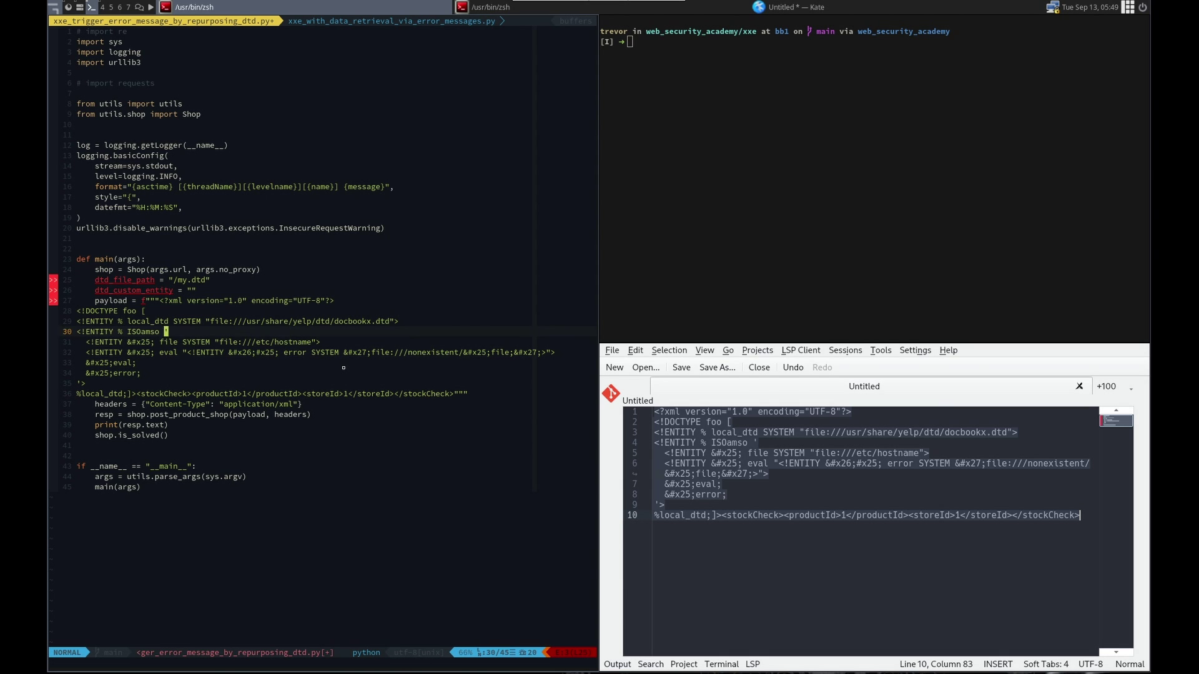
Swap in {dtd_file_path} and {dtd_custom_entity}, read /etc/passwd, and set the entity to ISOamso.
{"action": "key", "text": "Up"}
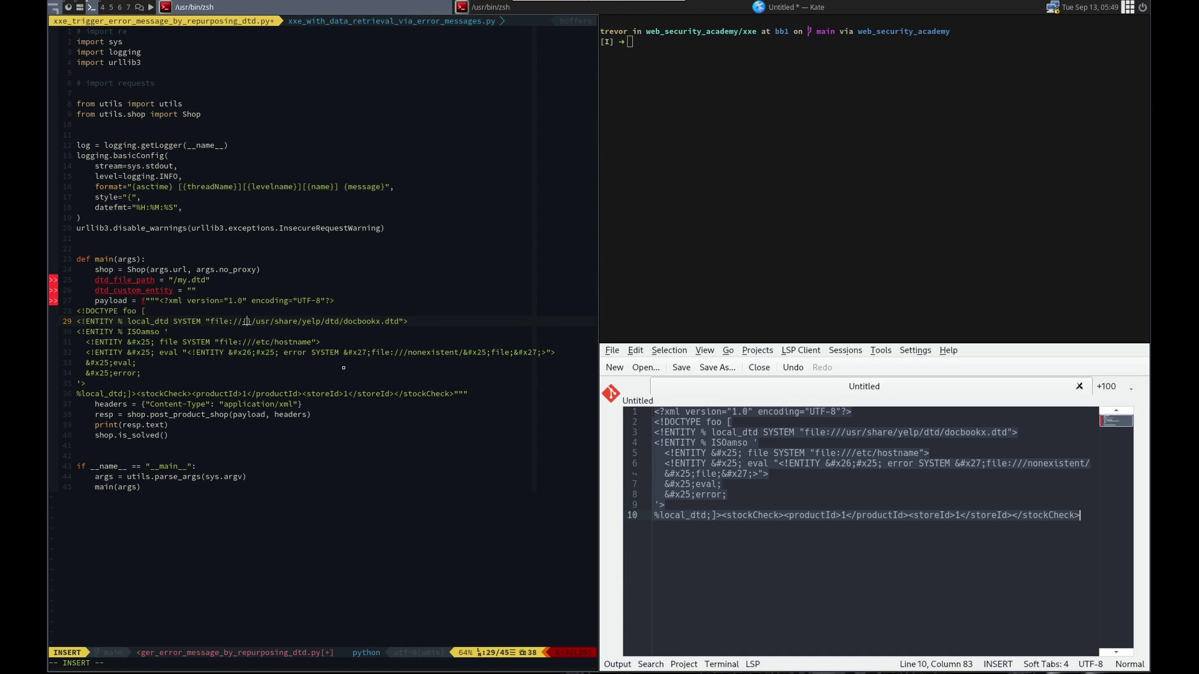
{"action": "type", "text": "{dtd_file_pat"}
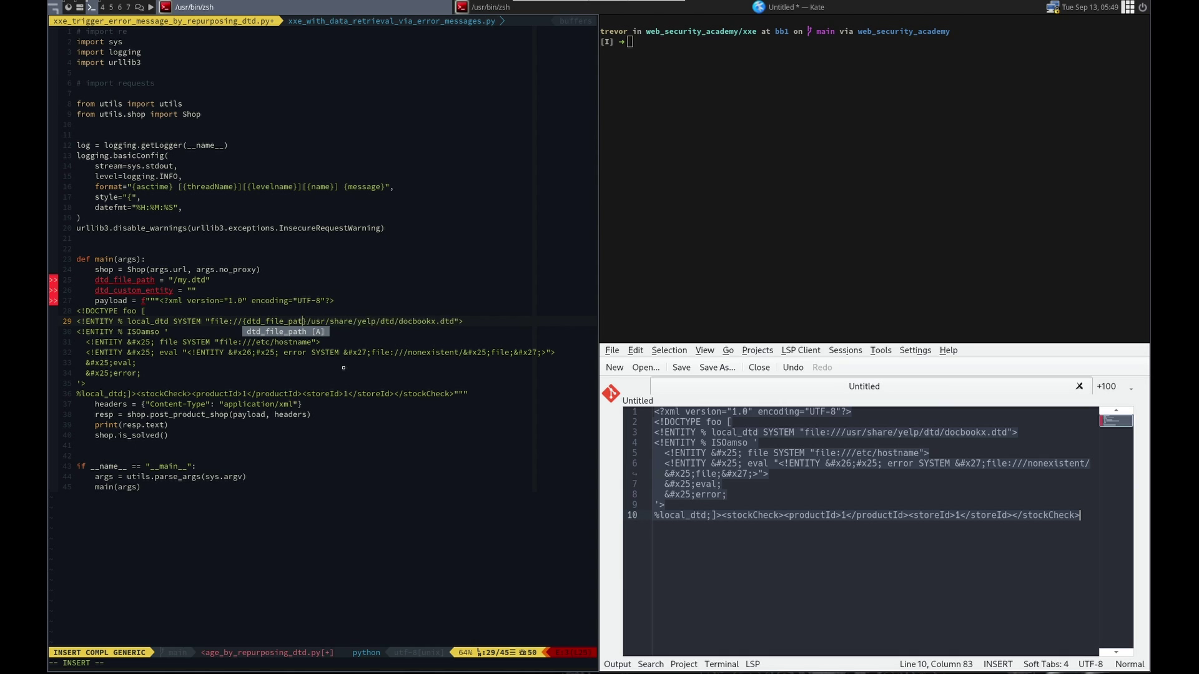
{"action": "key", "text": "Escape"}
{"action": "type", "text": "}"}
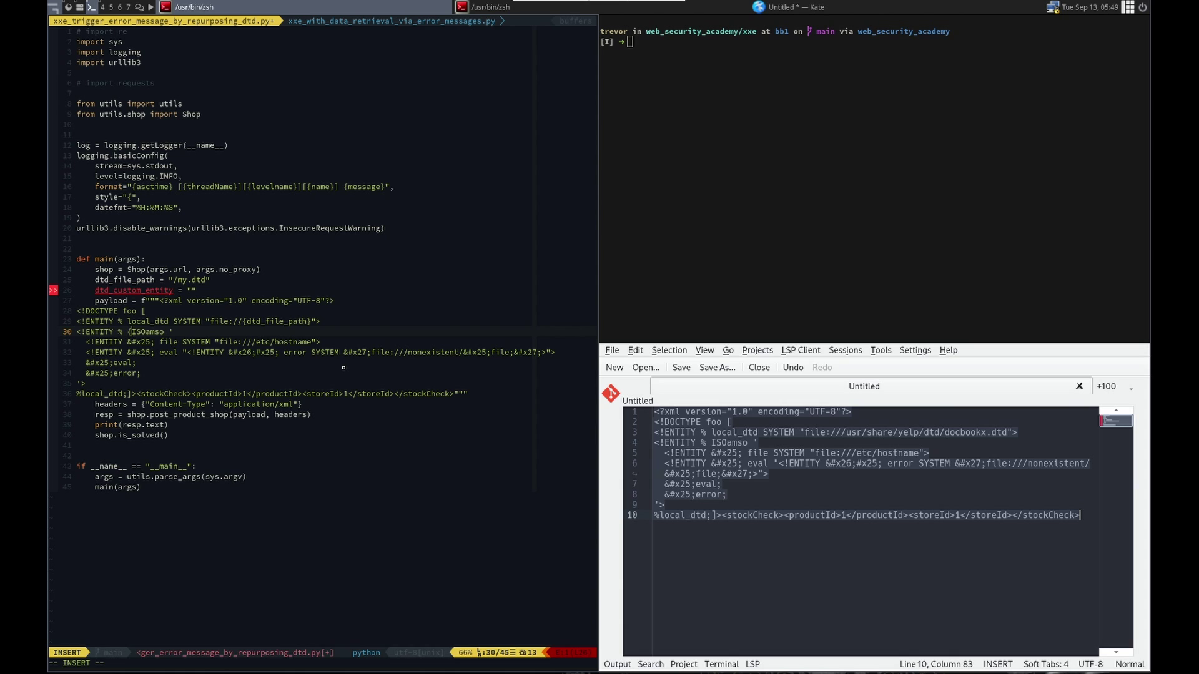
{"action": "type", "text": "dtd_"}
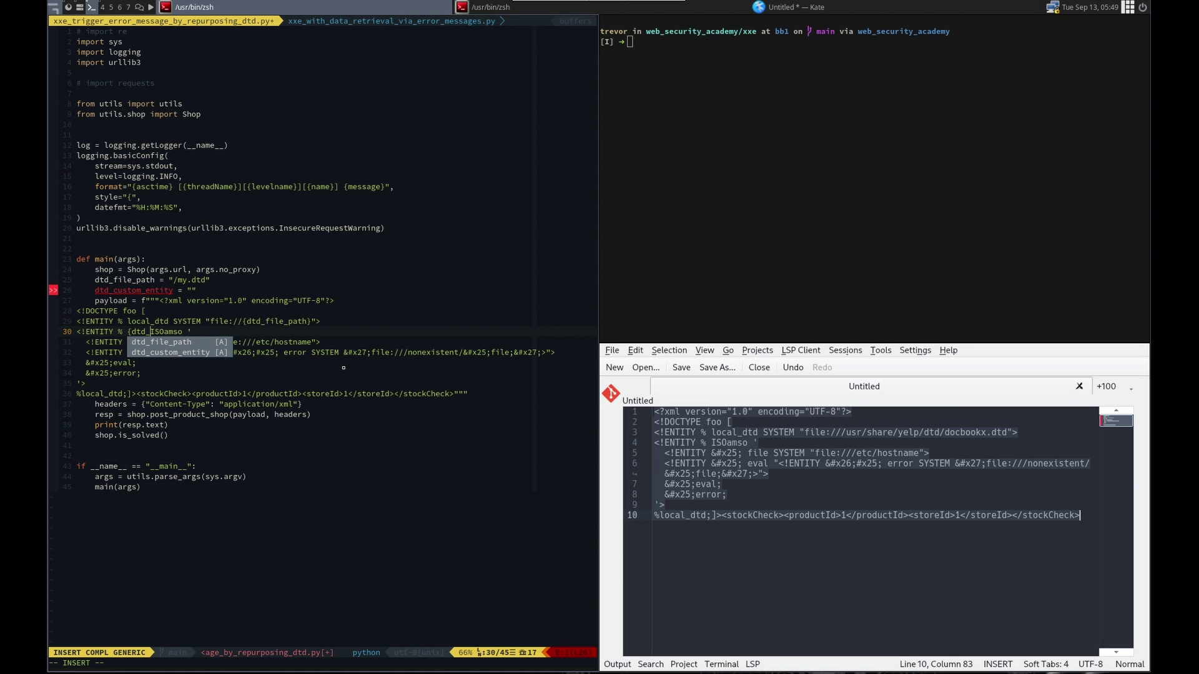
{"action": "key", "text": "Escape"}
{"action": "type", "text": "pa"}
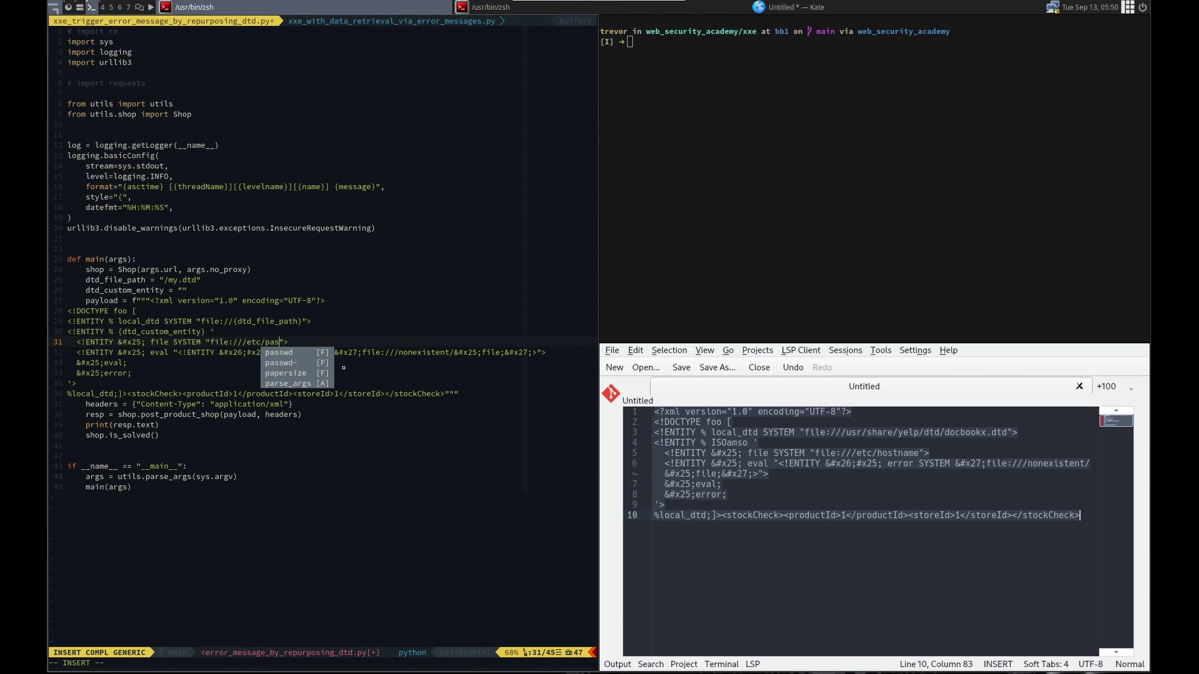
{"action": "key", "text": "Escape"}
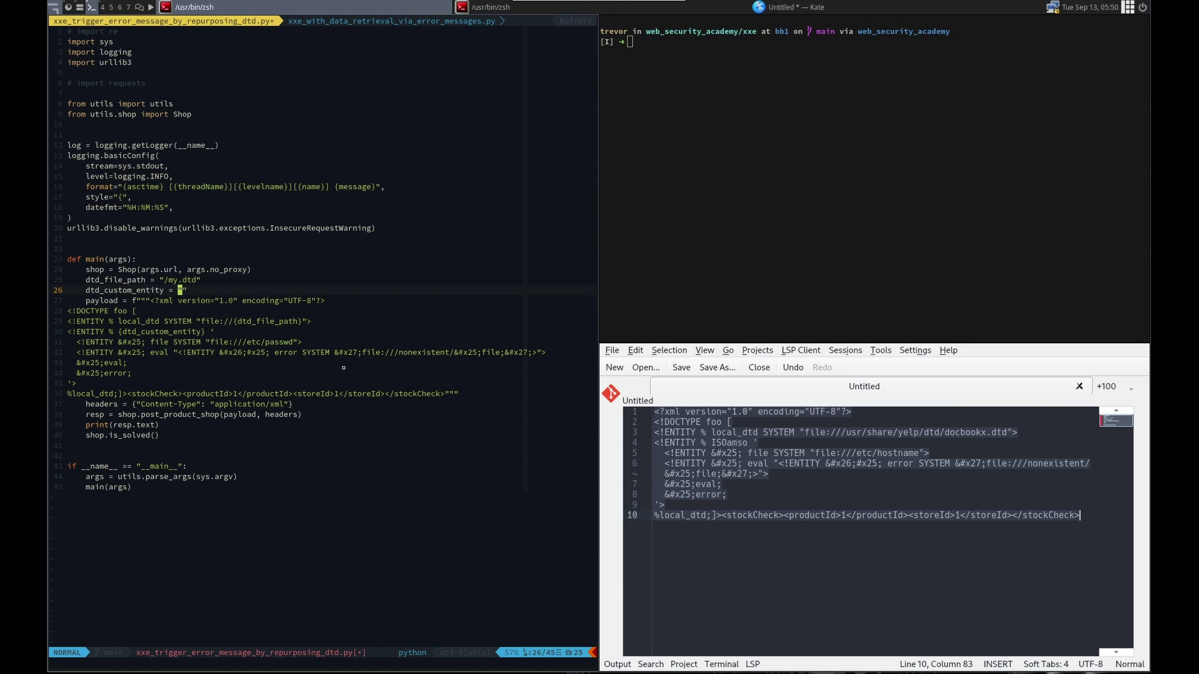
{"action": "type", "text": "ISO"}
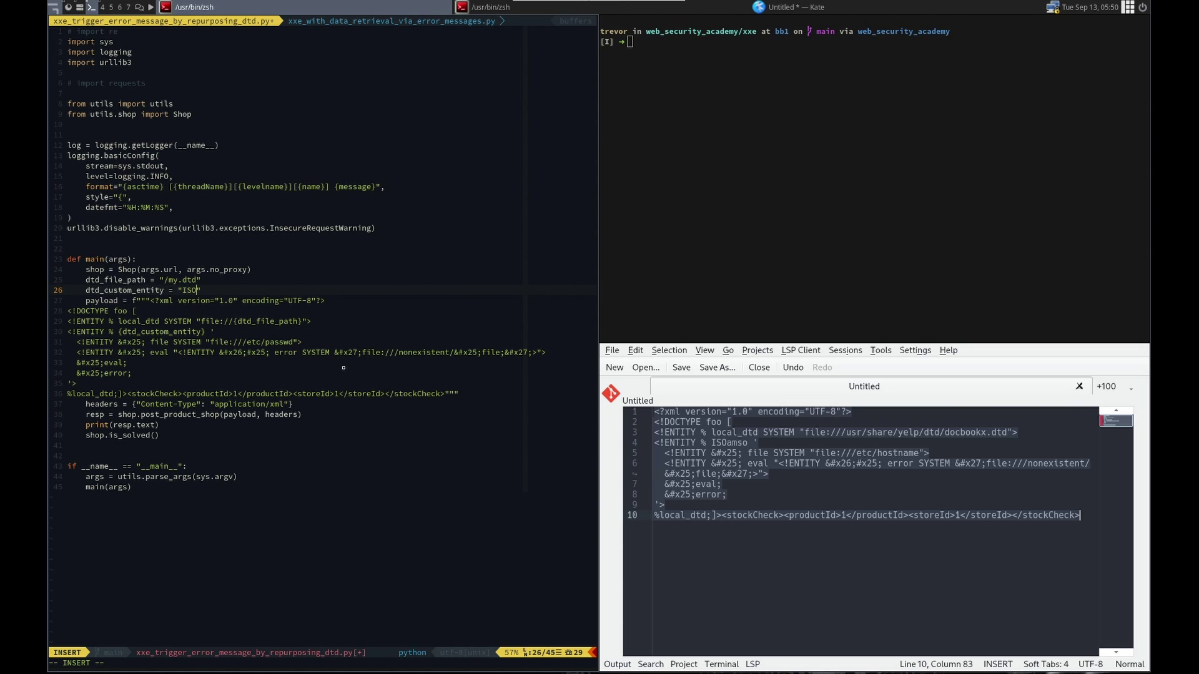
{"action": "type", "text": "amso"}
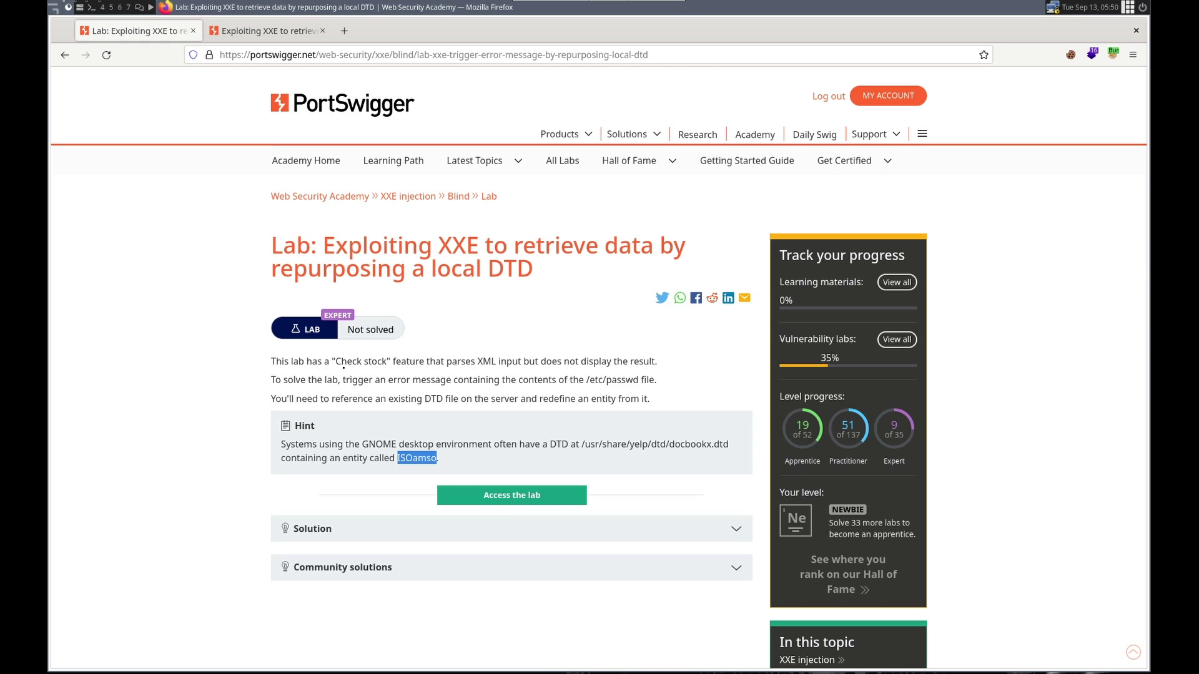
{"action": "mouse_move", "coordinate": [580, 444]}
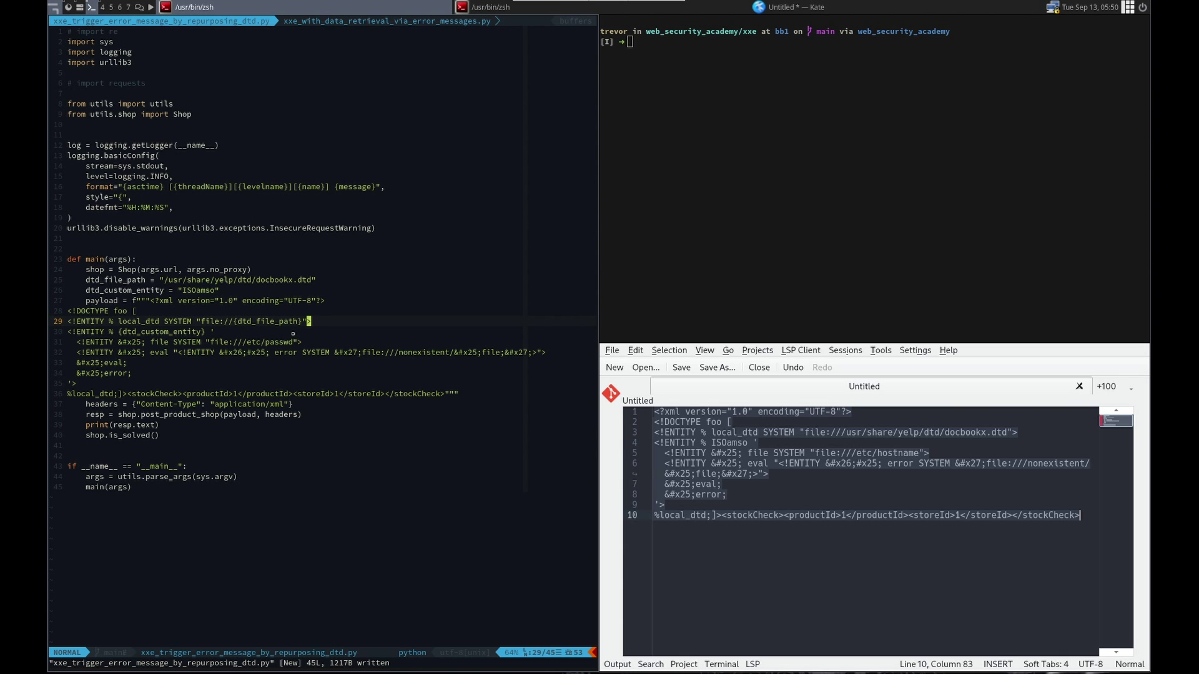
Run python xxe_trigger_error_message_by_repurposing_dtd.py against the lab to leak /etc/passwd.
{"action": "type", "text": "python"}
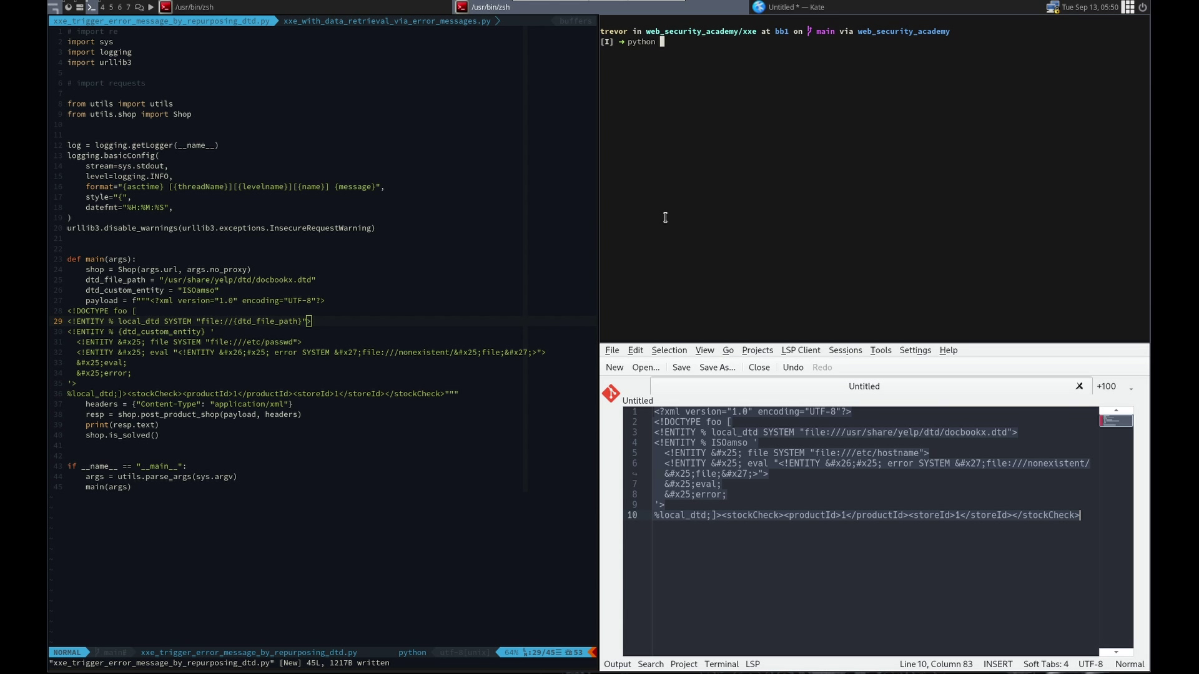
{"action": "type", "text": "xxe"}
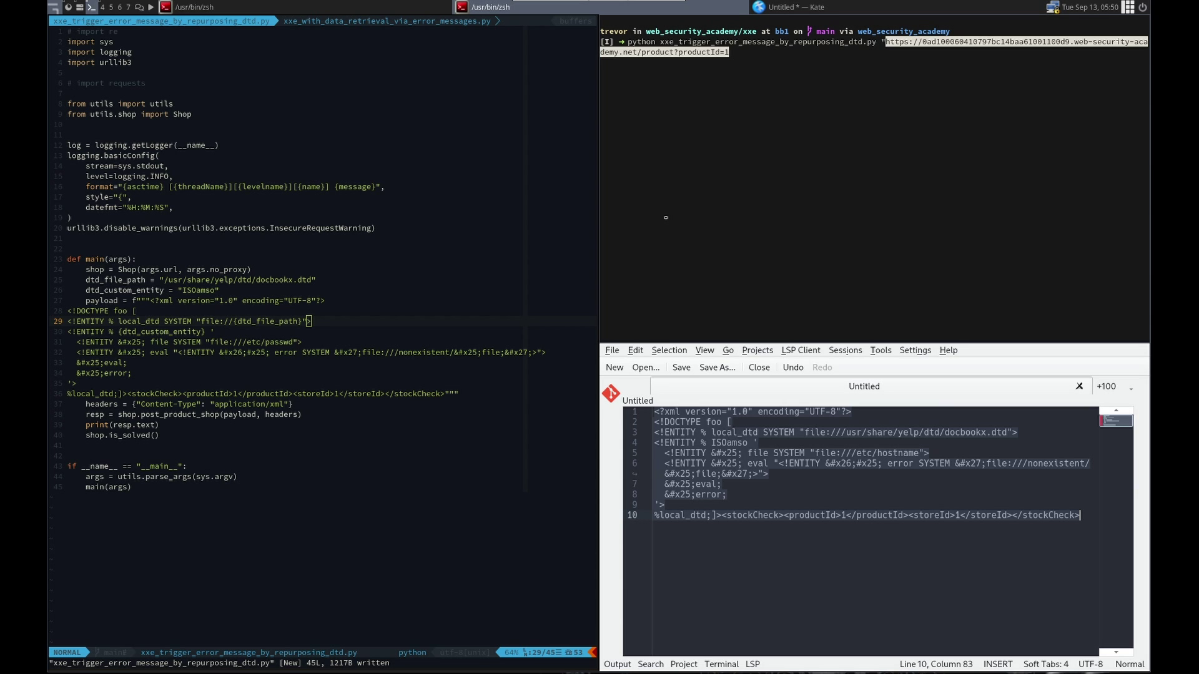
{"action": "key", "text": "Return"}
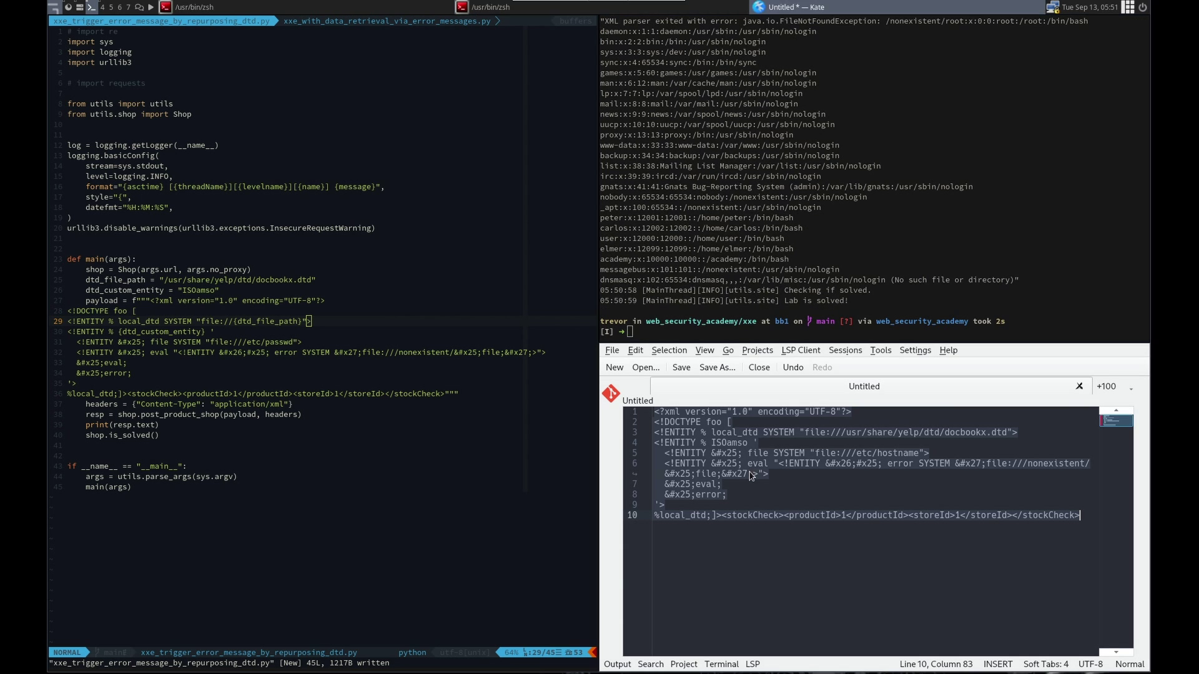
{"action": "left_click", "coordinate": [634, 350]}
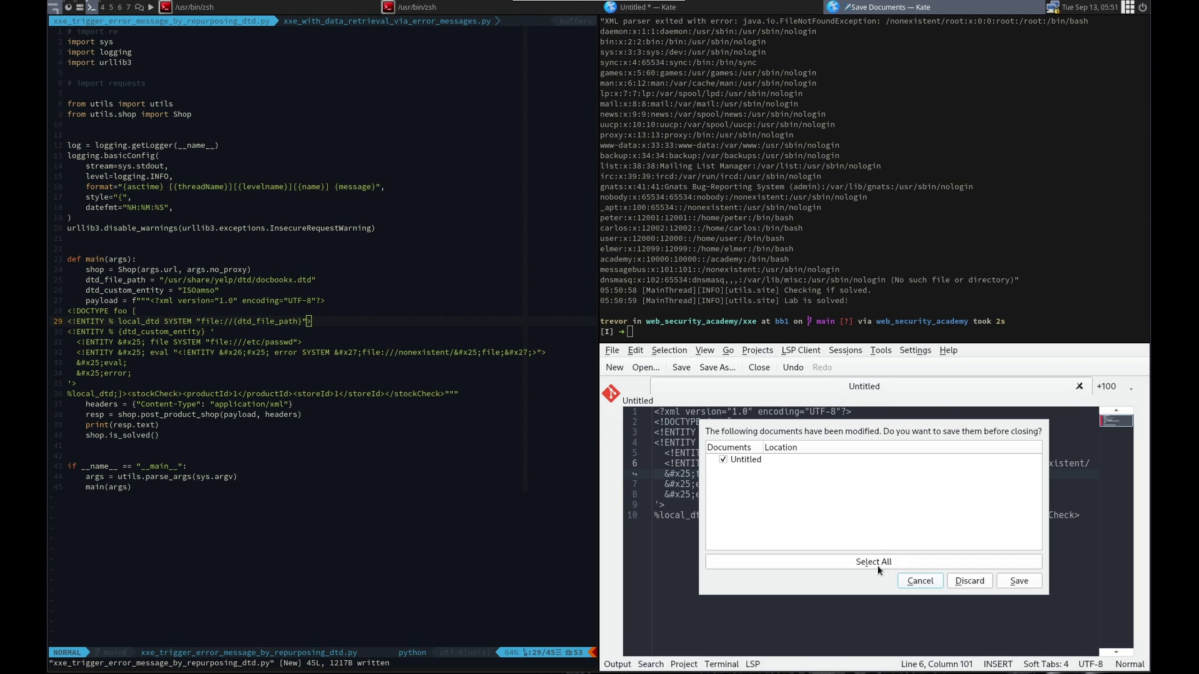
Discard the unsaved Kate scratch note and highlight dtd_custom_entity in the payload.
{"action": "left_click", "coordinate": [969, 580]}
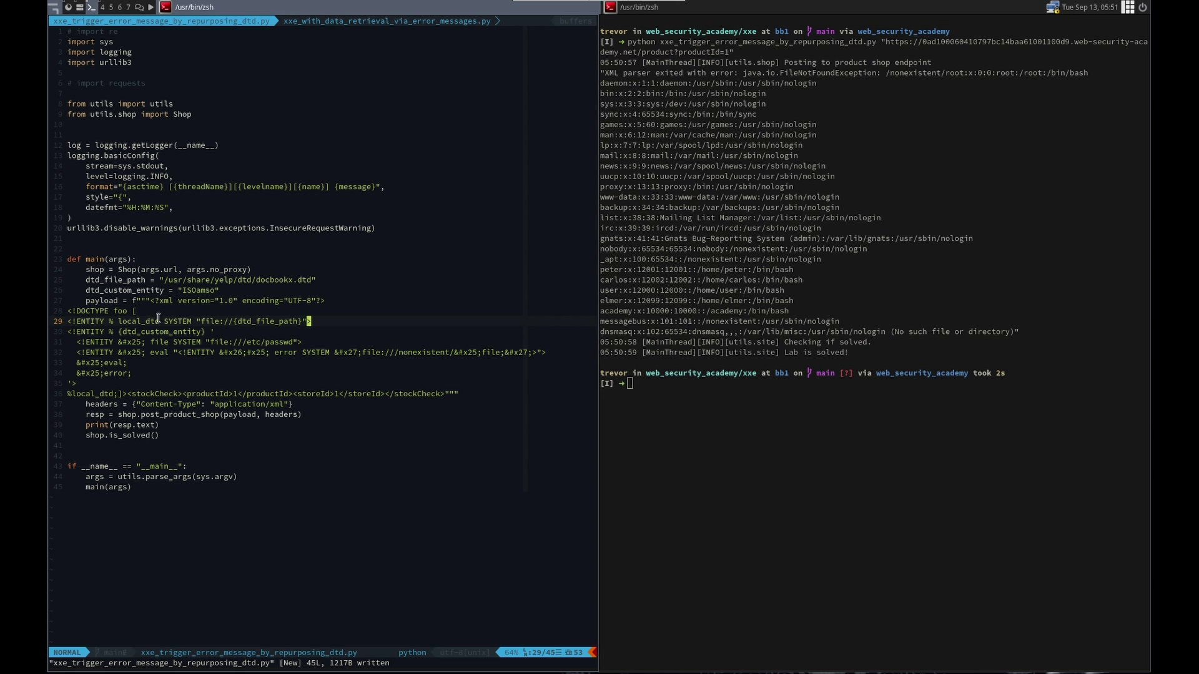
{"action": "mouse_move", "coordinate": [197, 321]}
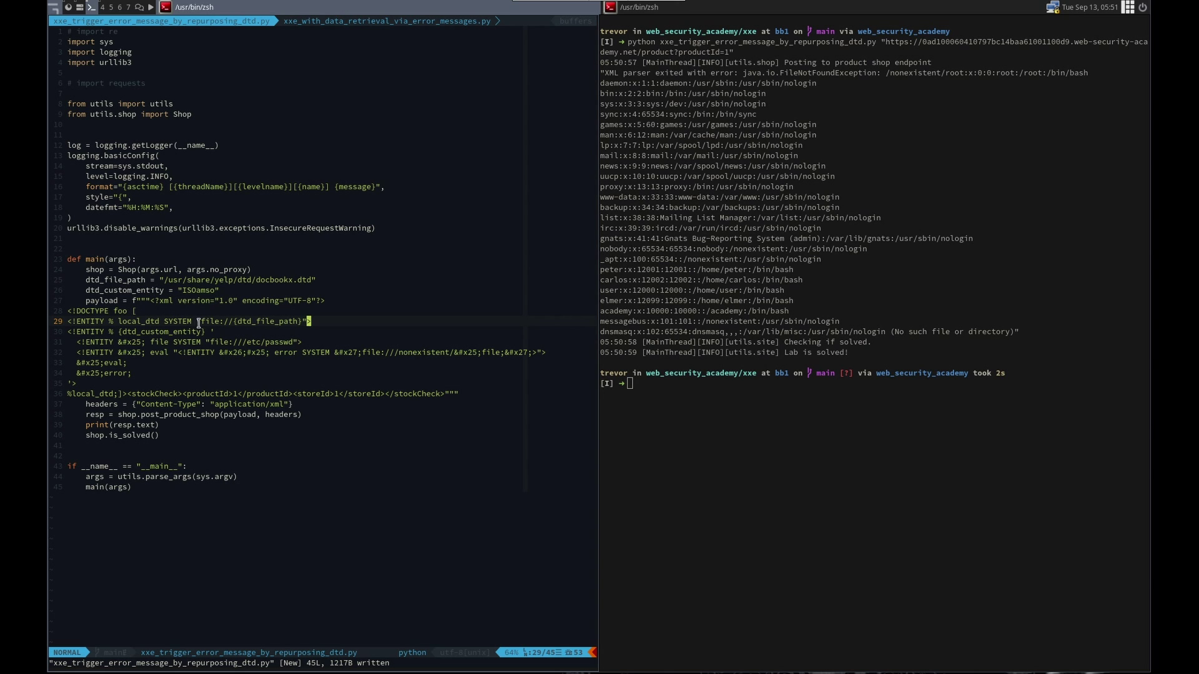
{"action": "mouse_move", "coordinate": [237, 320]}
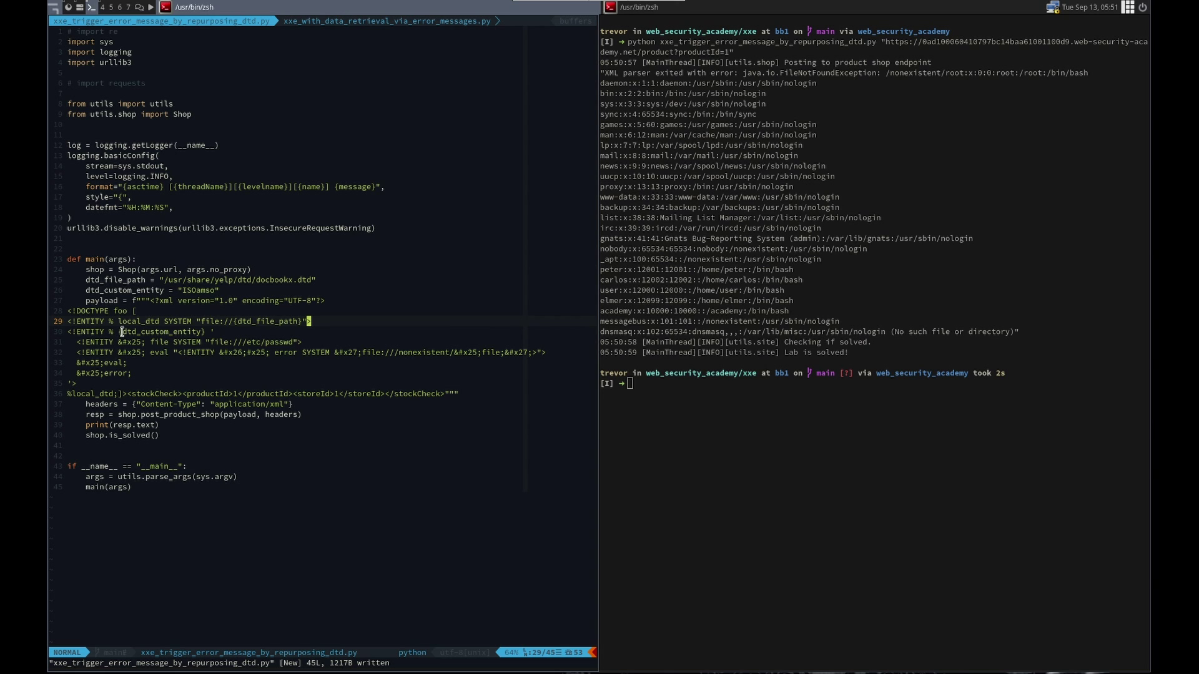
{"action": "double_click", "coordinate": [157, 331]}
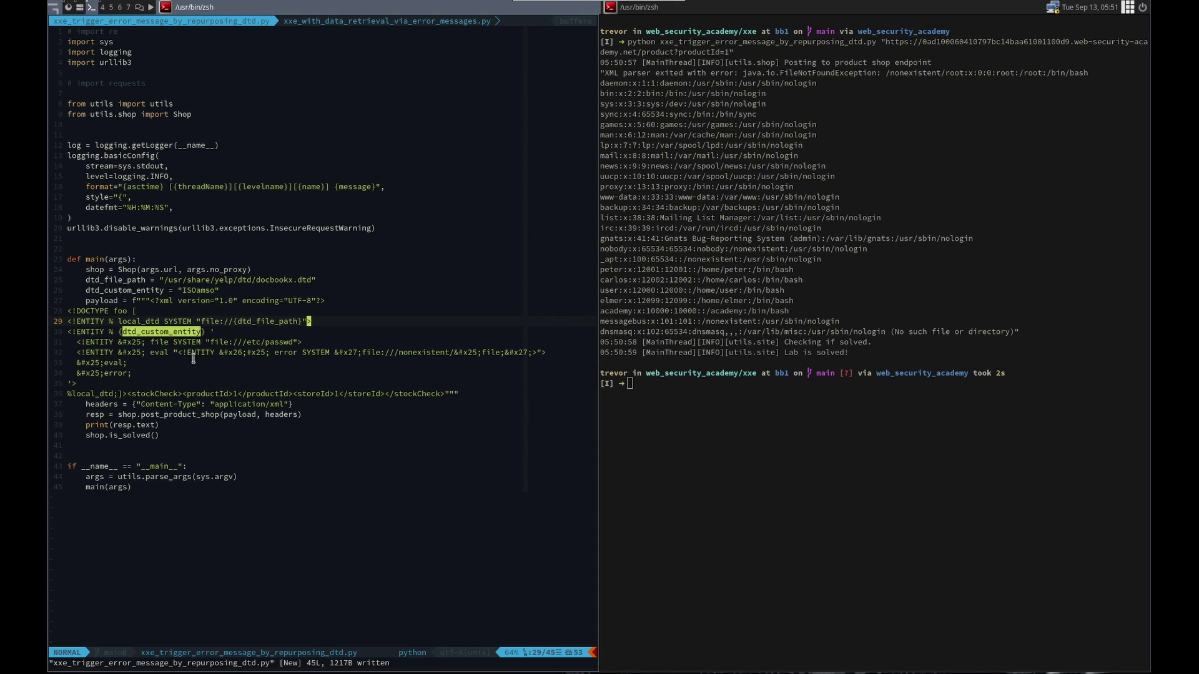
{"action": "mouse_move", "coordinate": [226, 321]}
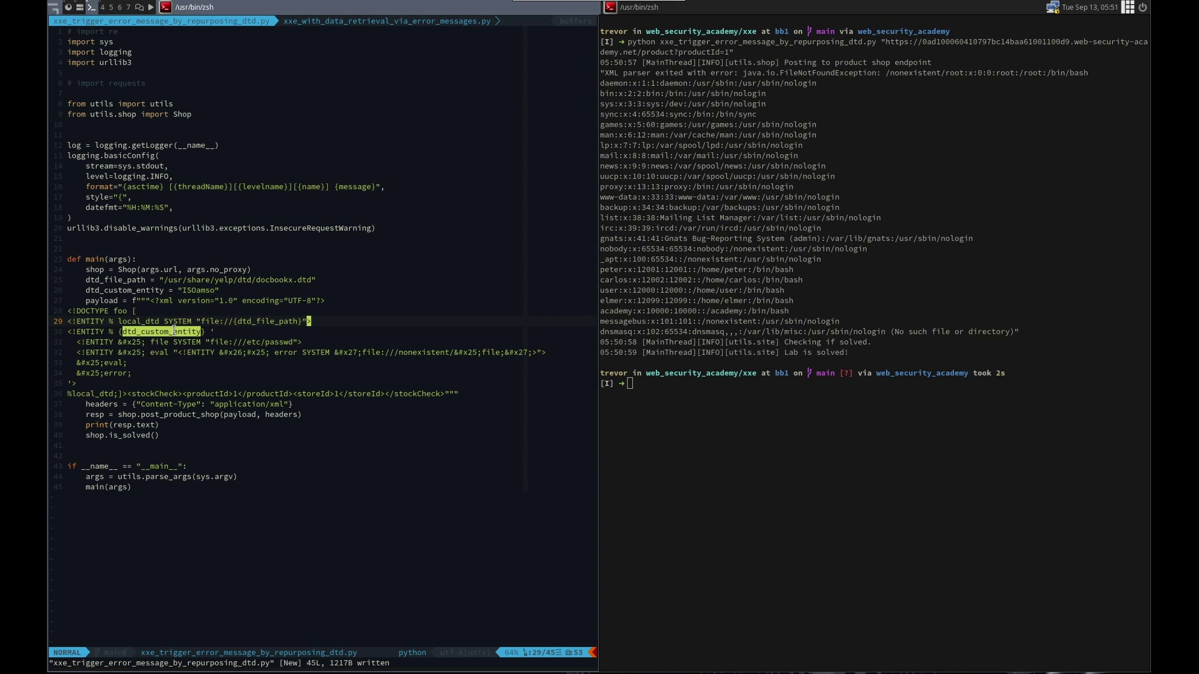
{"action": "mouse_move", "coordinate": [166, 348]}
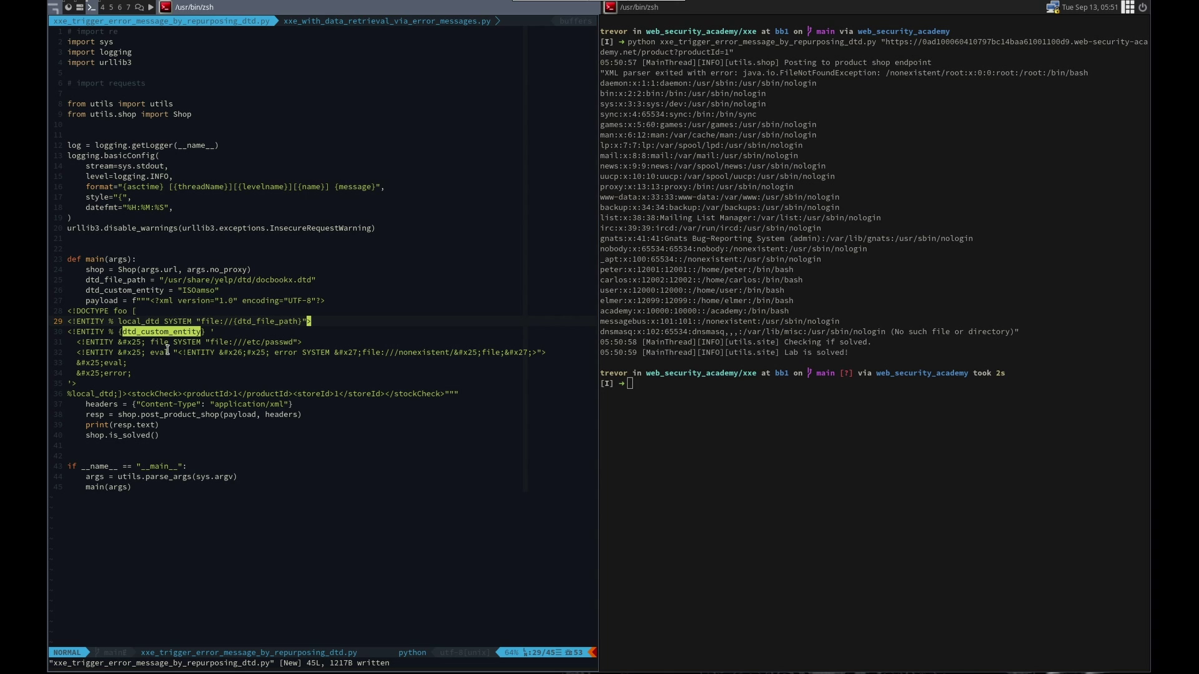
{"action": "mouse_move", "coordinate": [259, 345]}
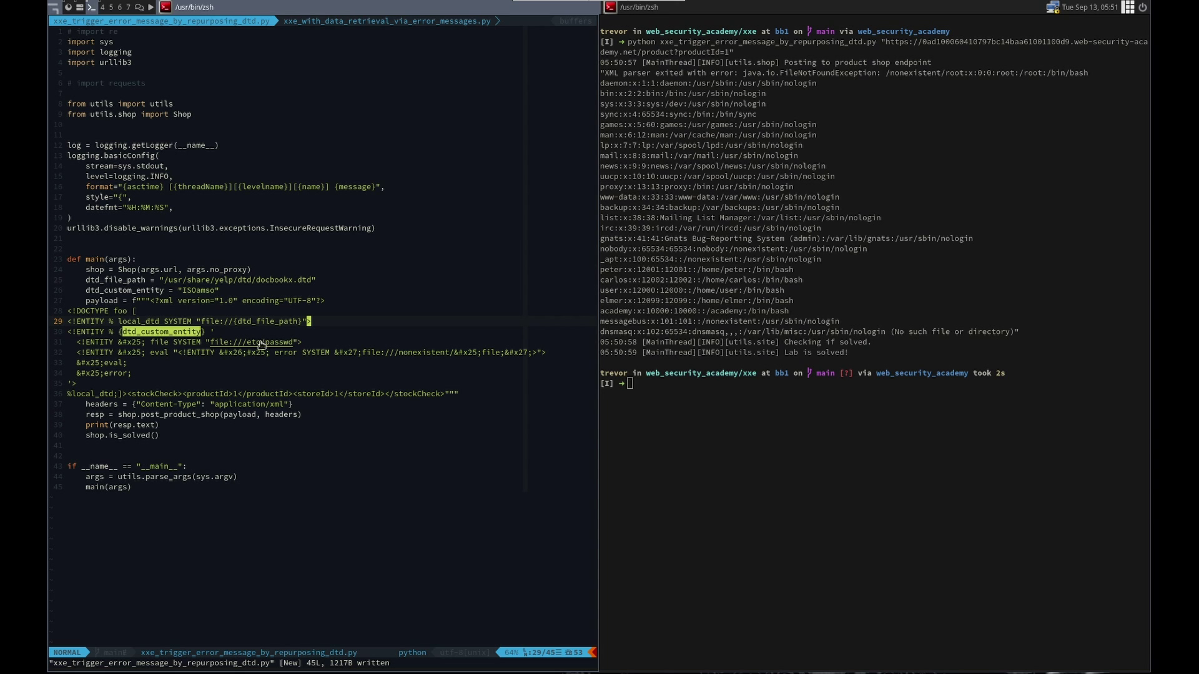
{"action": "mouse_move", "coordinate": [487, 359]}
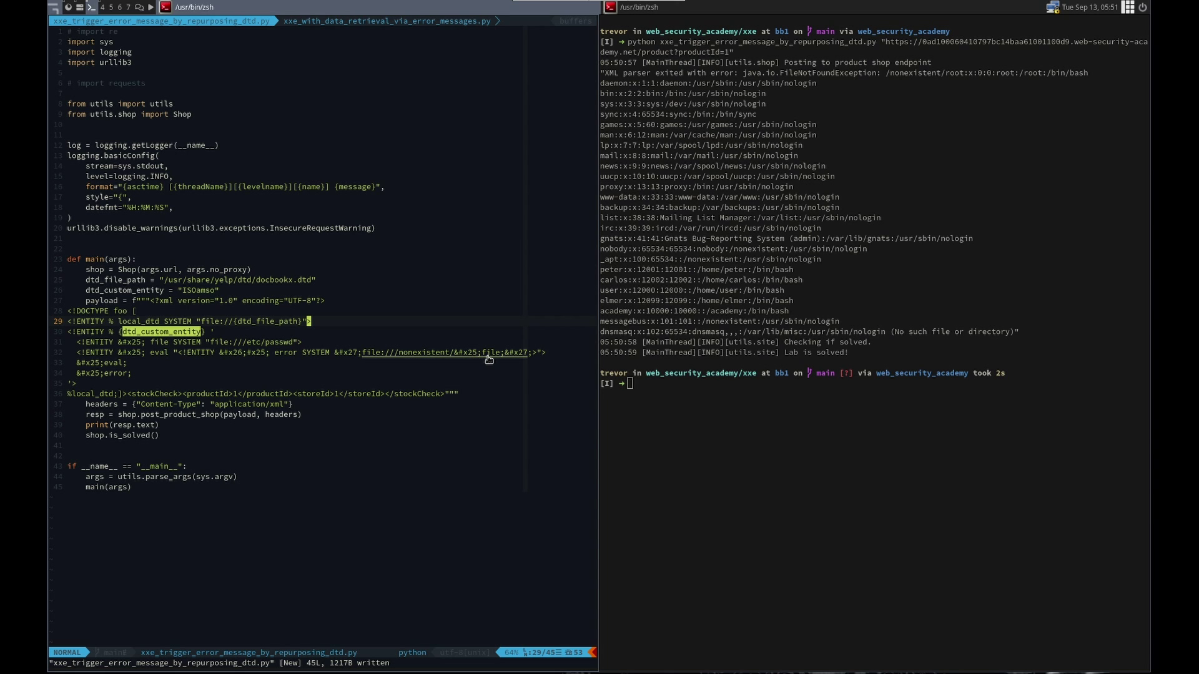
{"action": "mouse_move", "coordinate": [286, 346]}
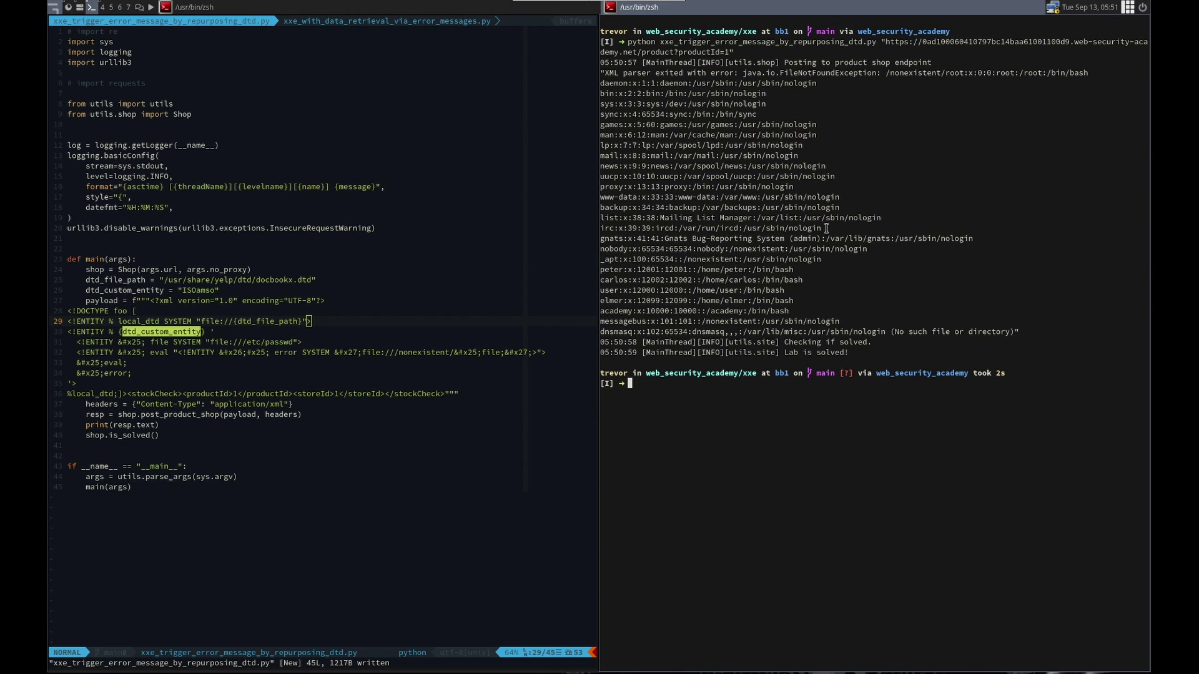
{"action": "mouse_move", "coordinate": [797, 260]}
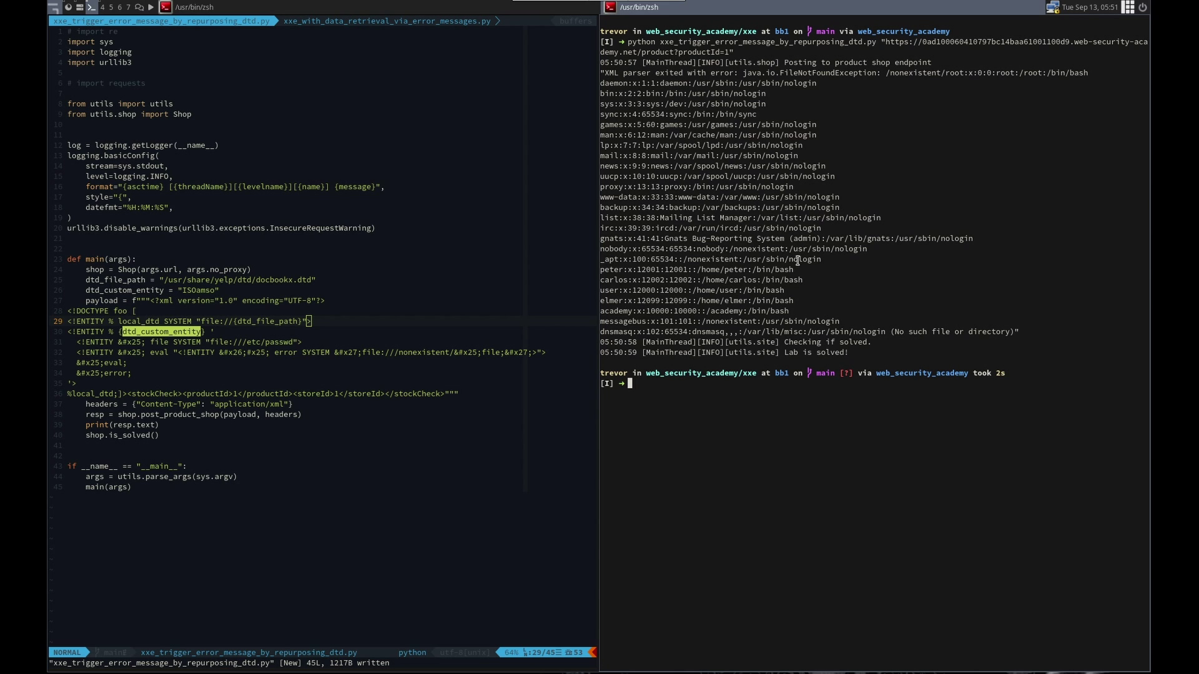